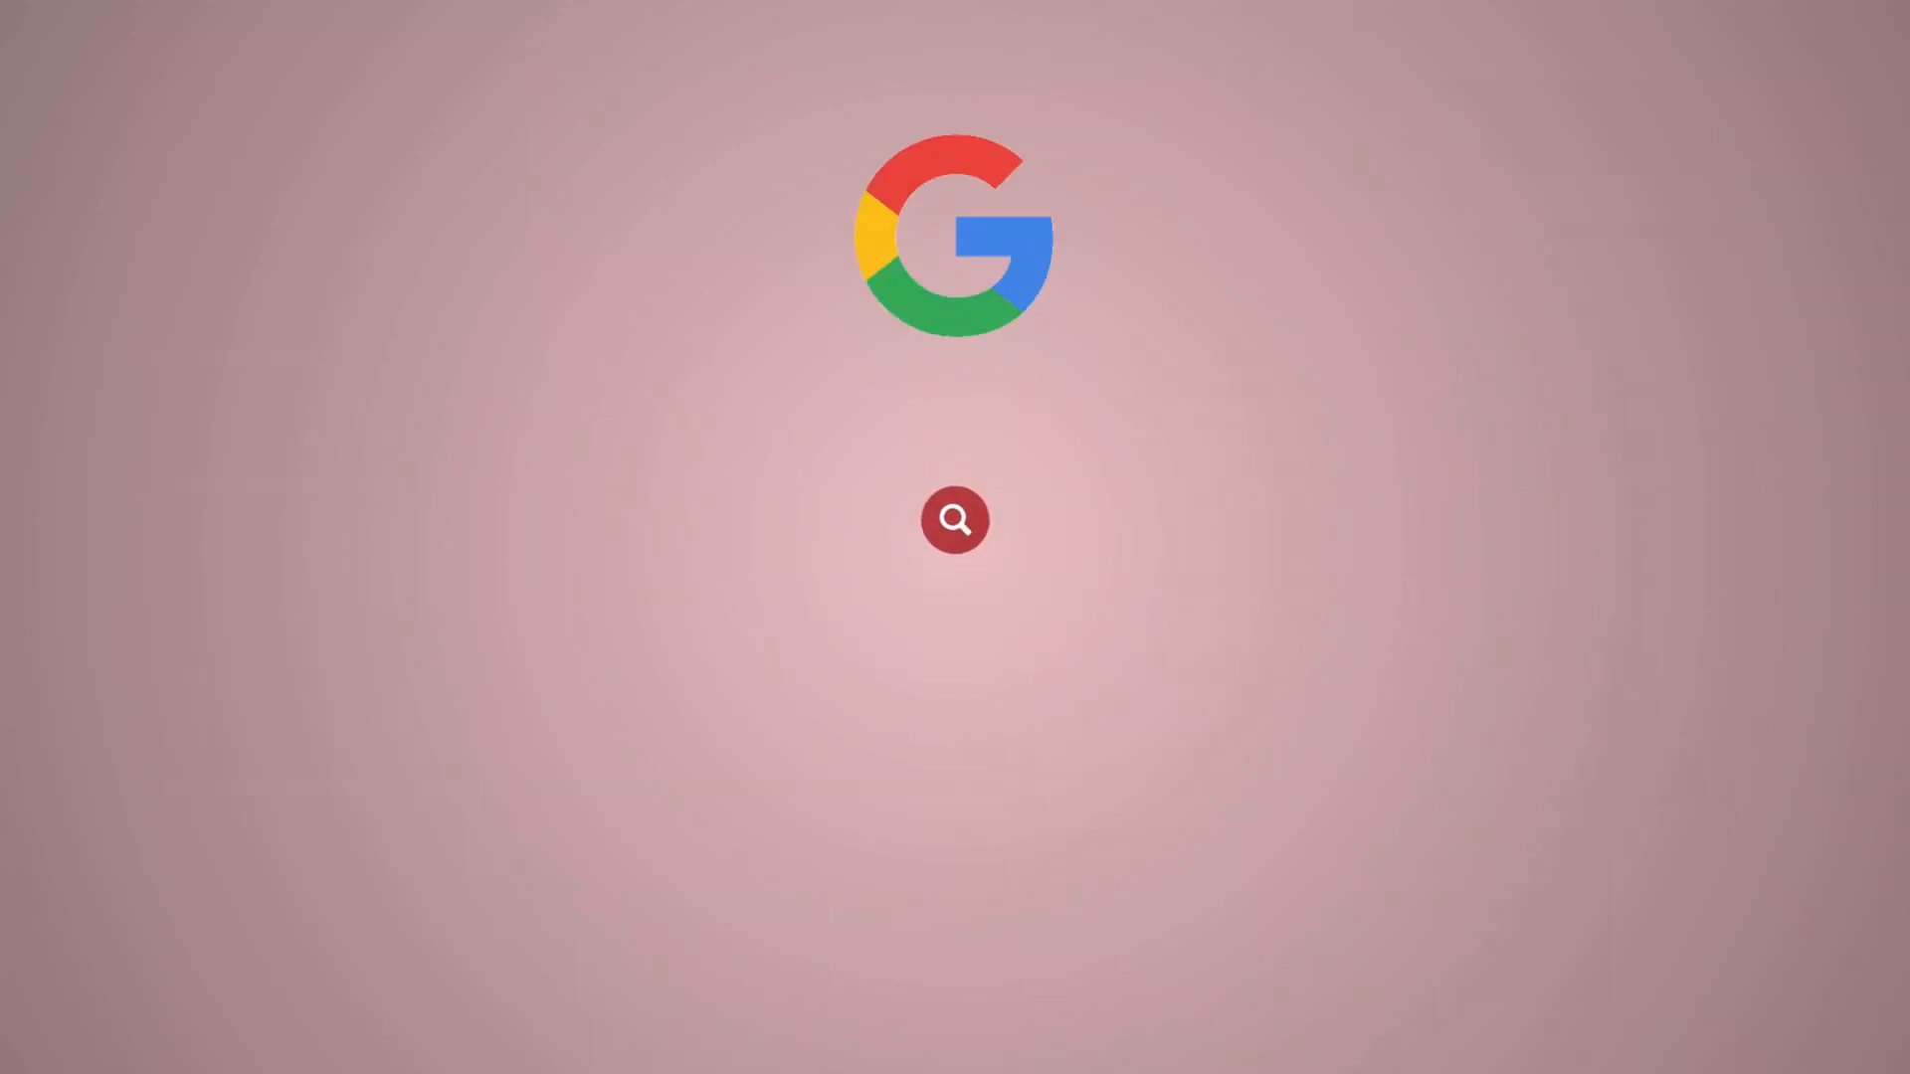
# Step: Load the WHMCS admin URL to reproduce the 'Oops! Something went wrong' error page
pyautogui.write('Redserver')
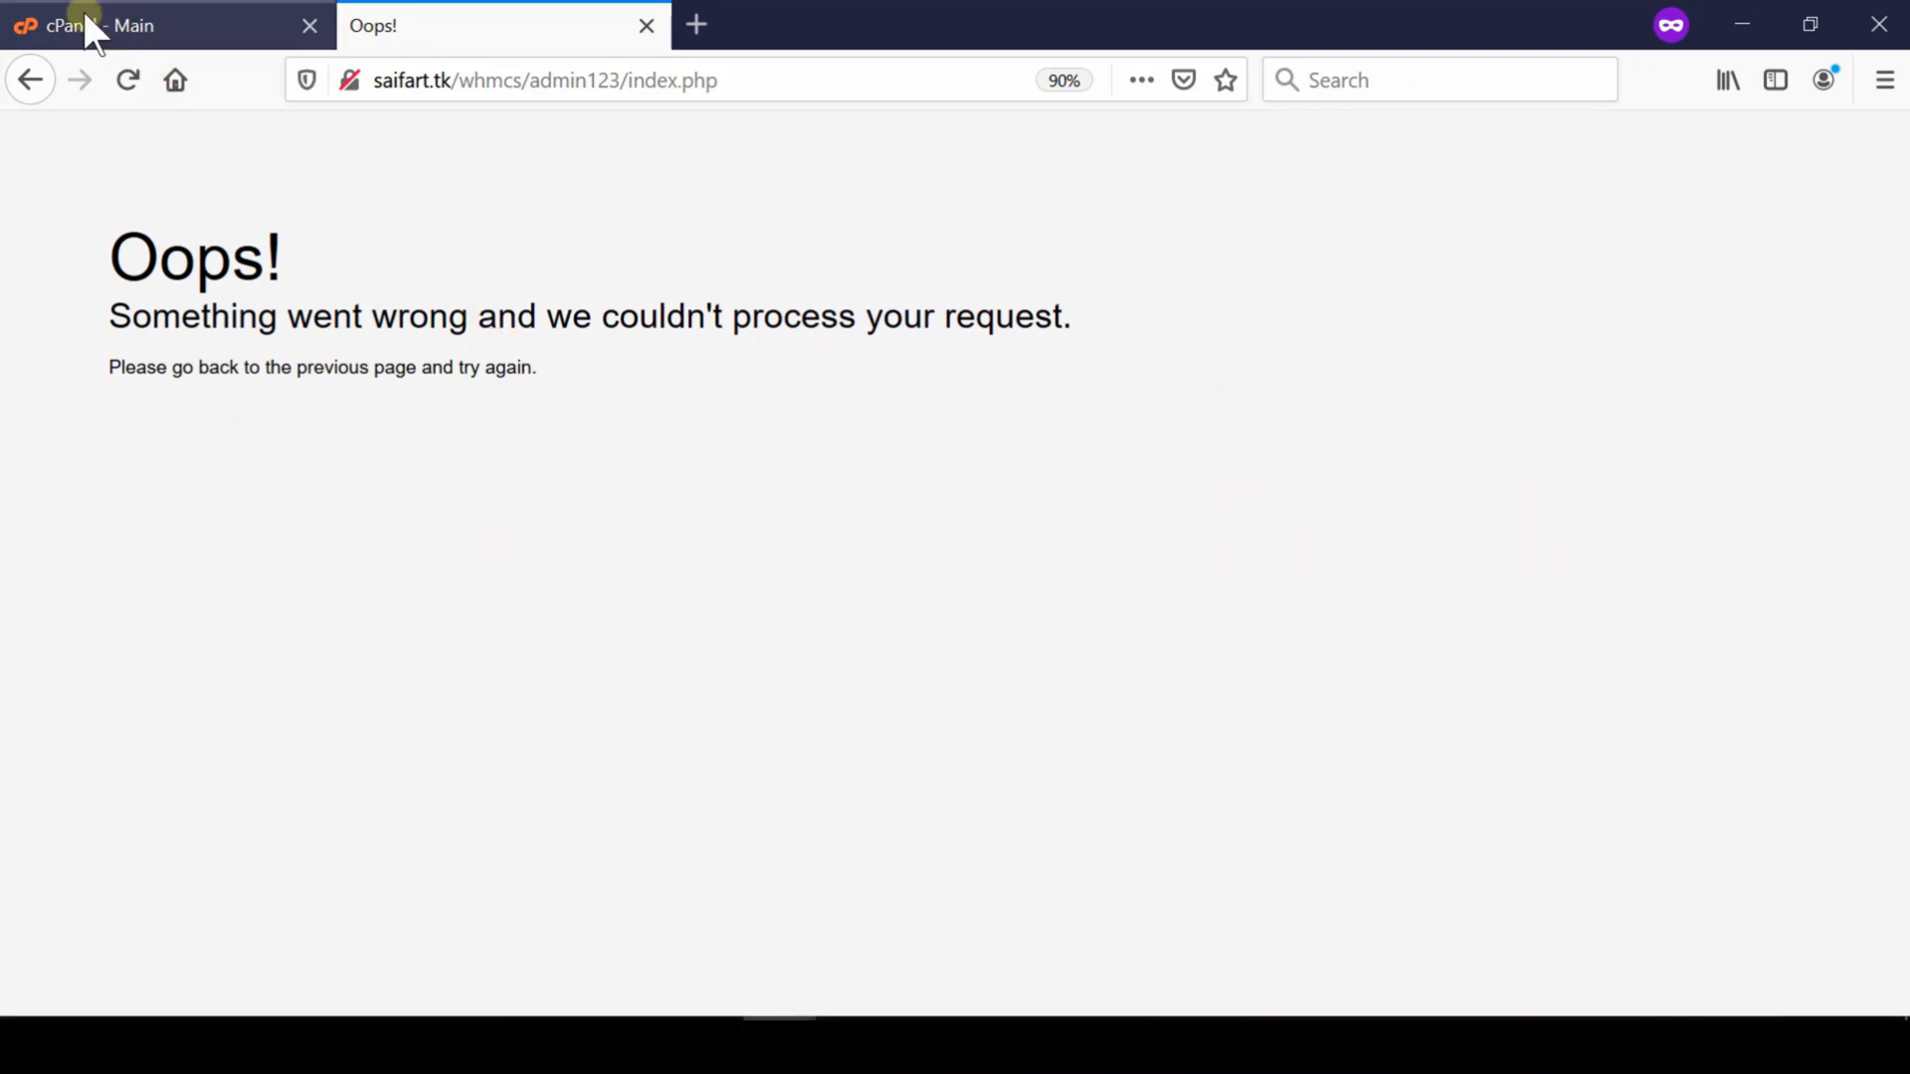
# Step: Review MultiPHP Manager showing all three domains on ea-php70, toggling saifart.tk, then return home
pyautogui.click(86, 24)
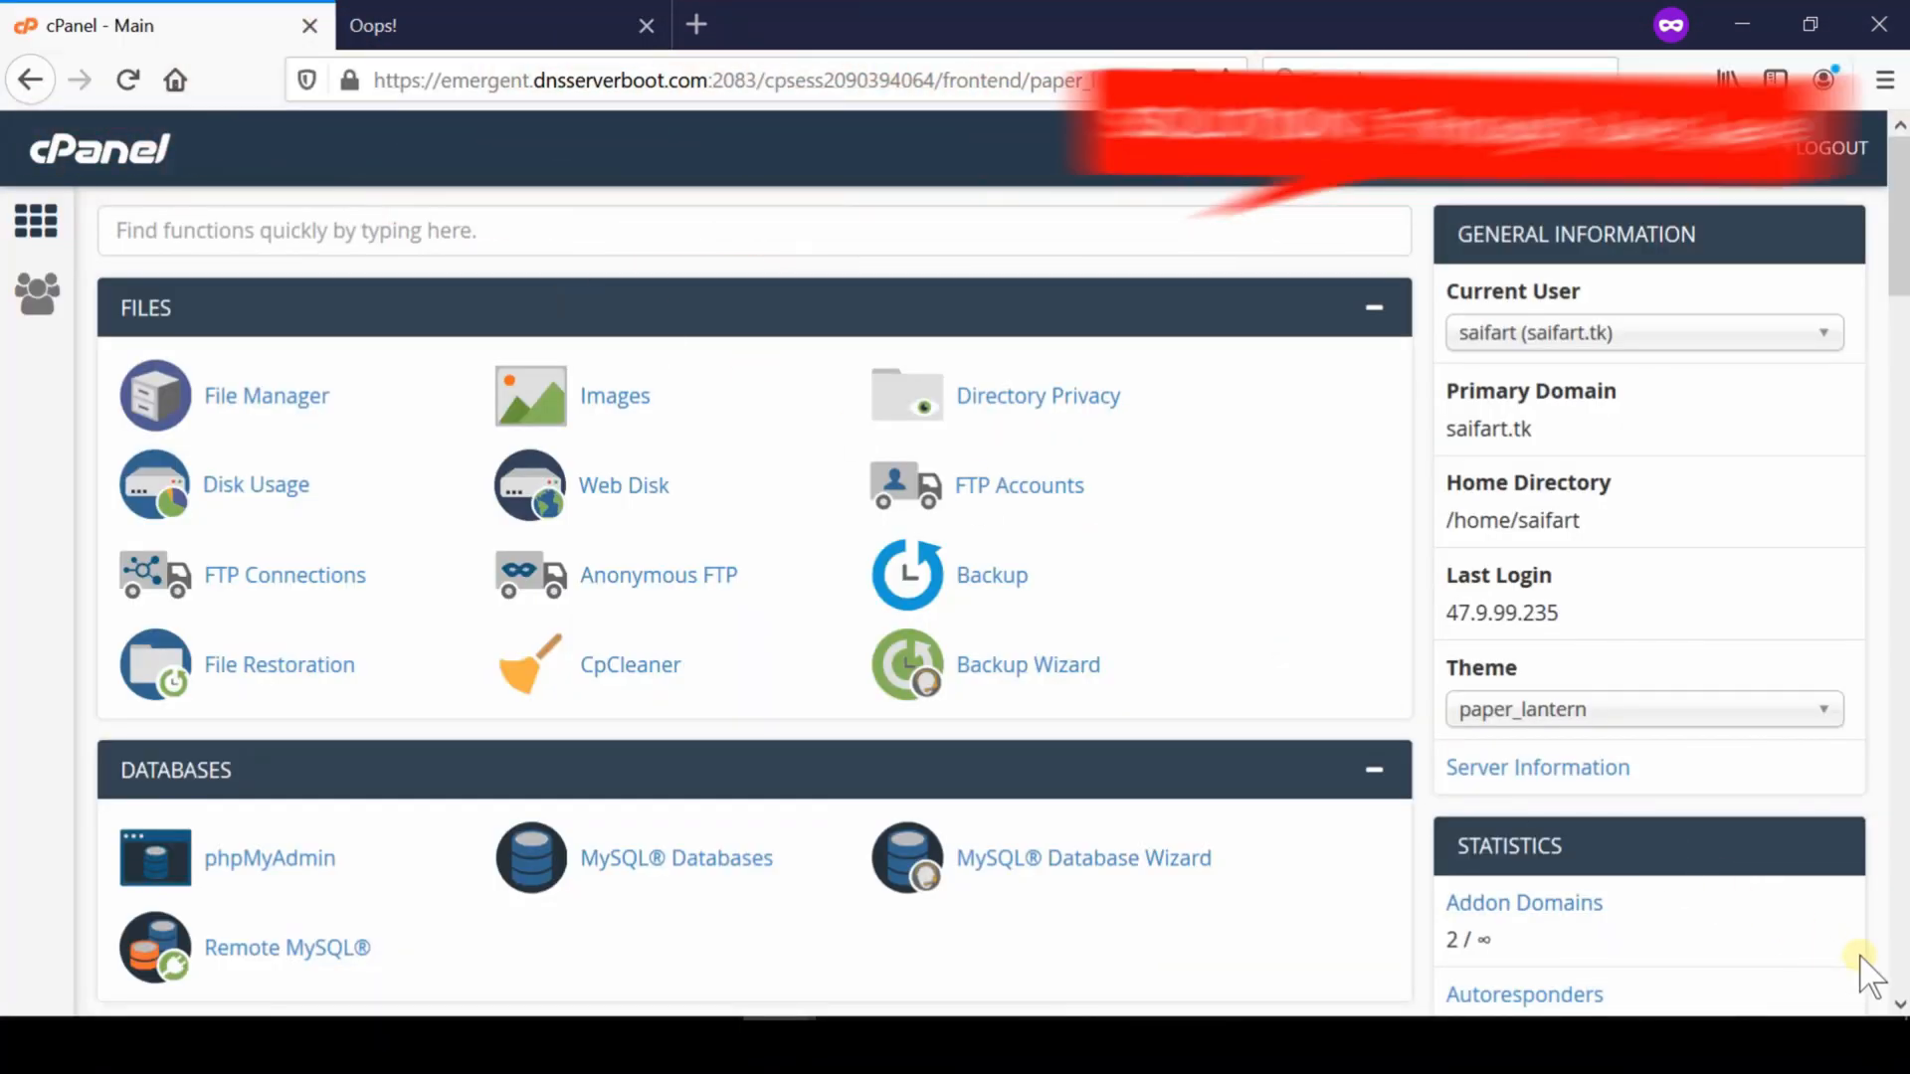
pyautogui.scroll(-3)
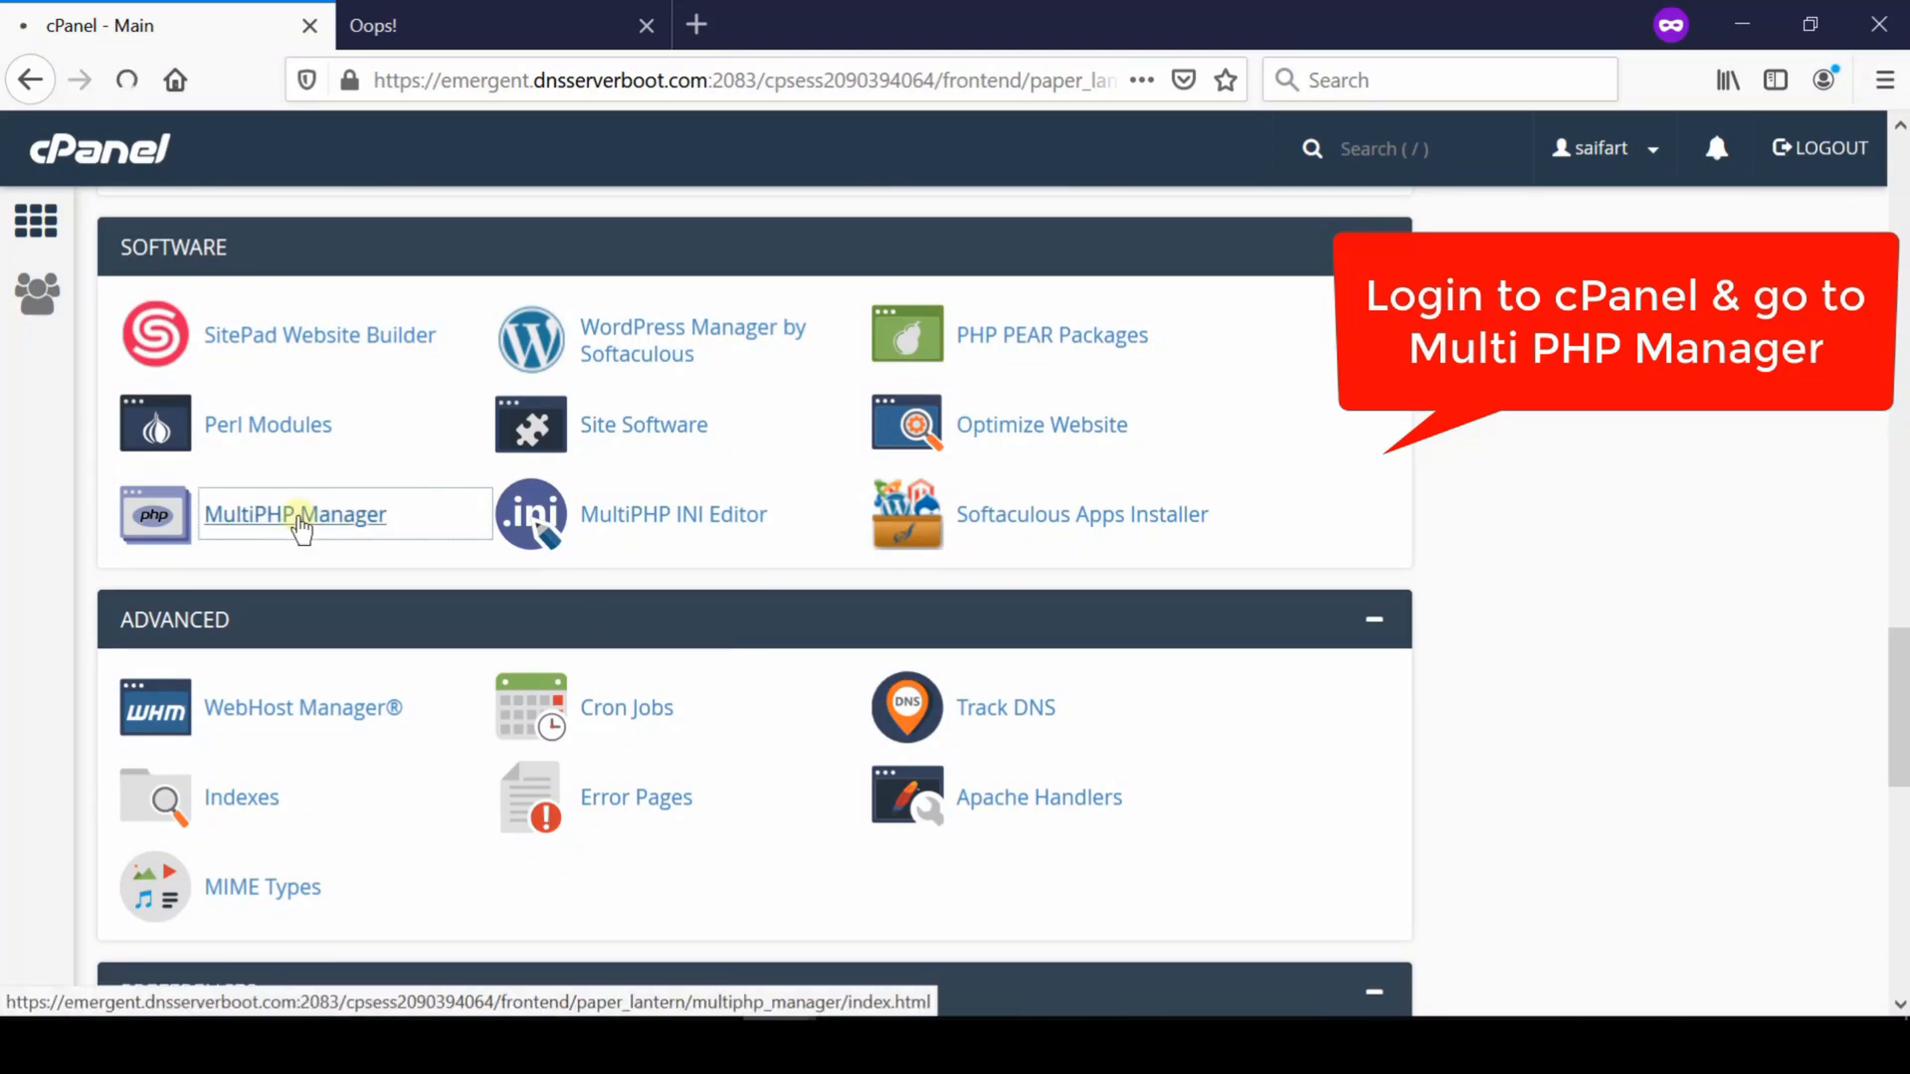
pyautogui.click(294, 514)
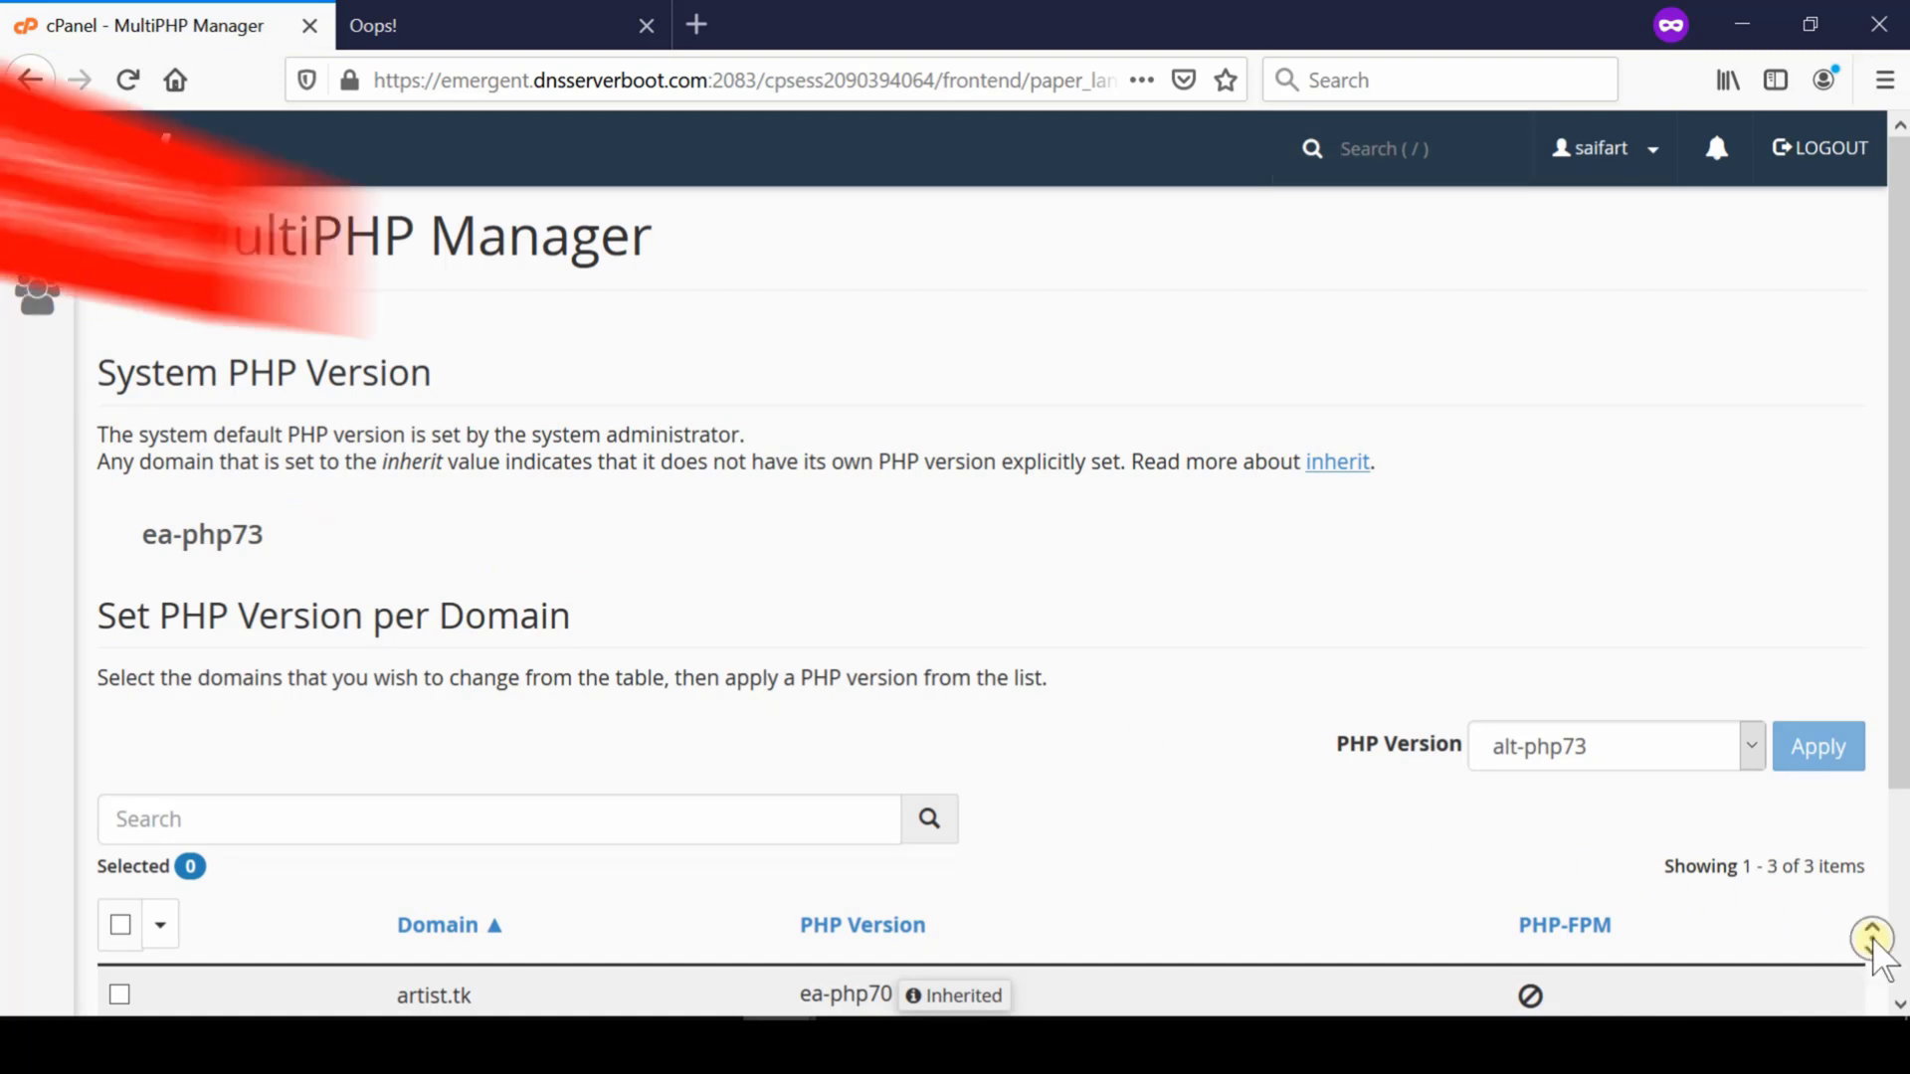
pyautogui.scroll(-3)
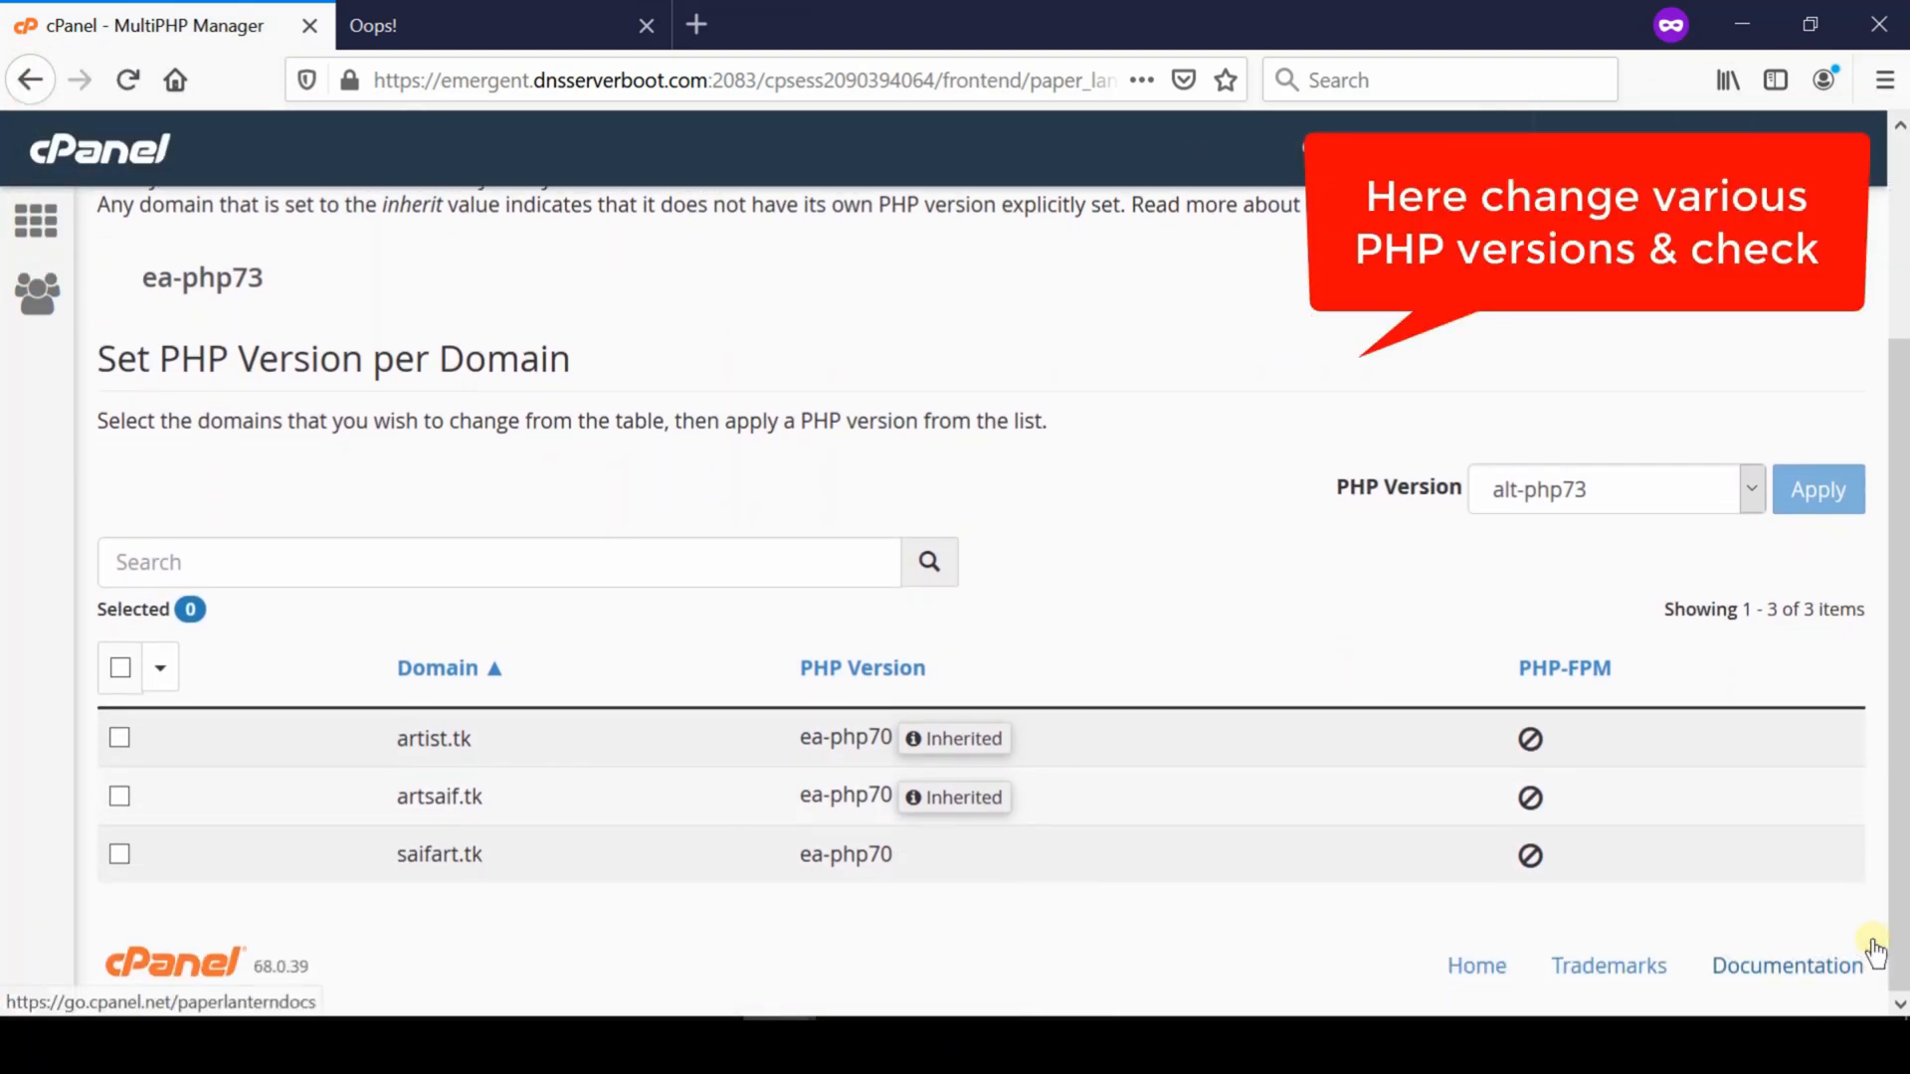
pyautogui.click(119, 854)
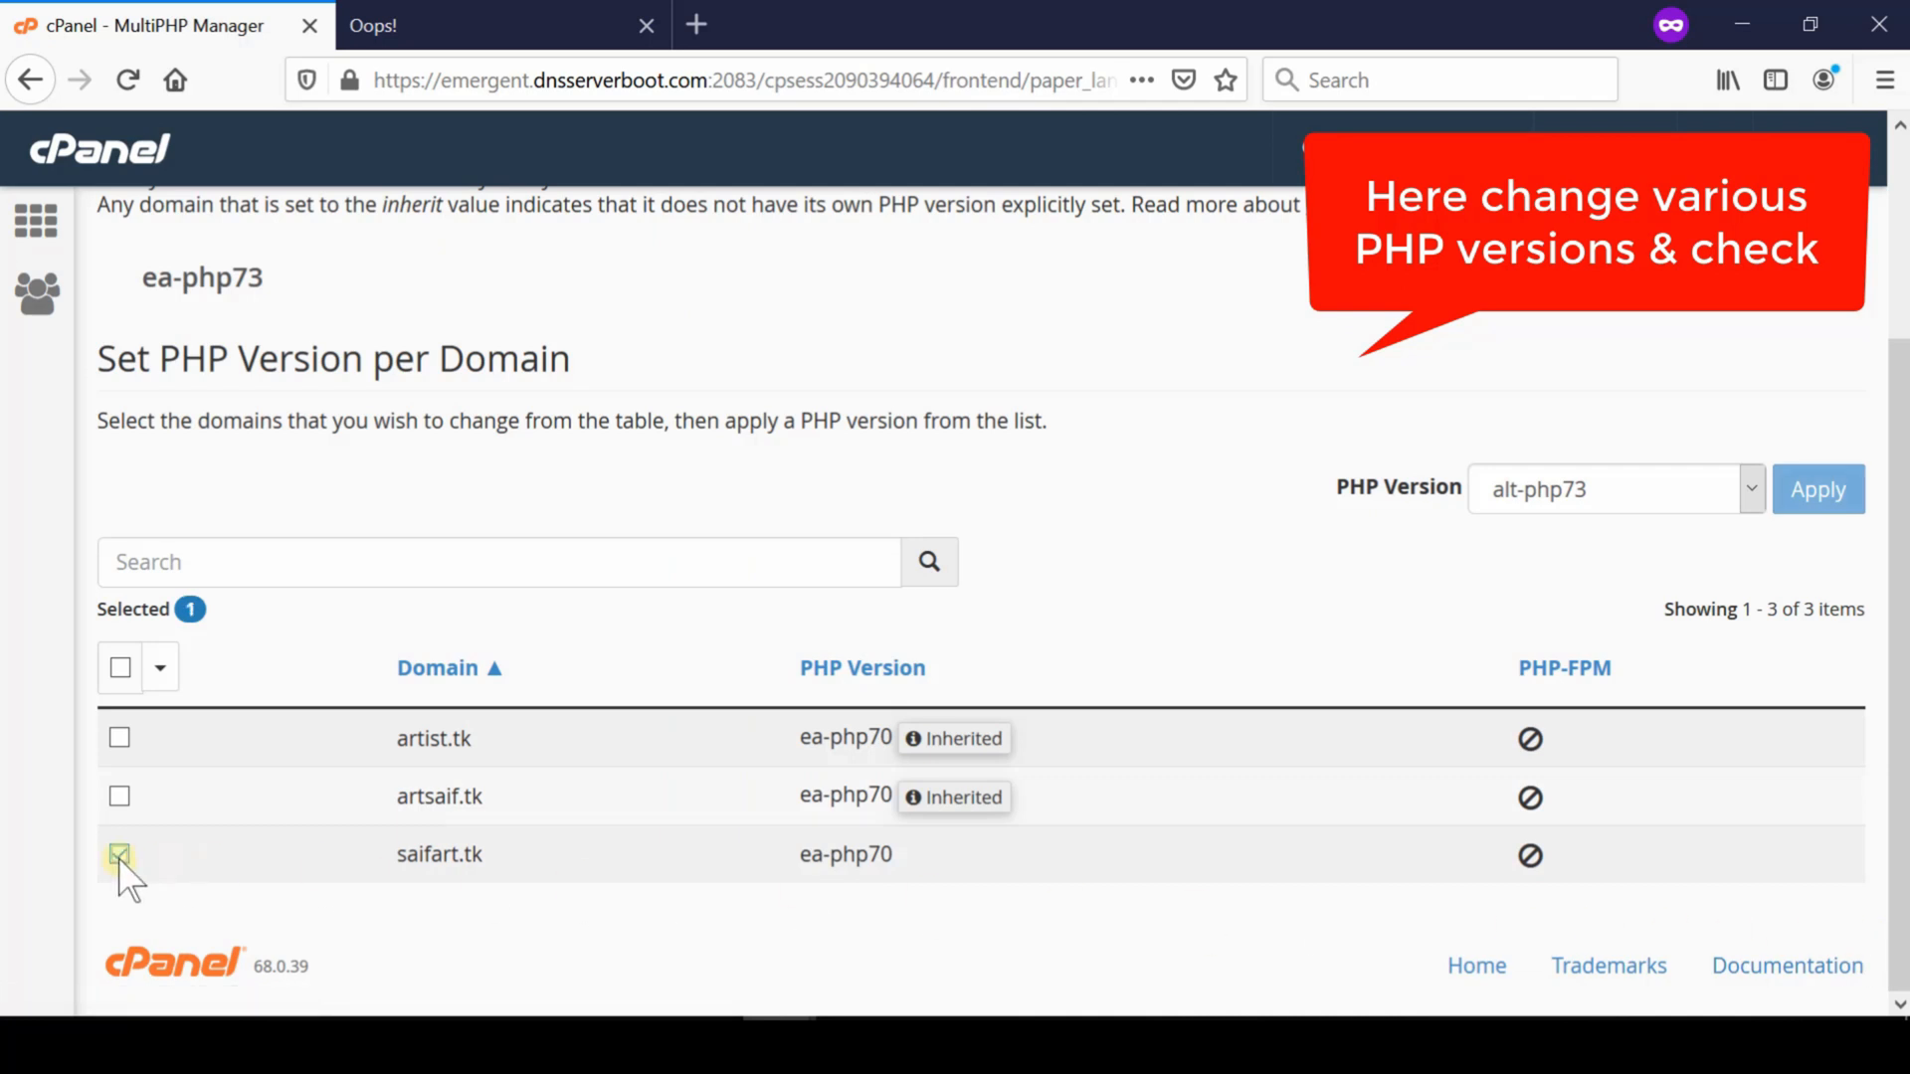
pyautogui.click(1816, 490)
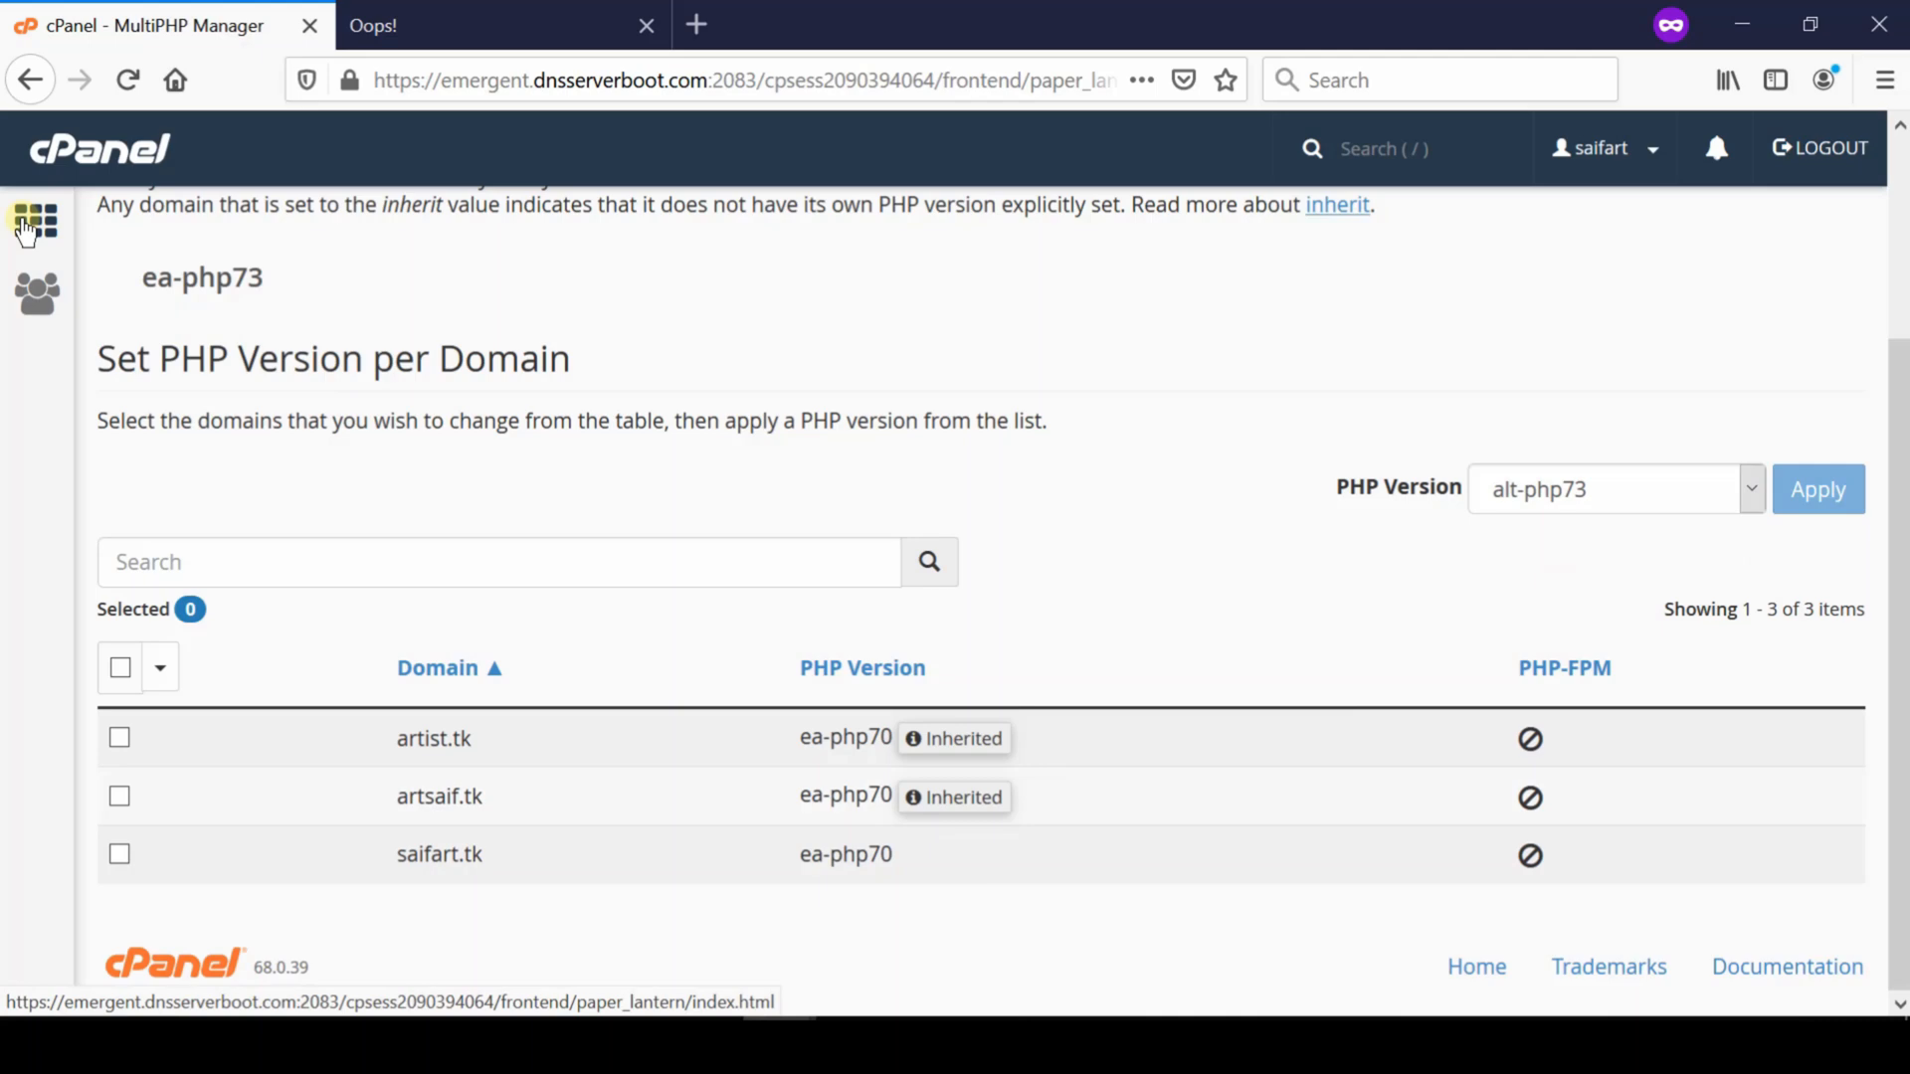
pyautogui.click(35, 229)
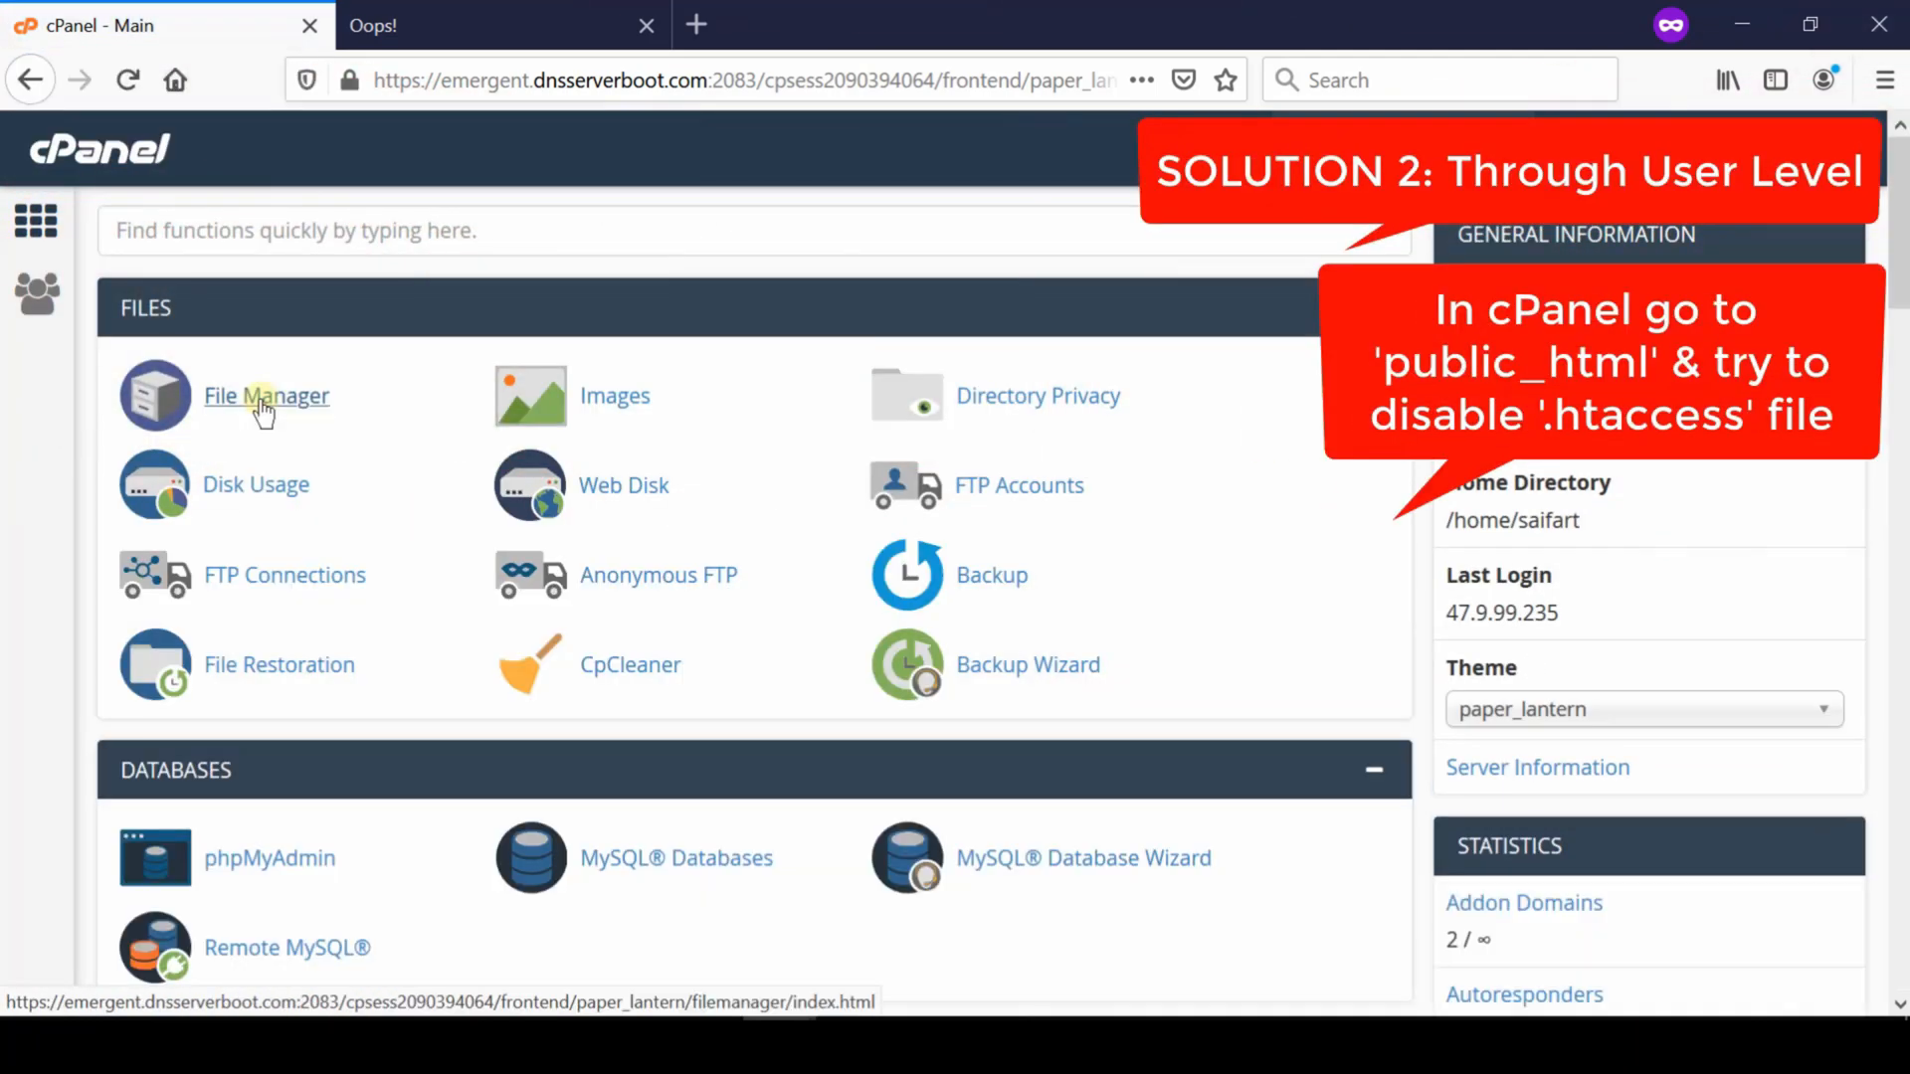
# Step: Navigate File Manager into public_html and select the 1.03 KB .htaccess file
pyautogui.click(265, 394)
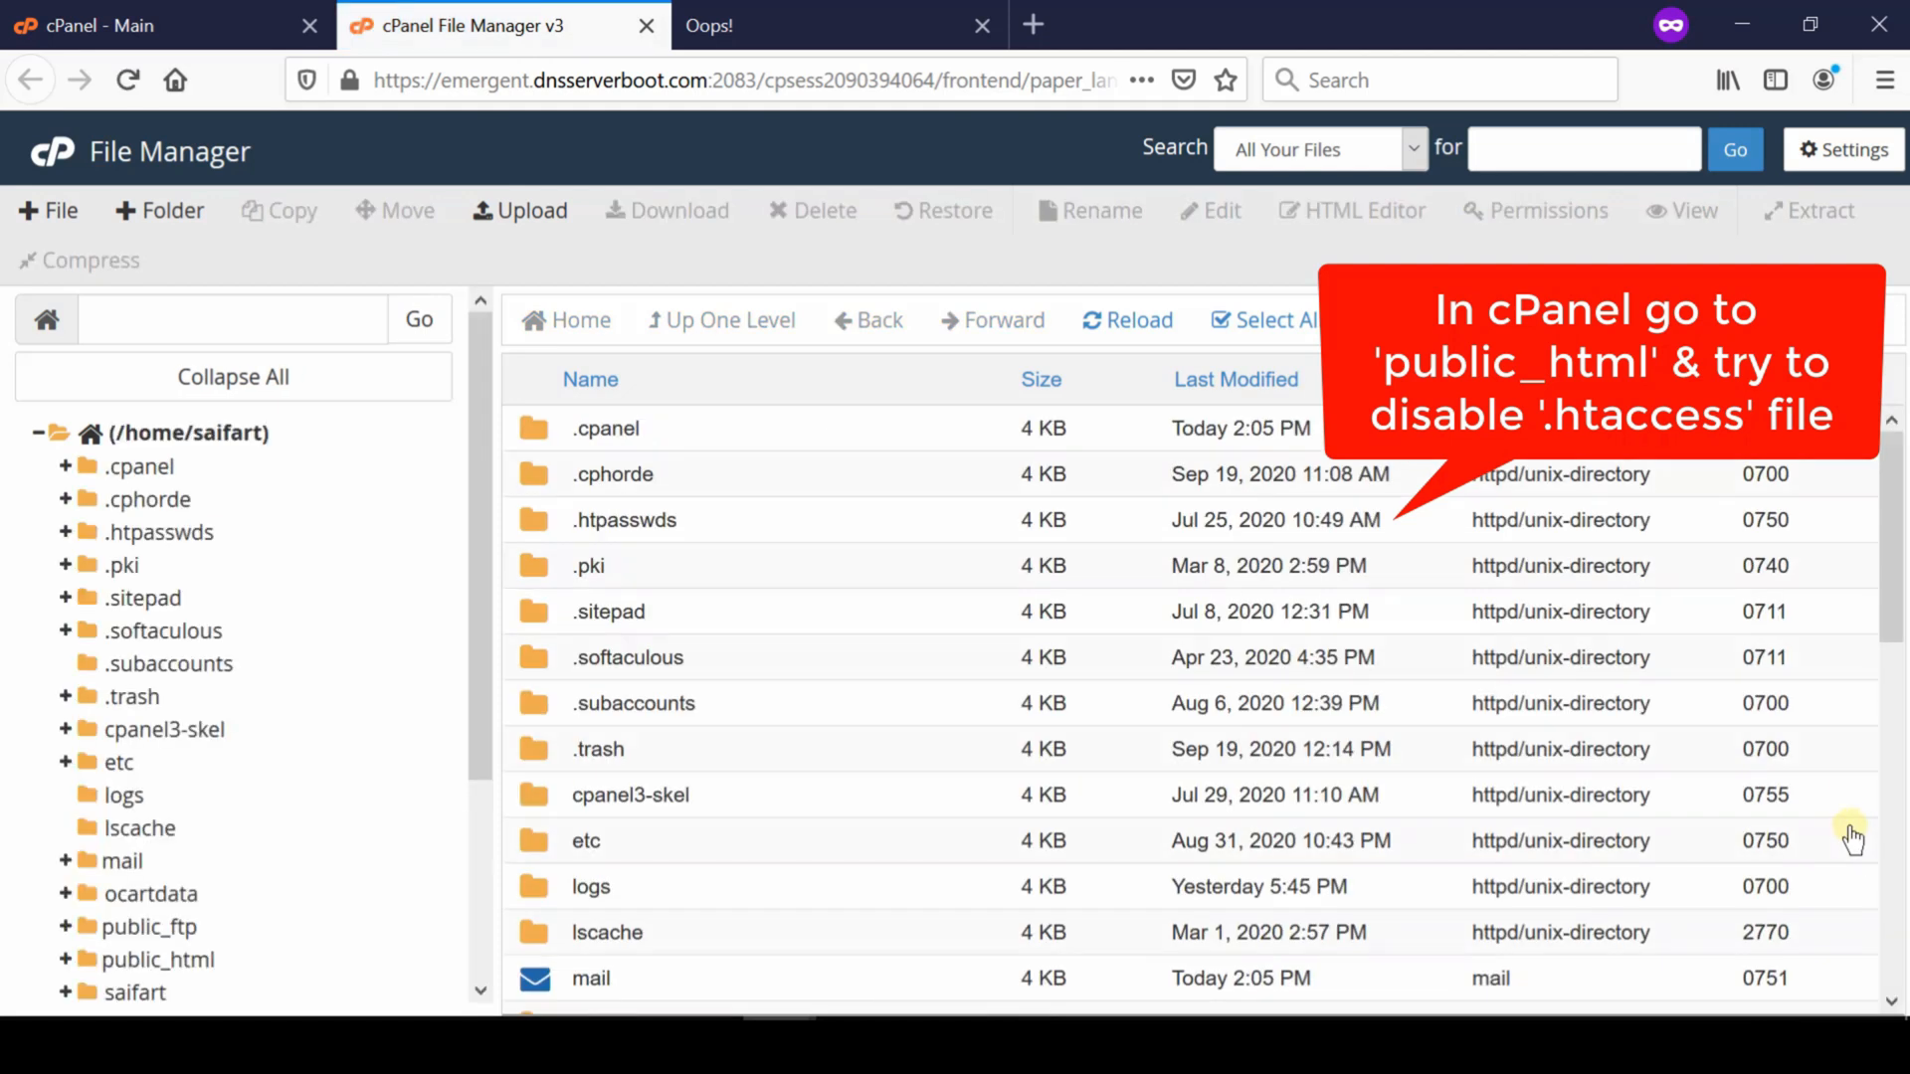
pyautogui.scroll(-3)
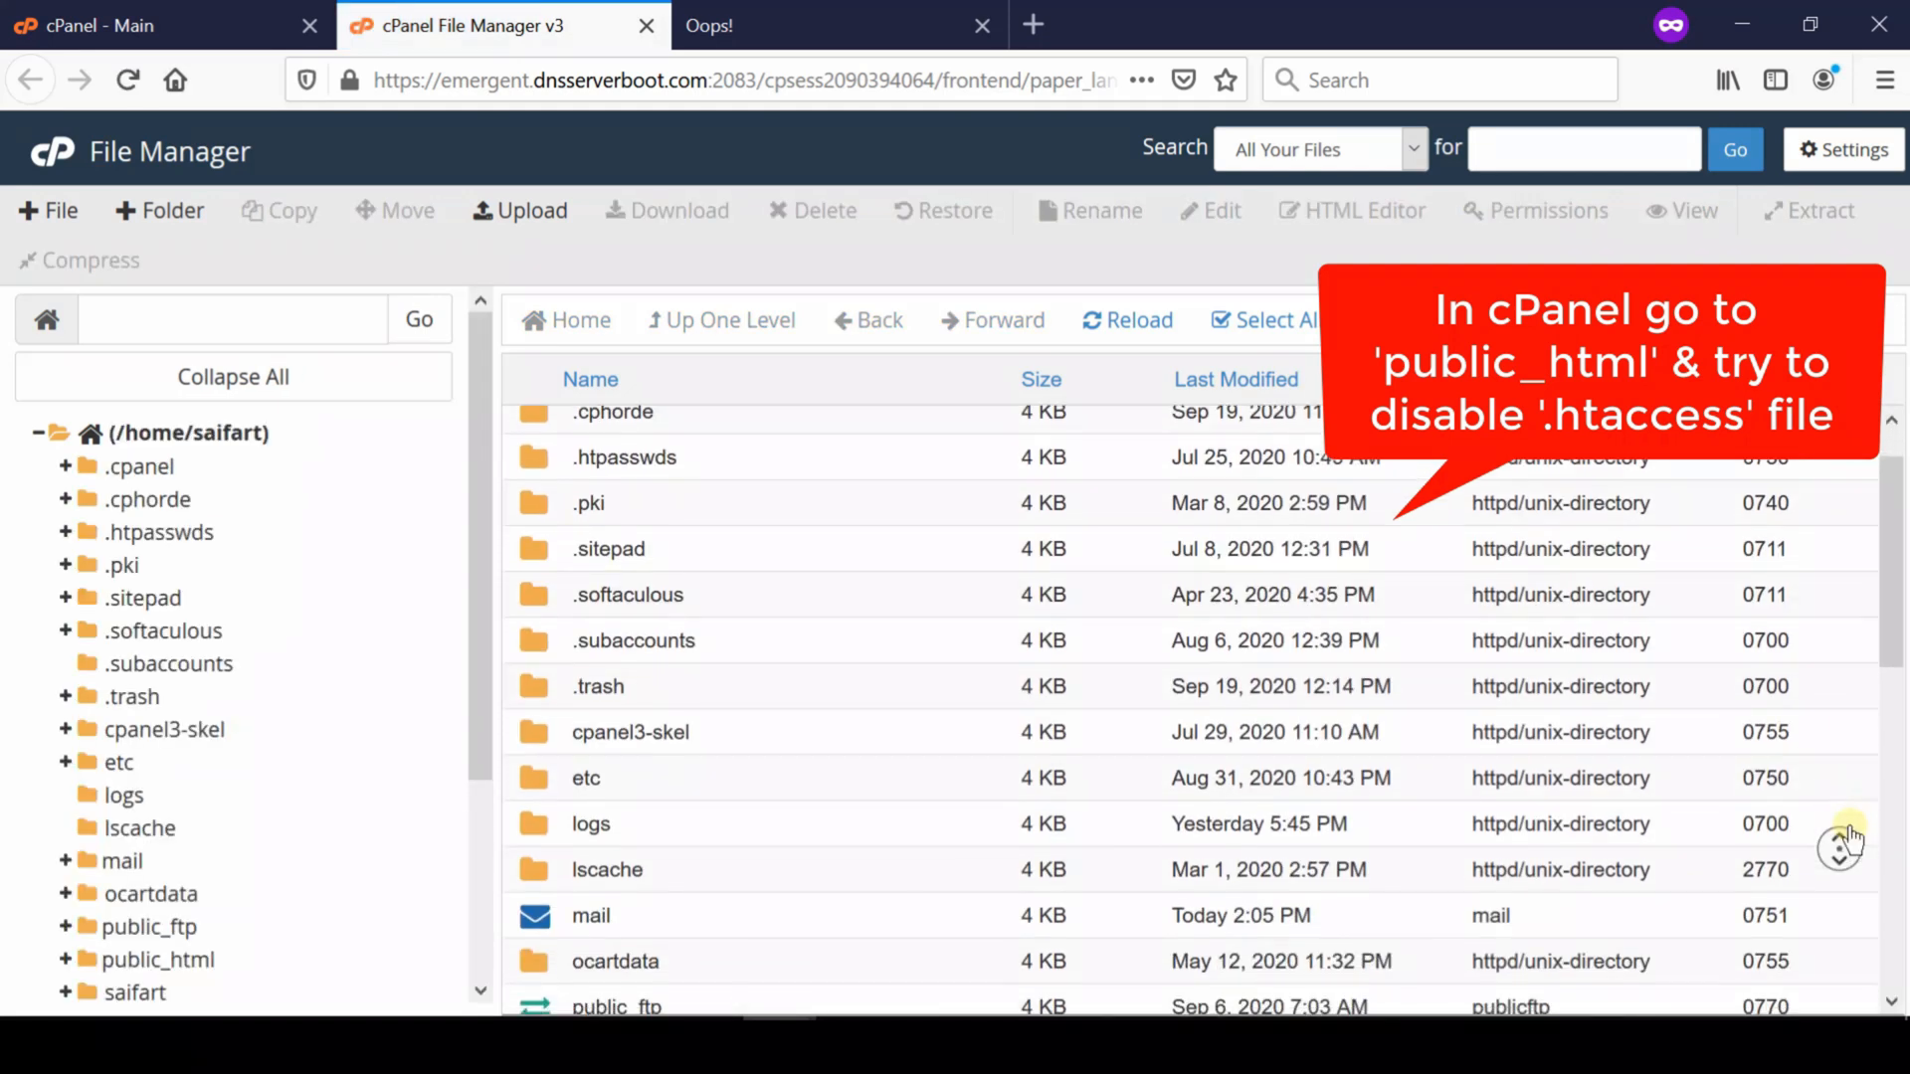
pyautogui.scroll(-3)
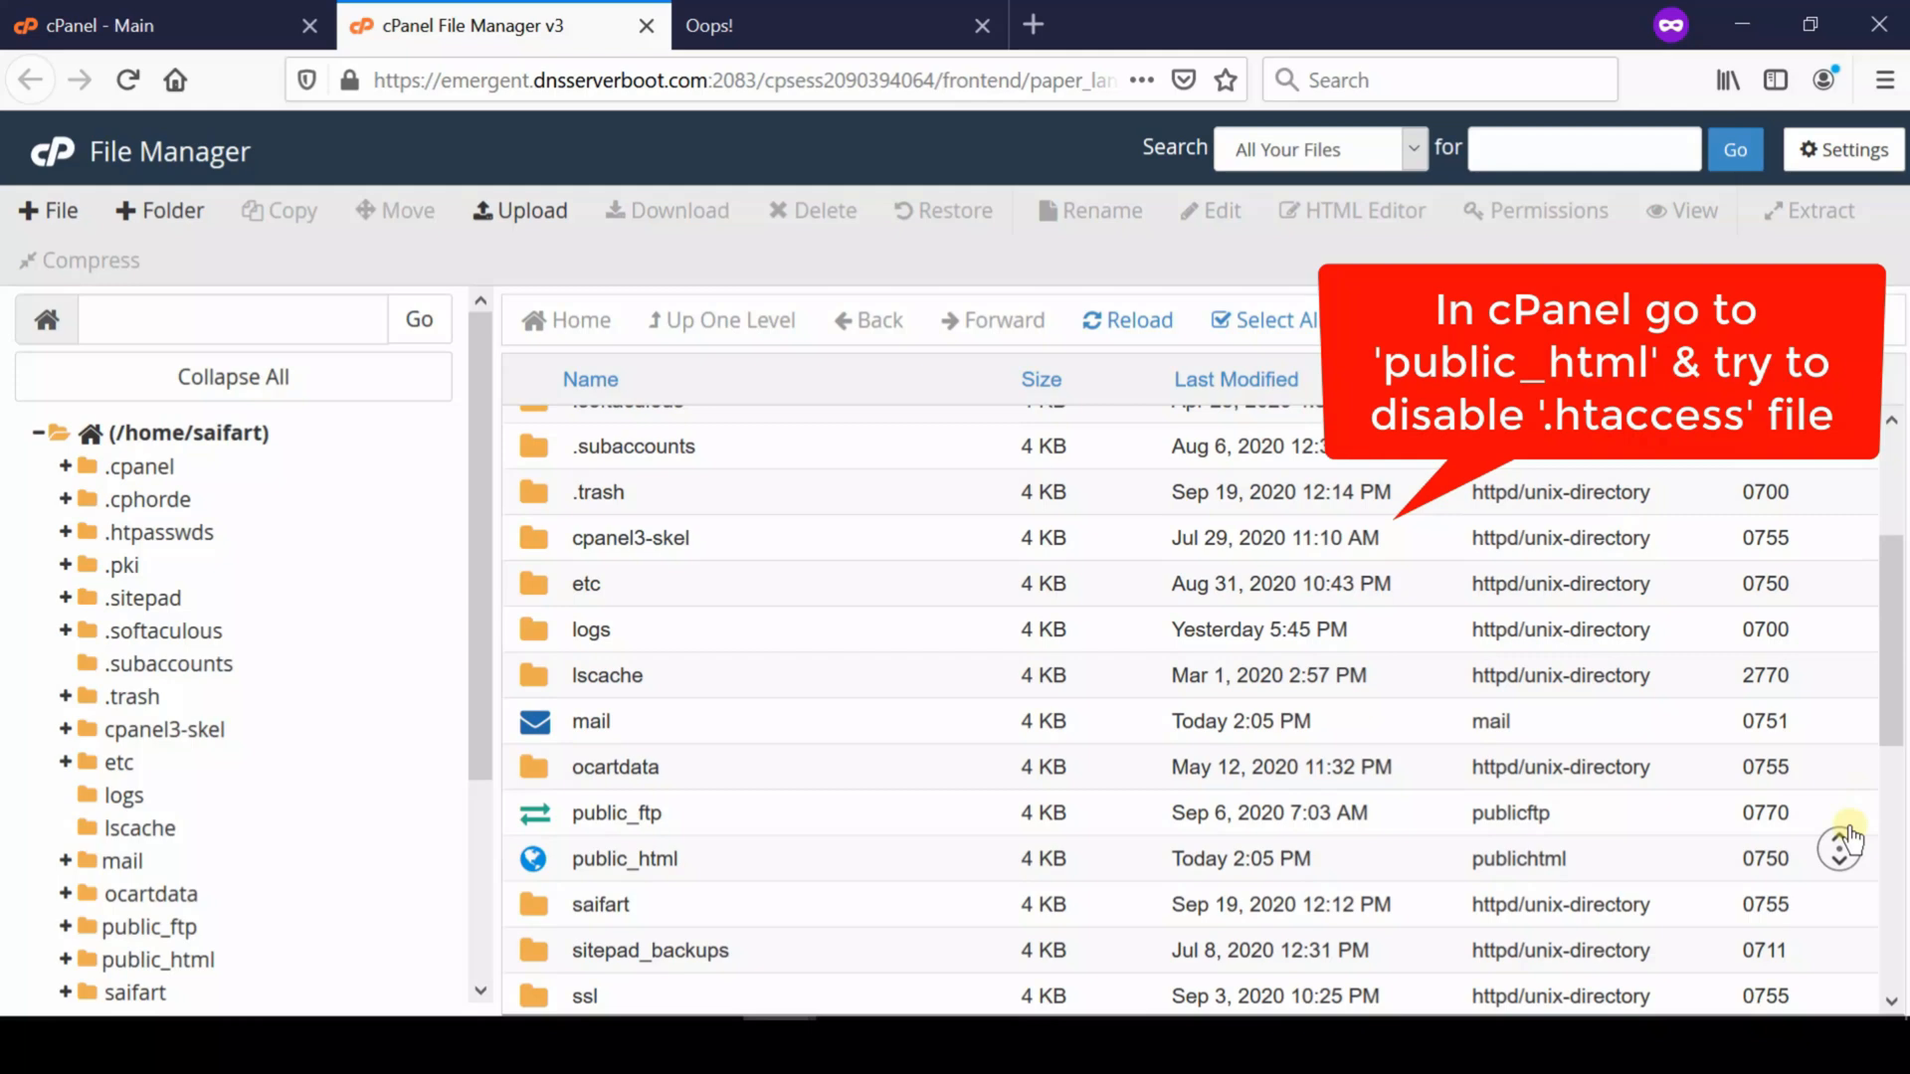
pyautogui.scroll(-3)
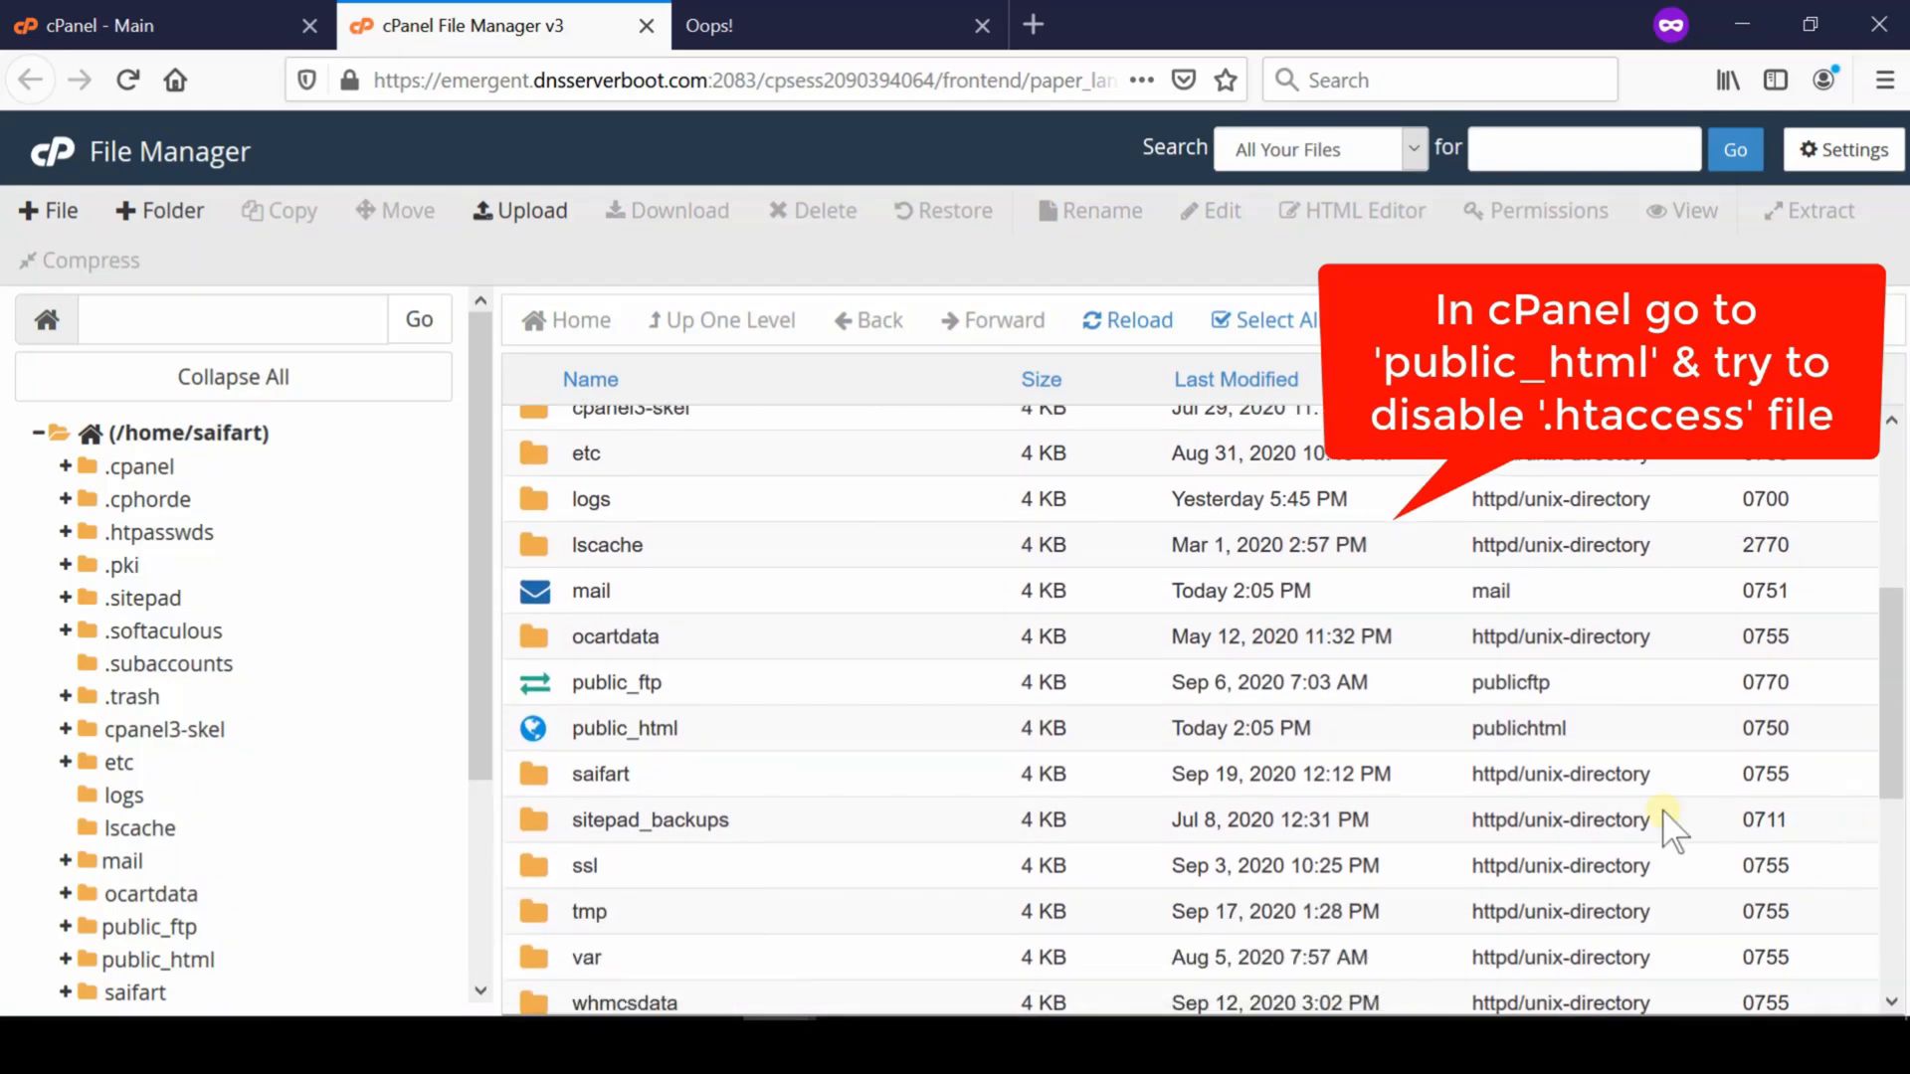
pyautogui.doubleClick(623, 729)
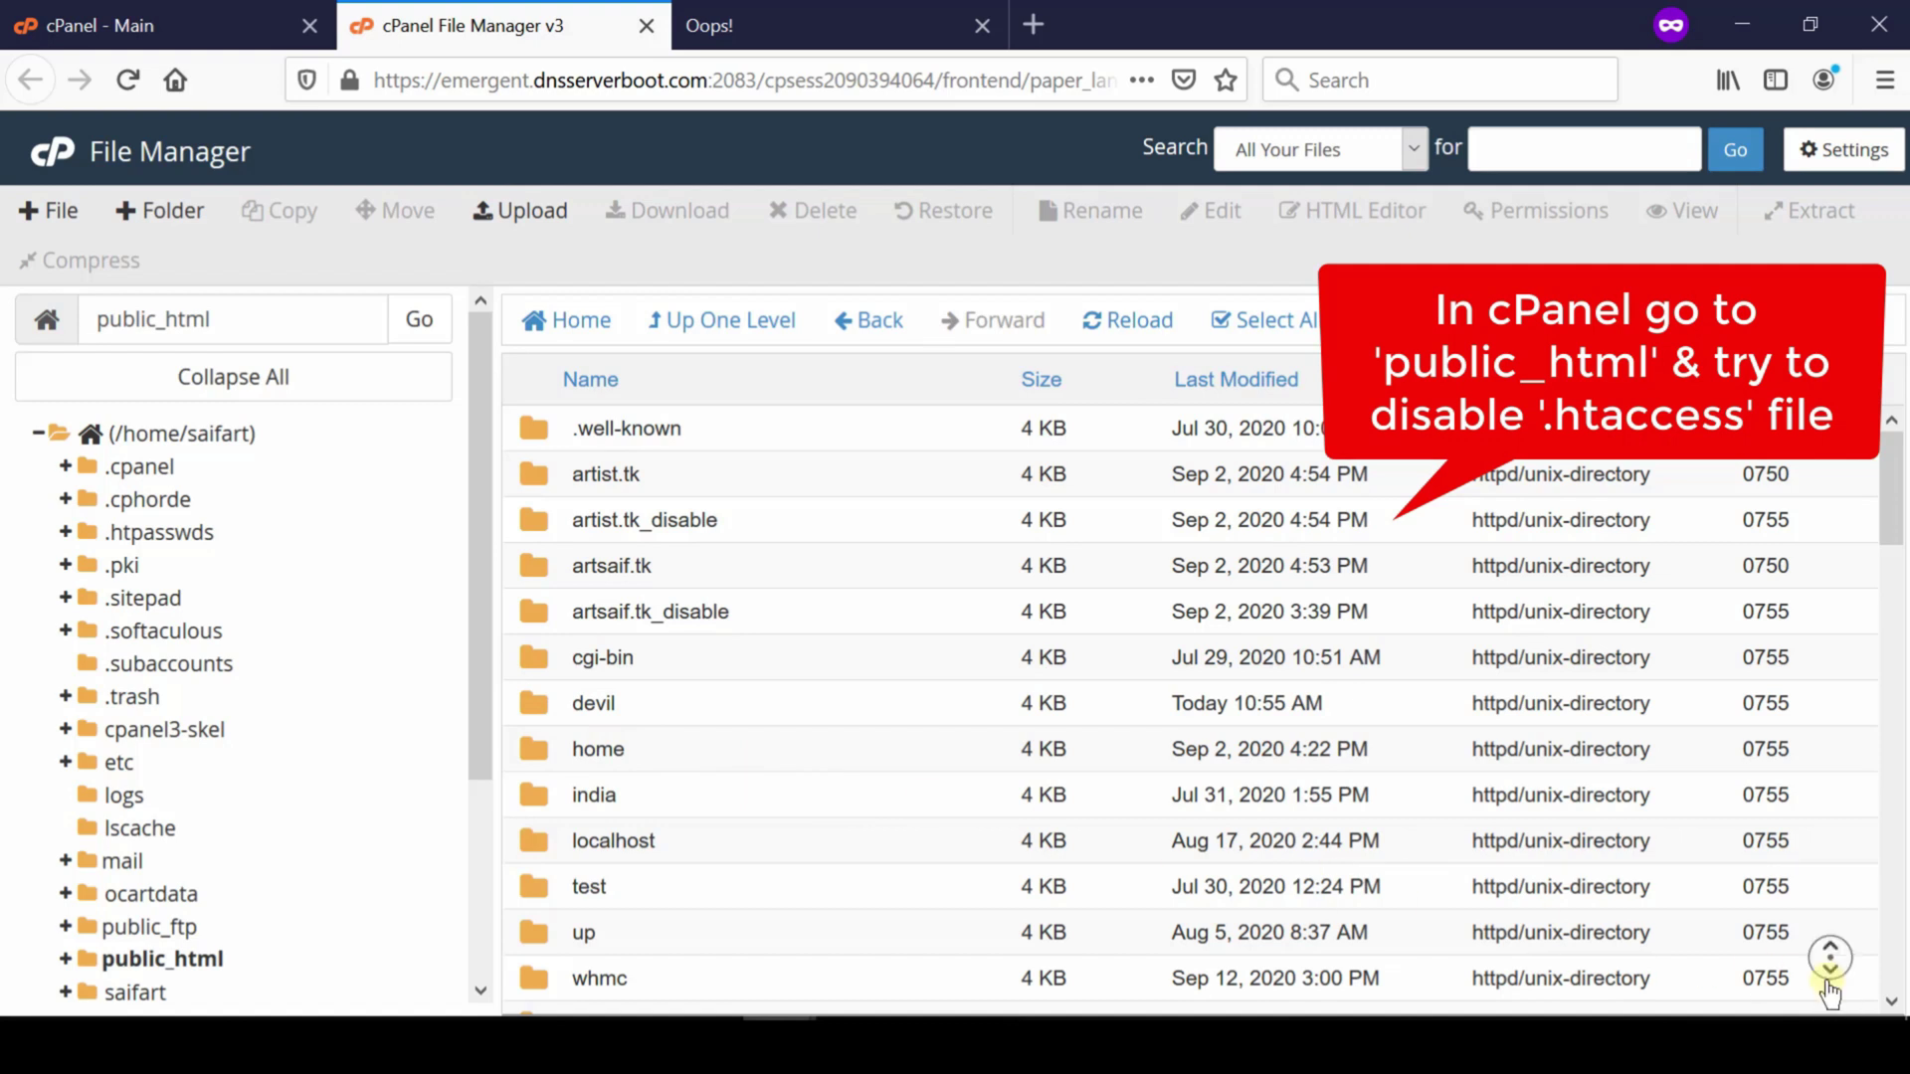
pyautogui.scroll(-3)
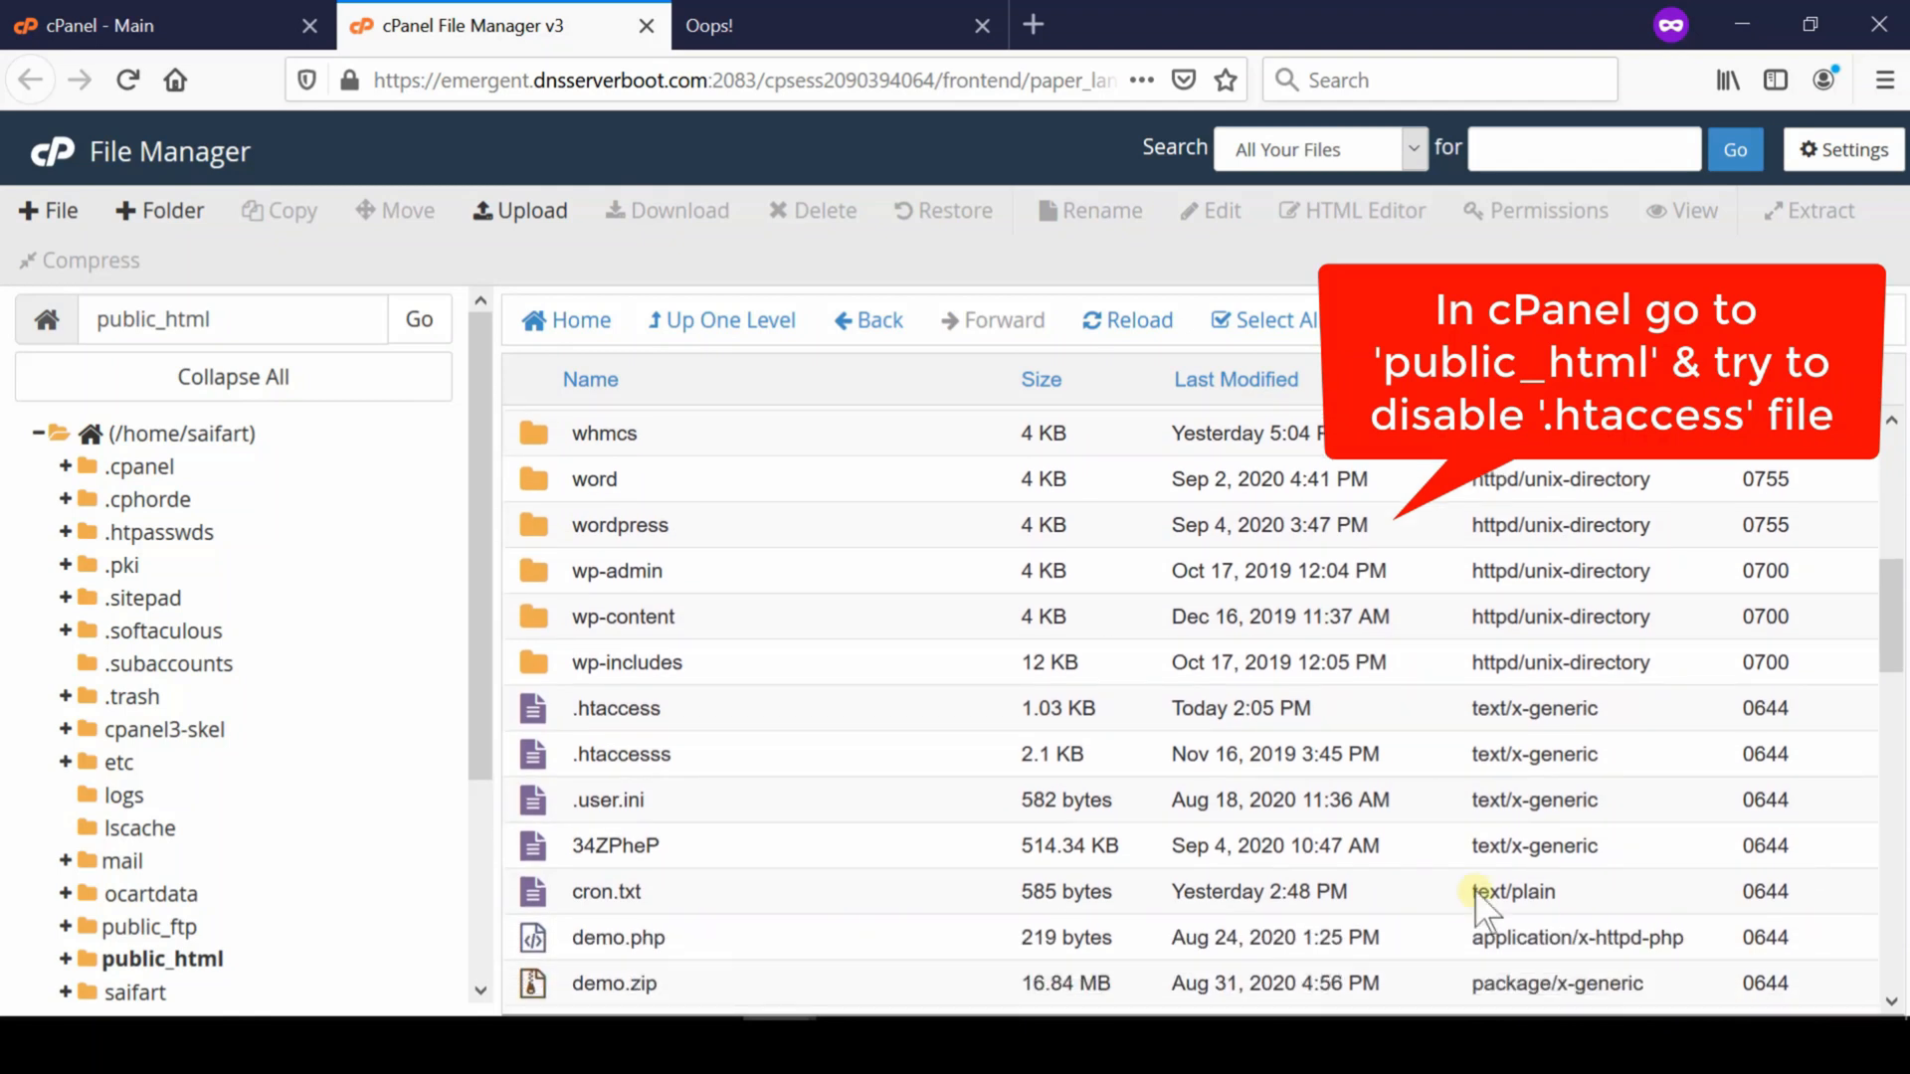
pyautogui.click(615, 708)
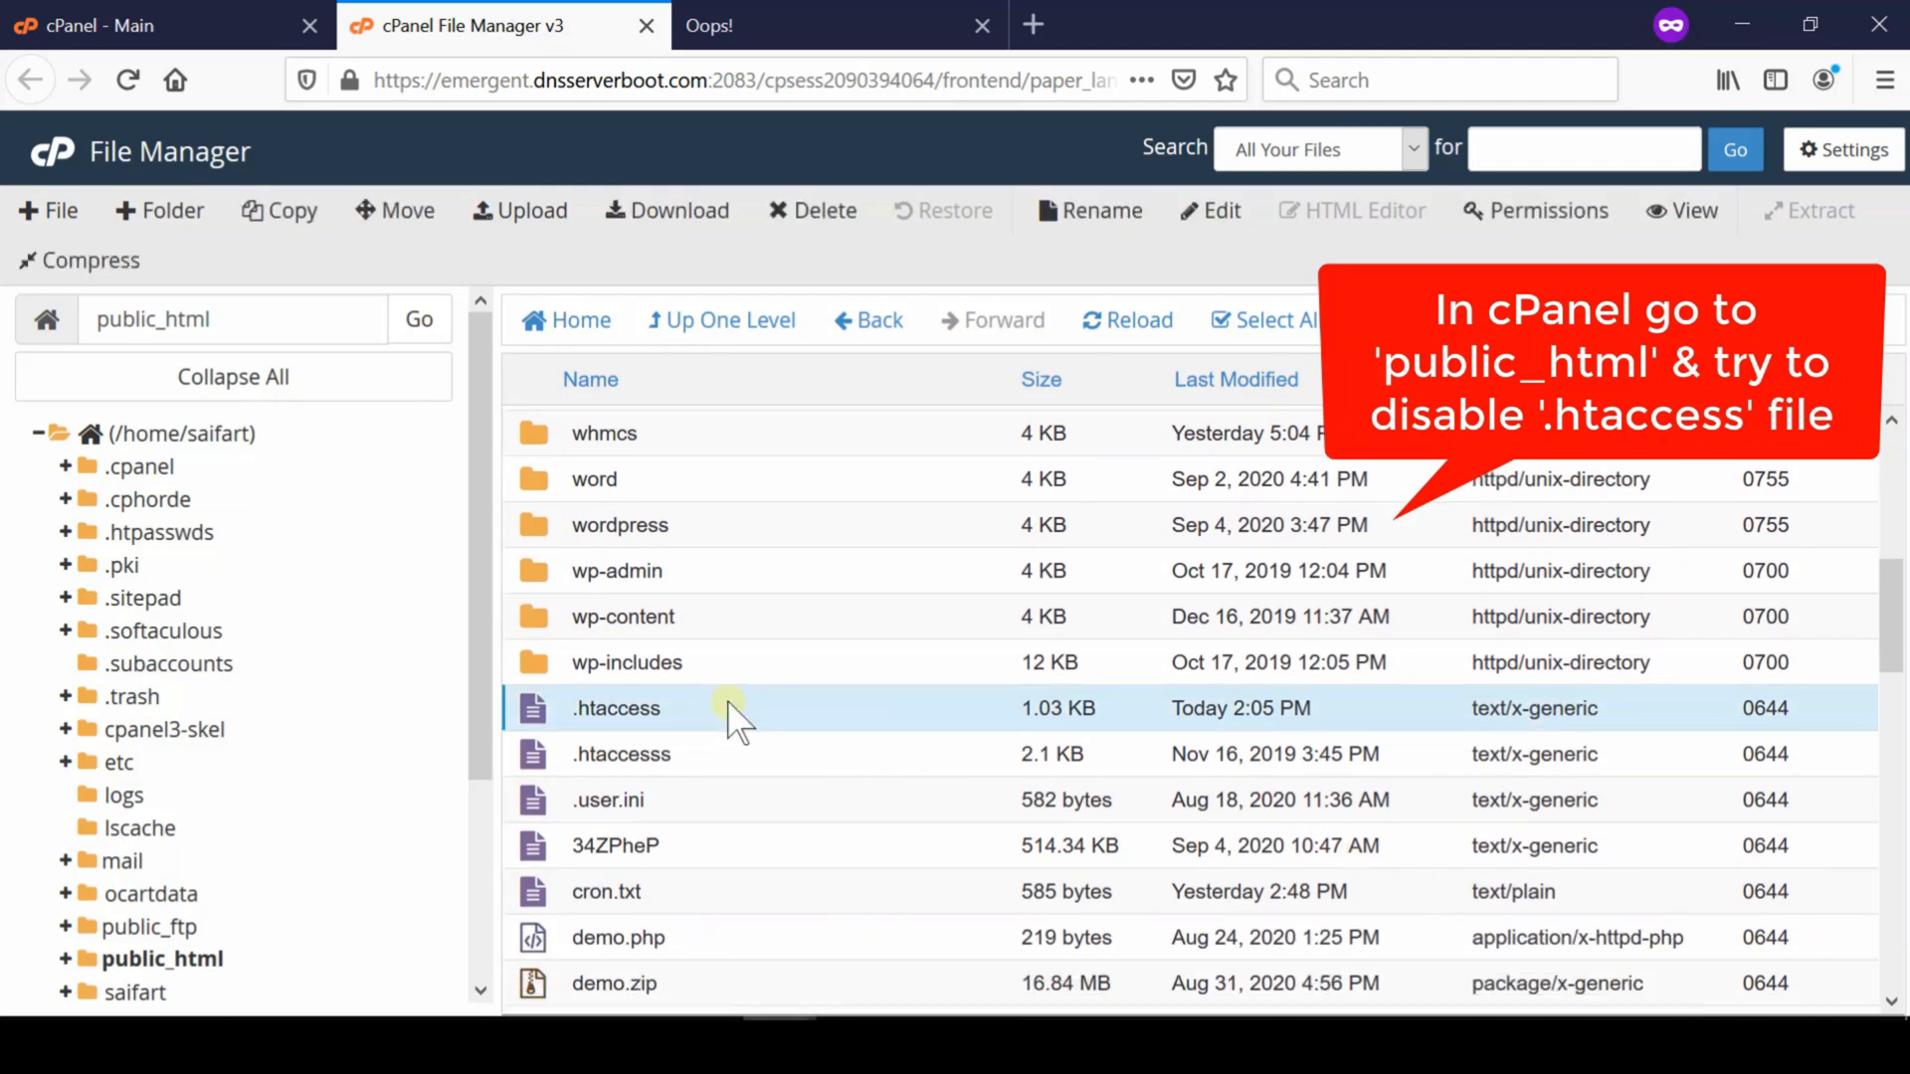
# Step: Rename public_html's .htaccess to .htaccess_disable so it no longer applies
pyautogui.rightClick(614, 708)
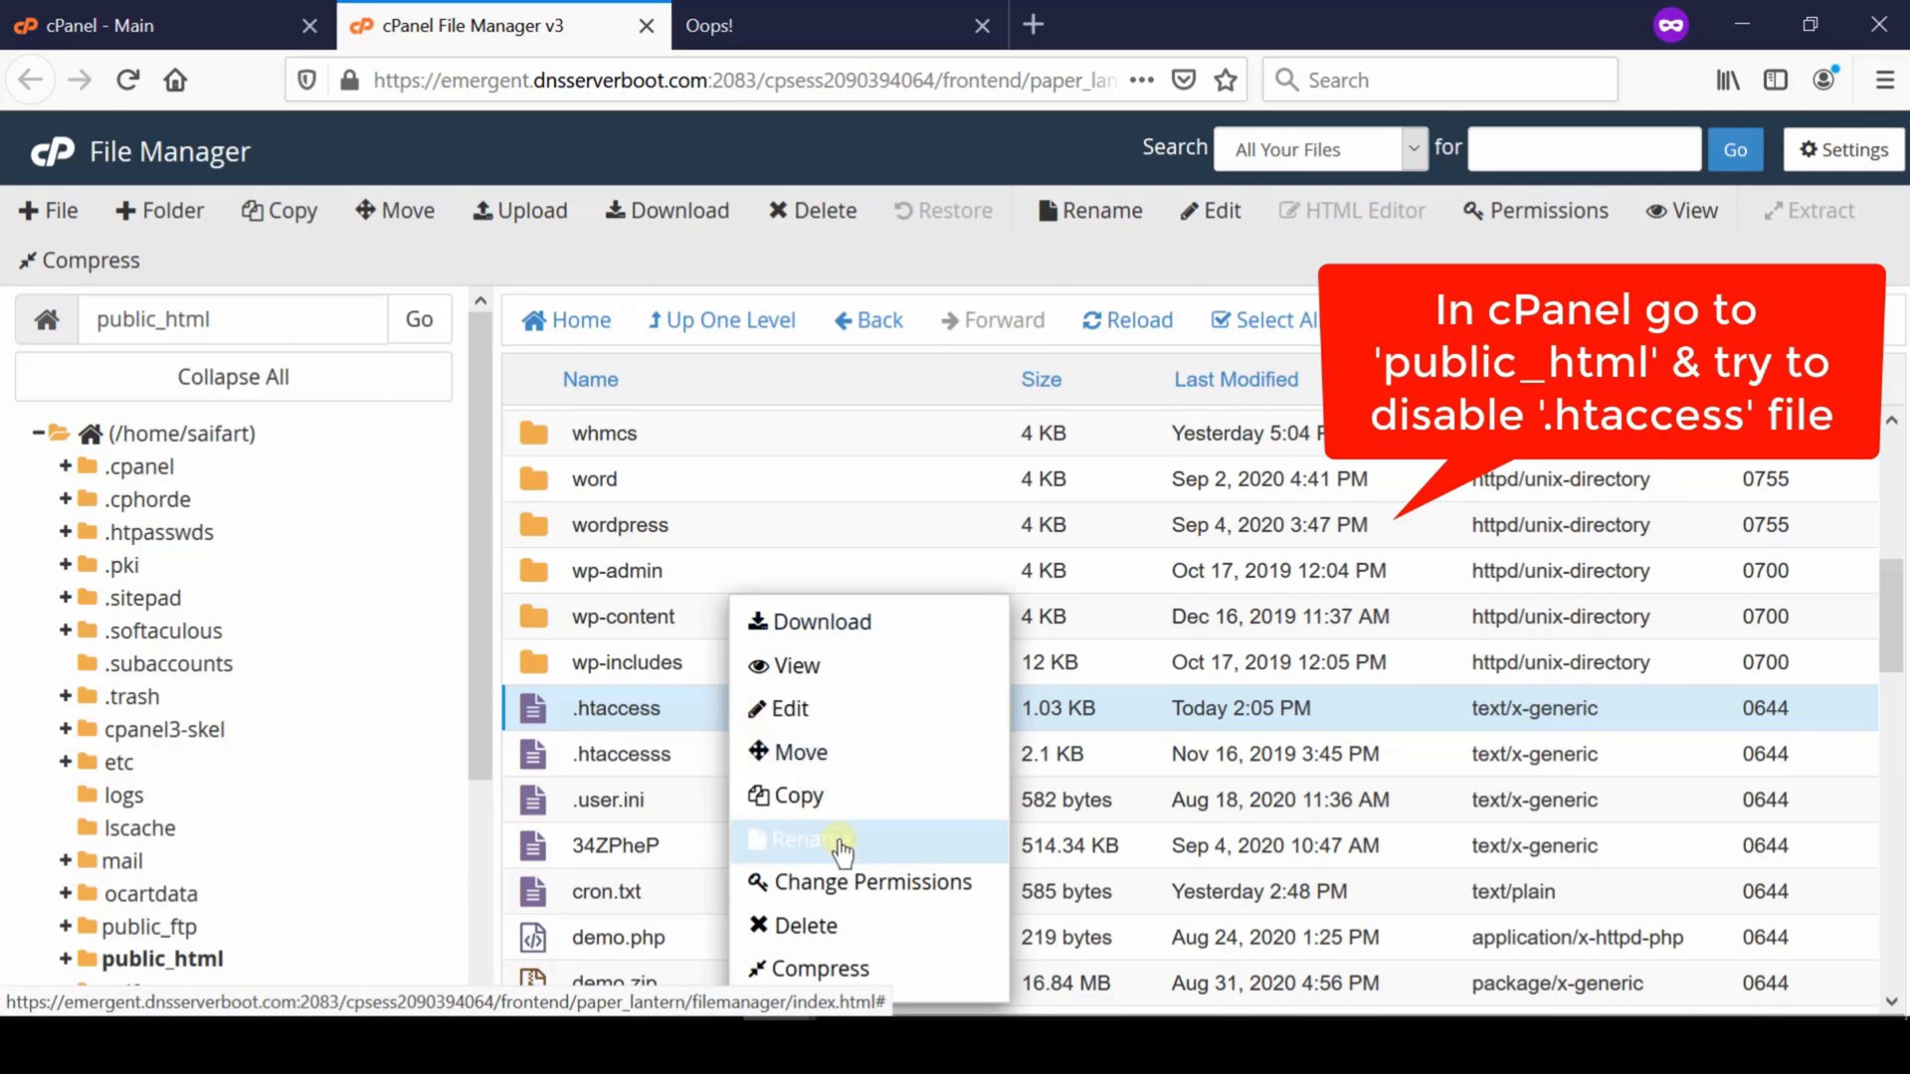
pyautogui.click(806, 839)
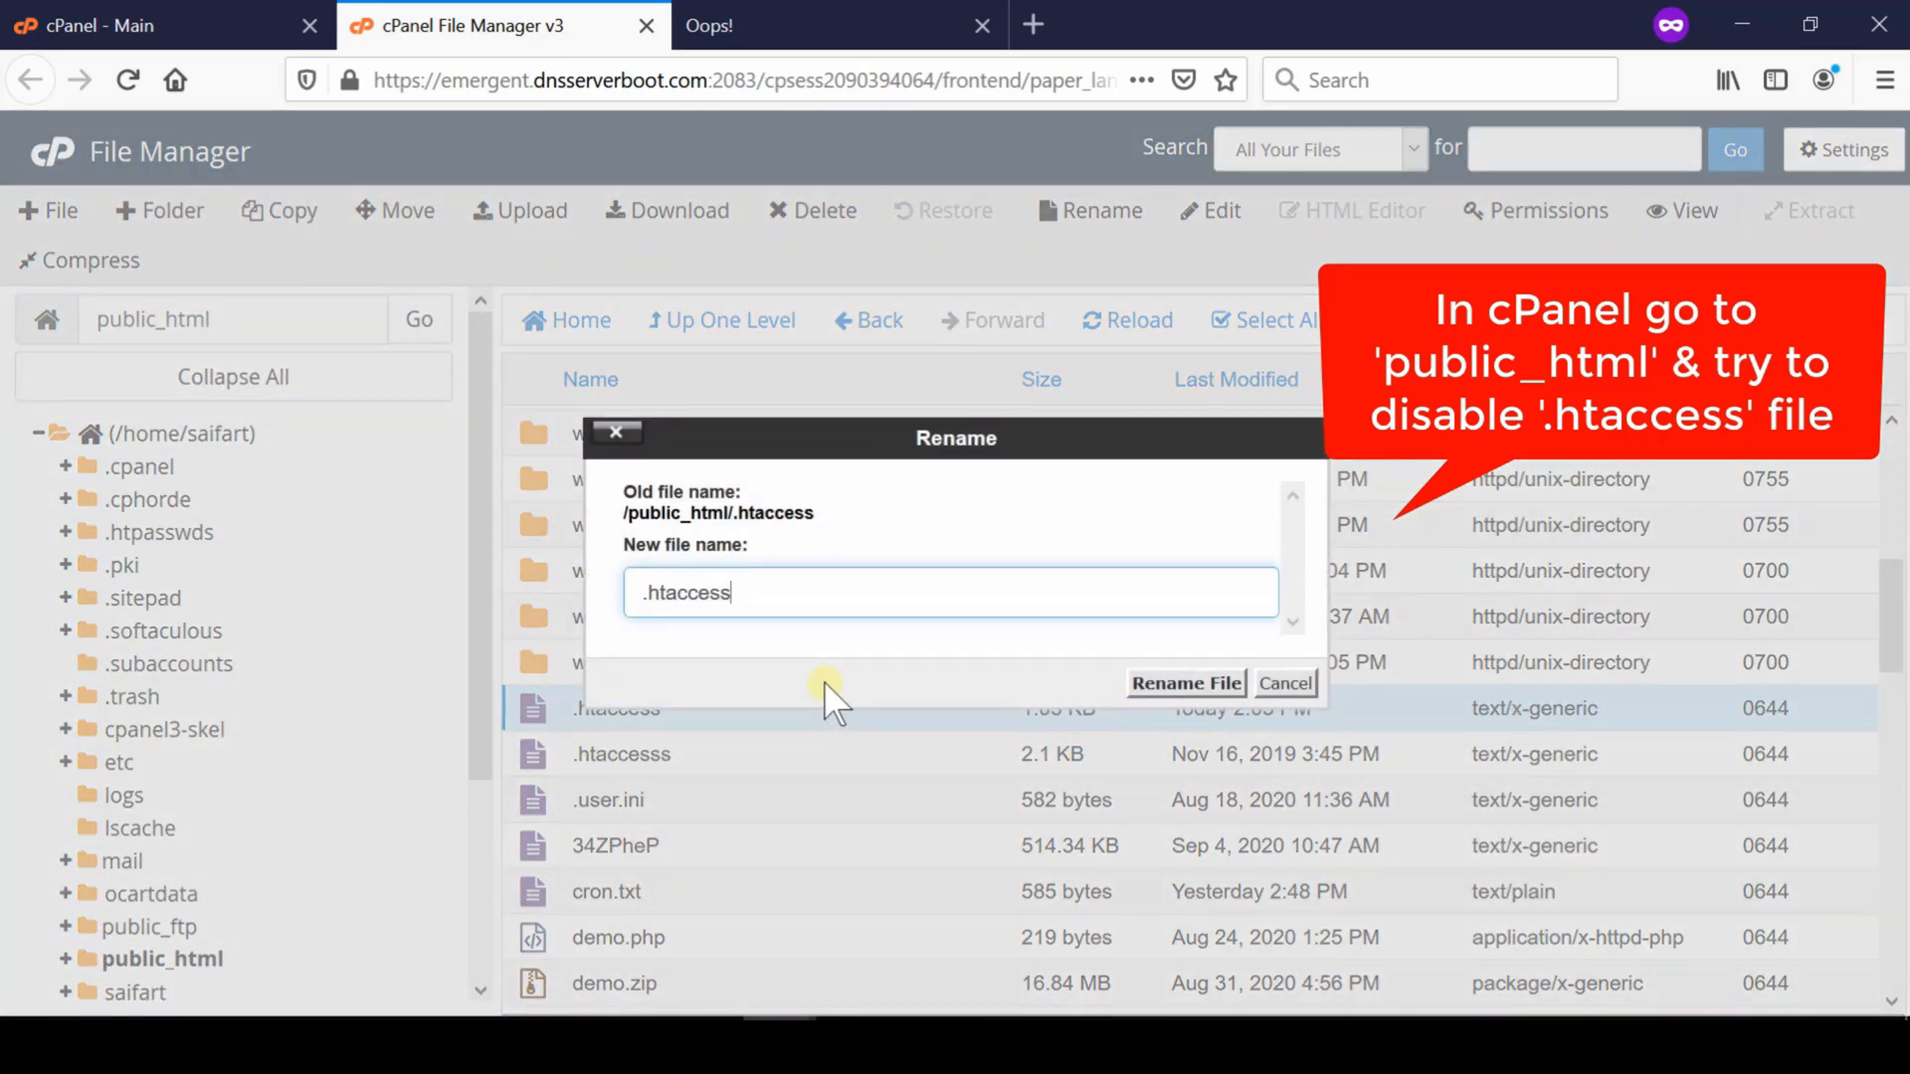
pyautogui.write('_')
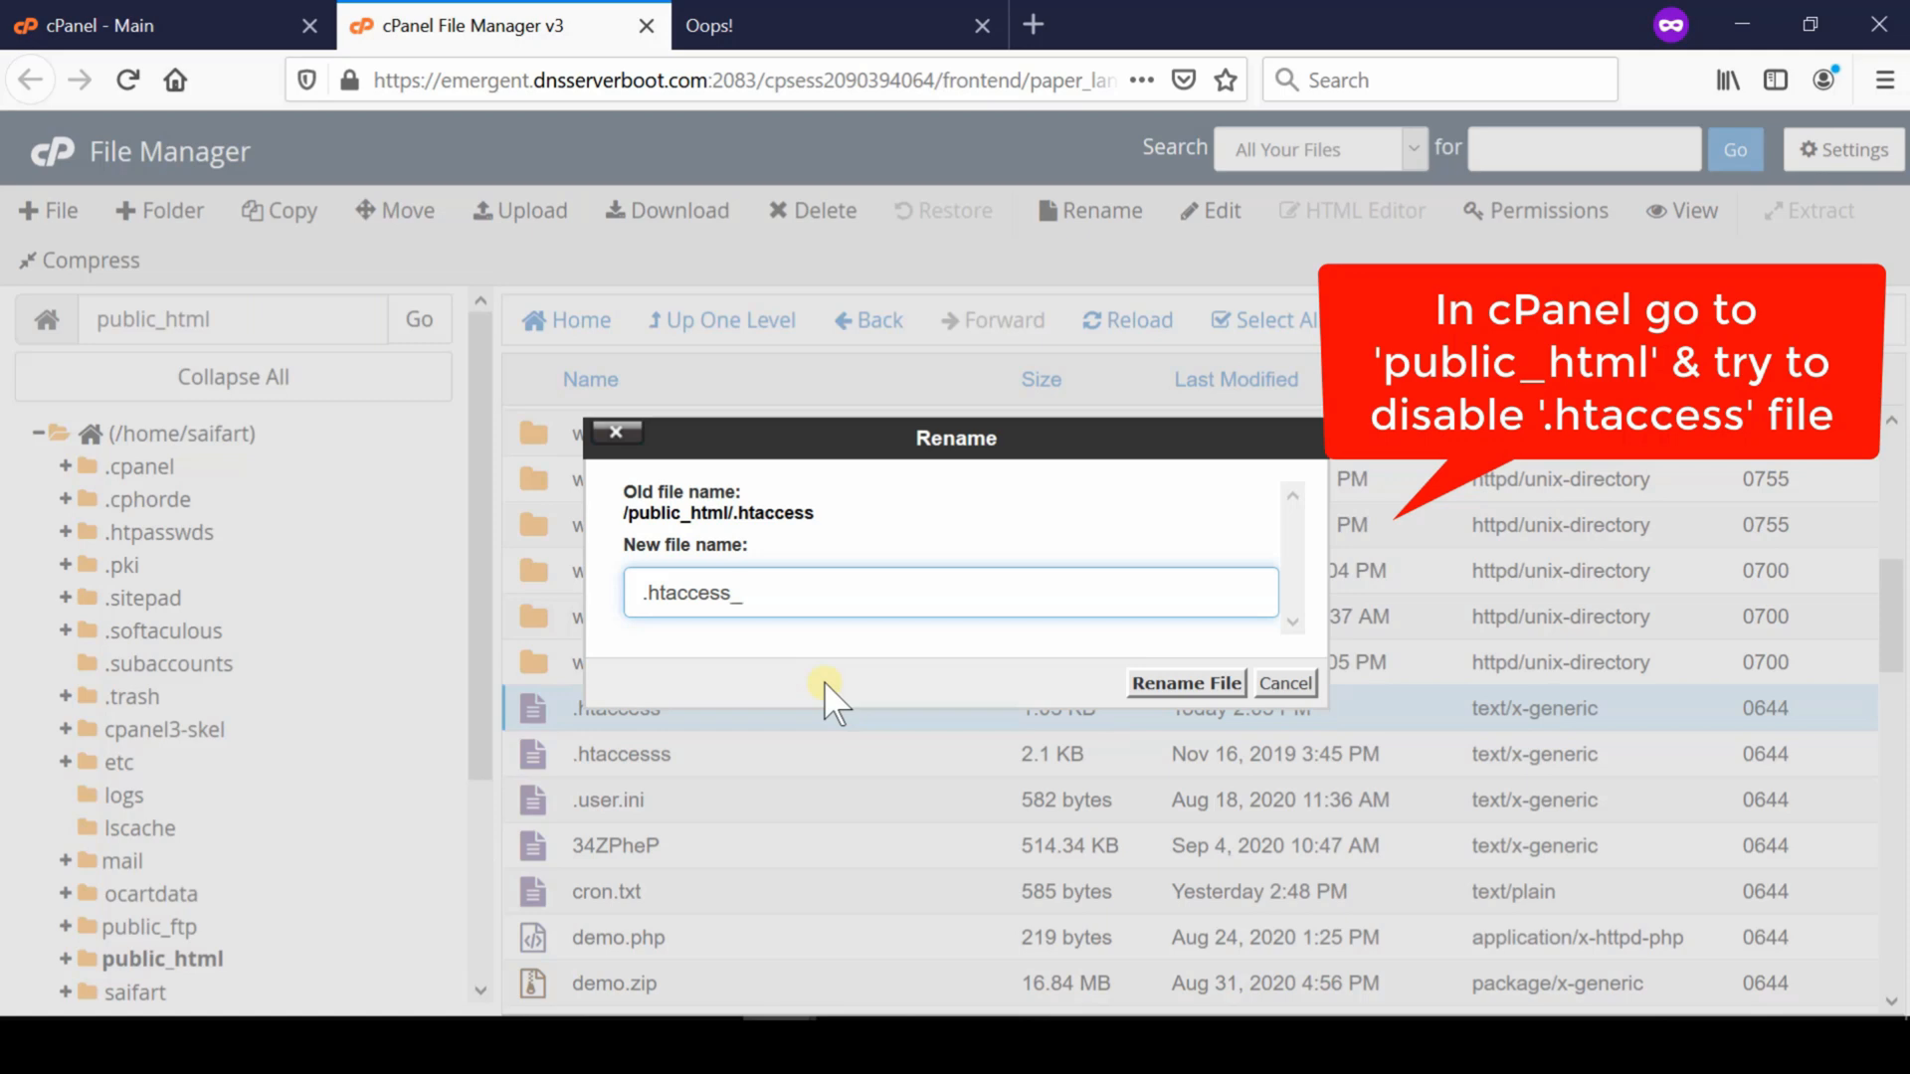
pyautogui.write('disa')
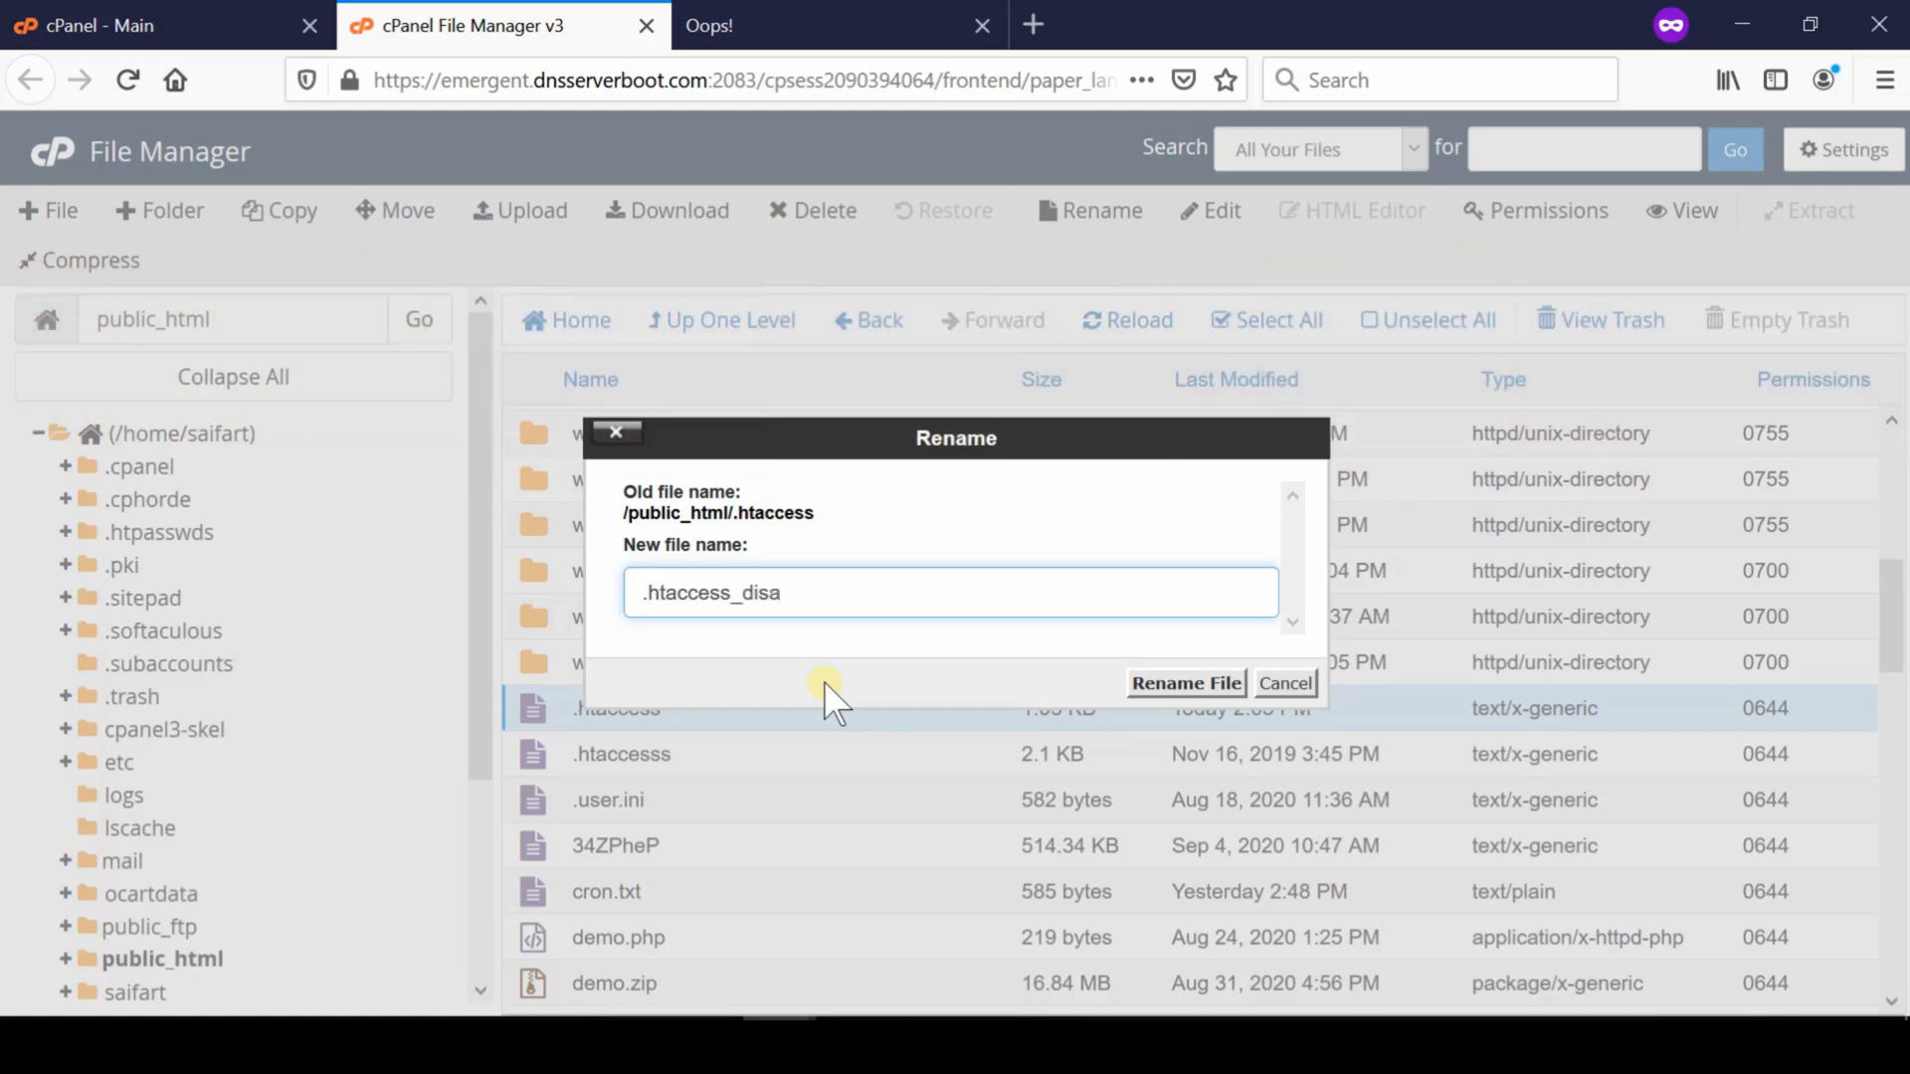
pyautogui.write('ble')
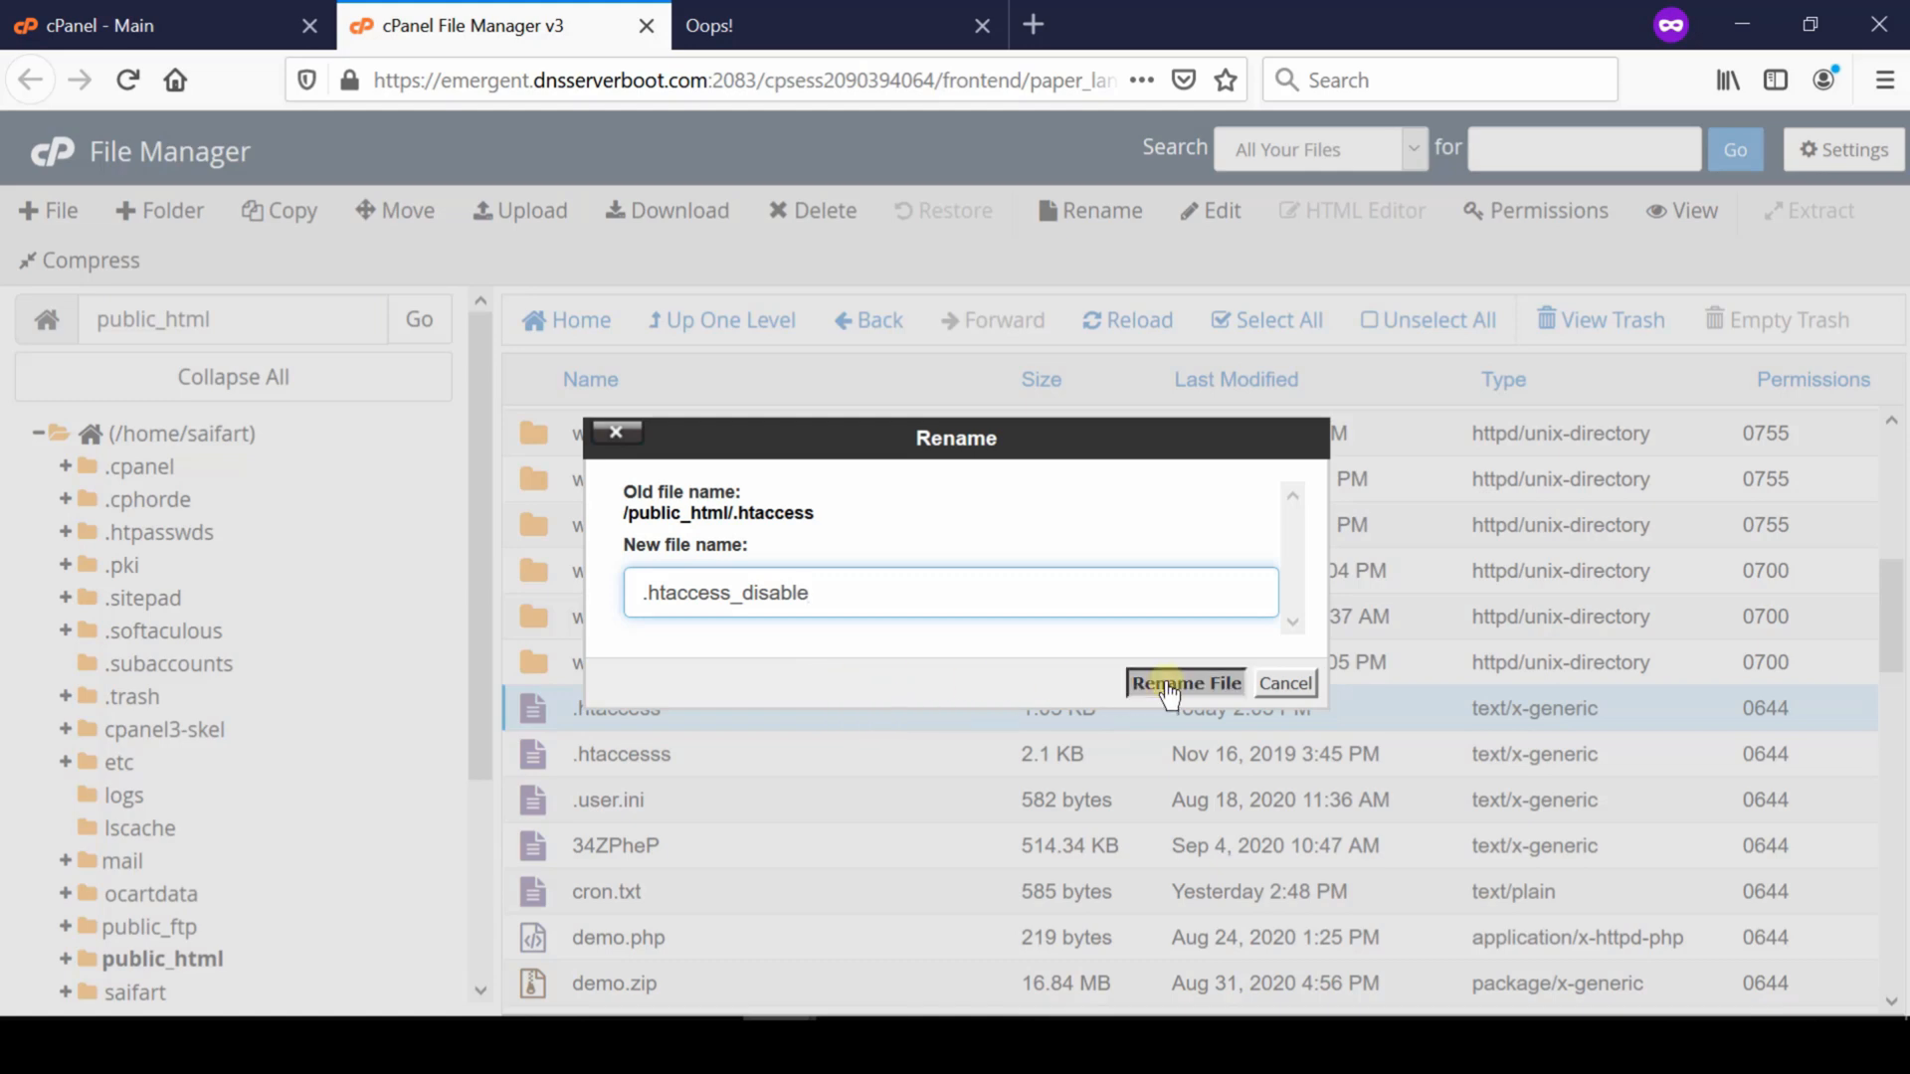
pyautogui.click(1182, 683)
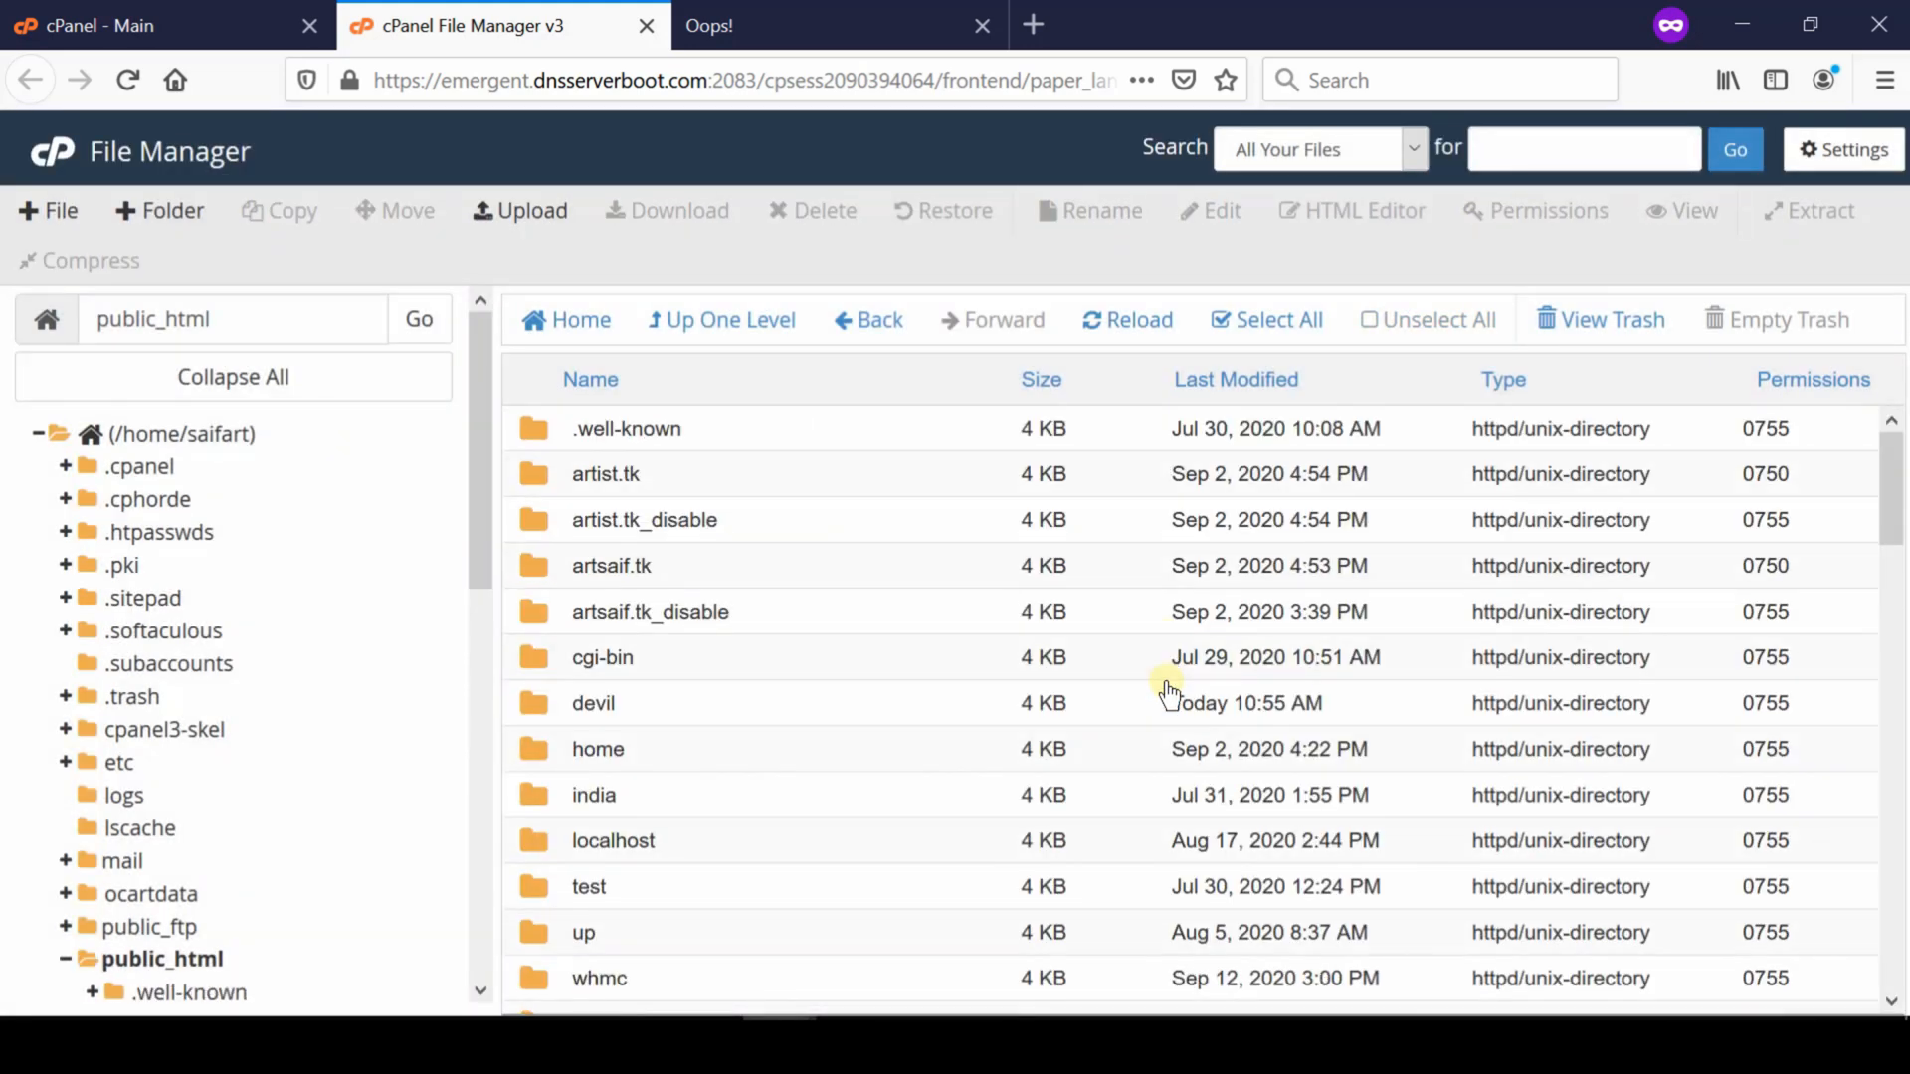
pyautogui.moveTo(1848, 967)
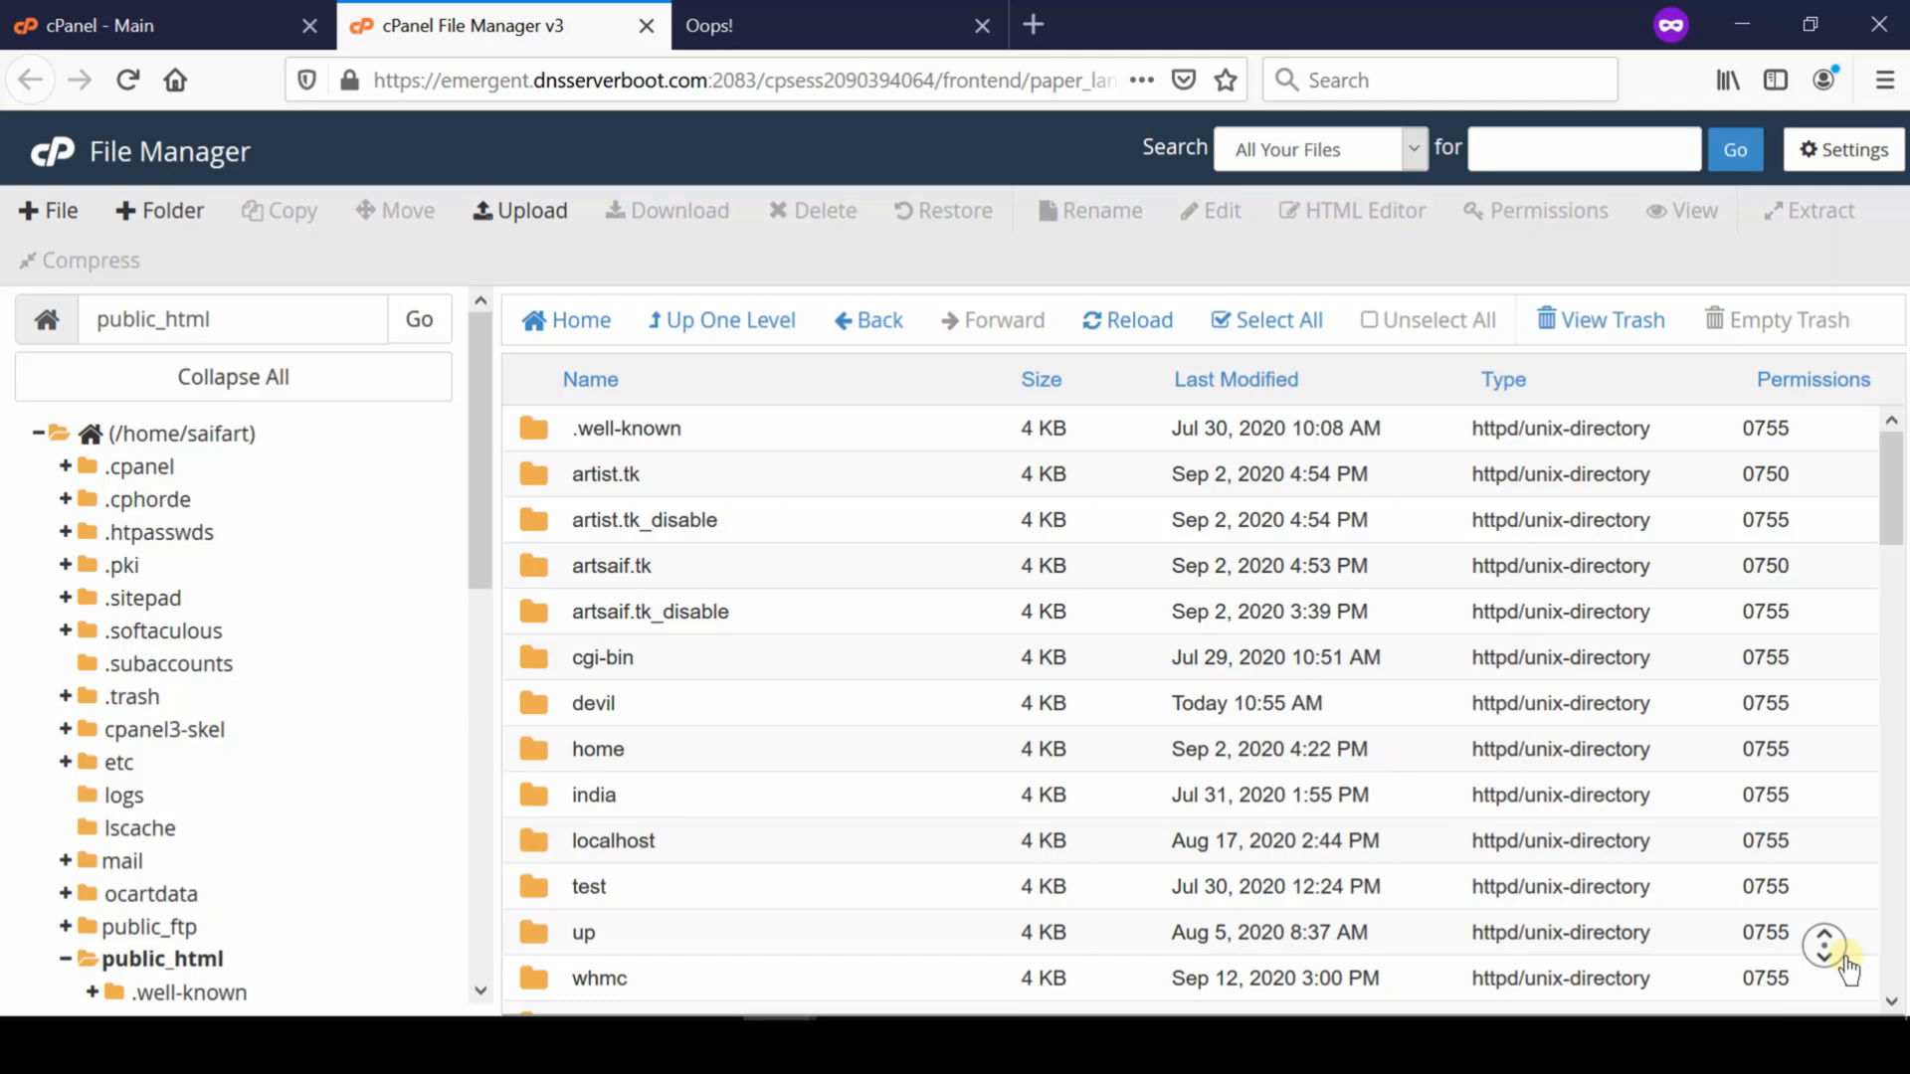
# Step: Scroll the listing and move on to the WHMCS system requirements documentation page
pyautogui.scroll(-3)
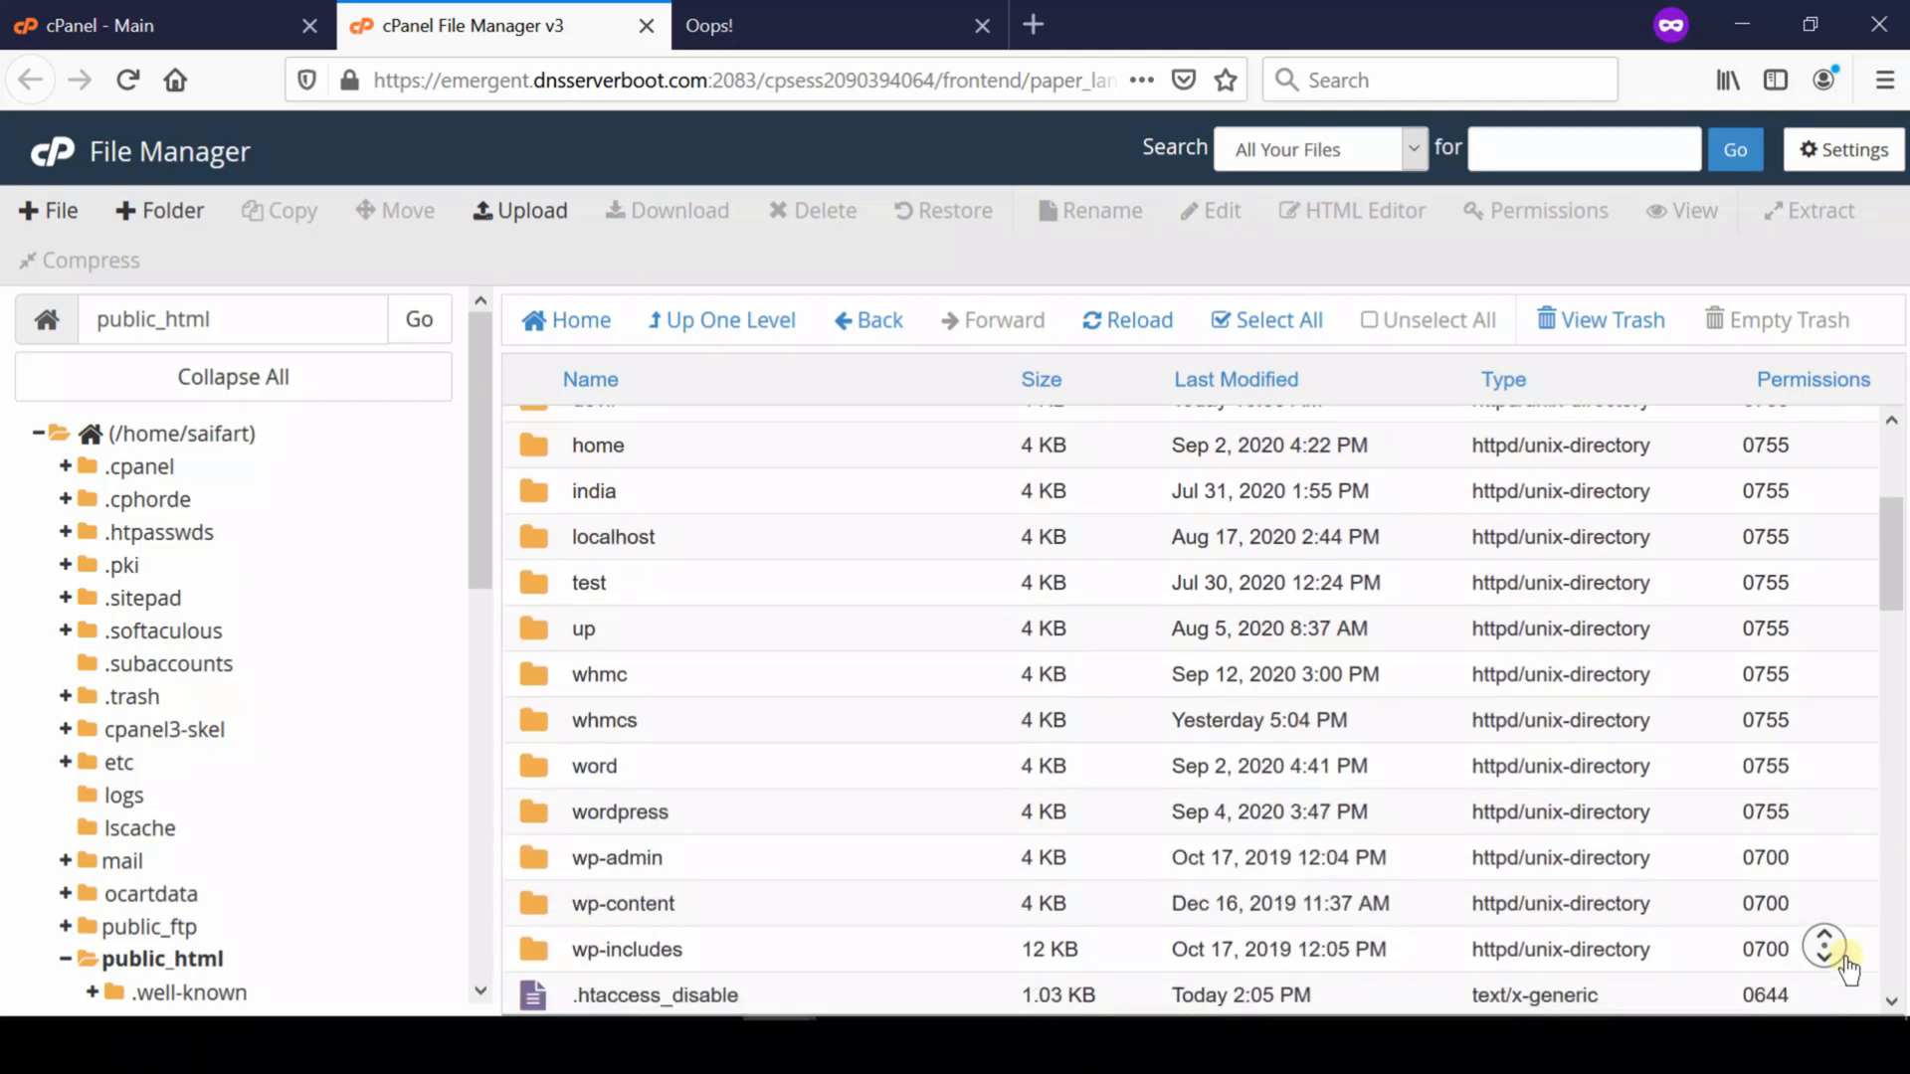
pyautogui.scroll(-3)
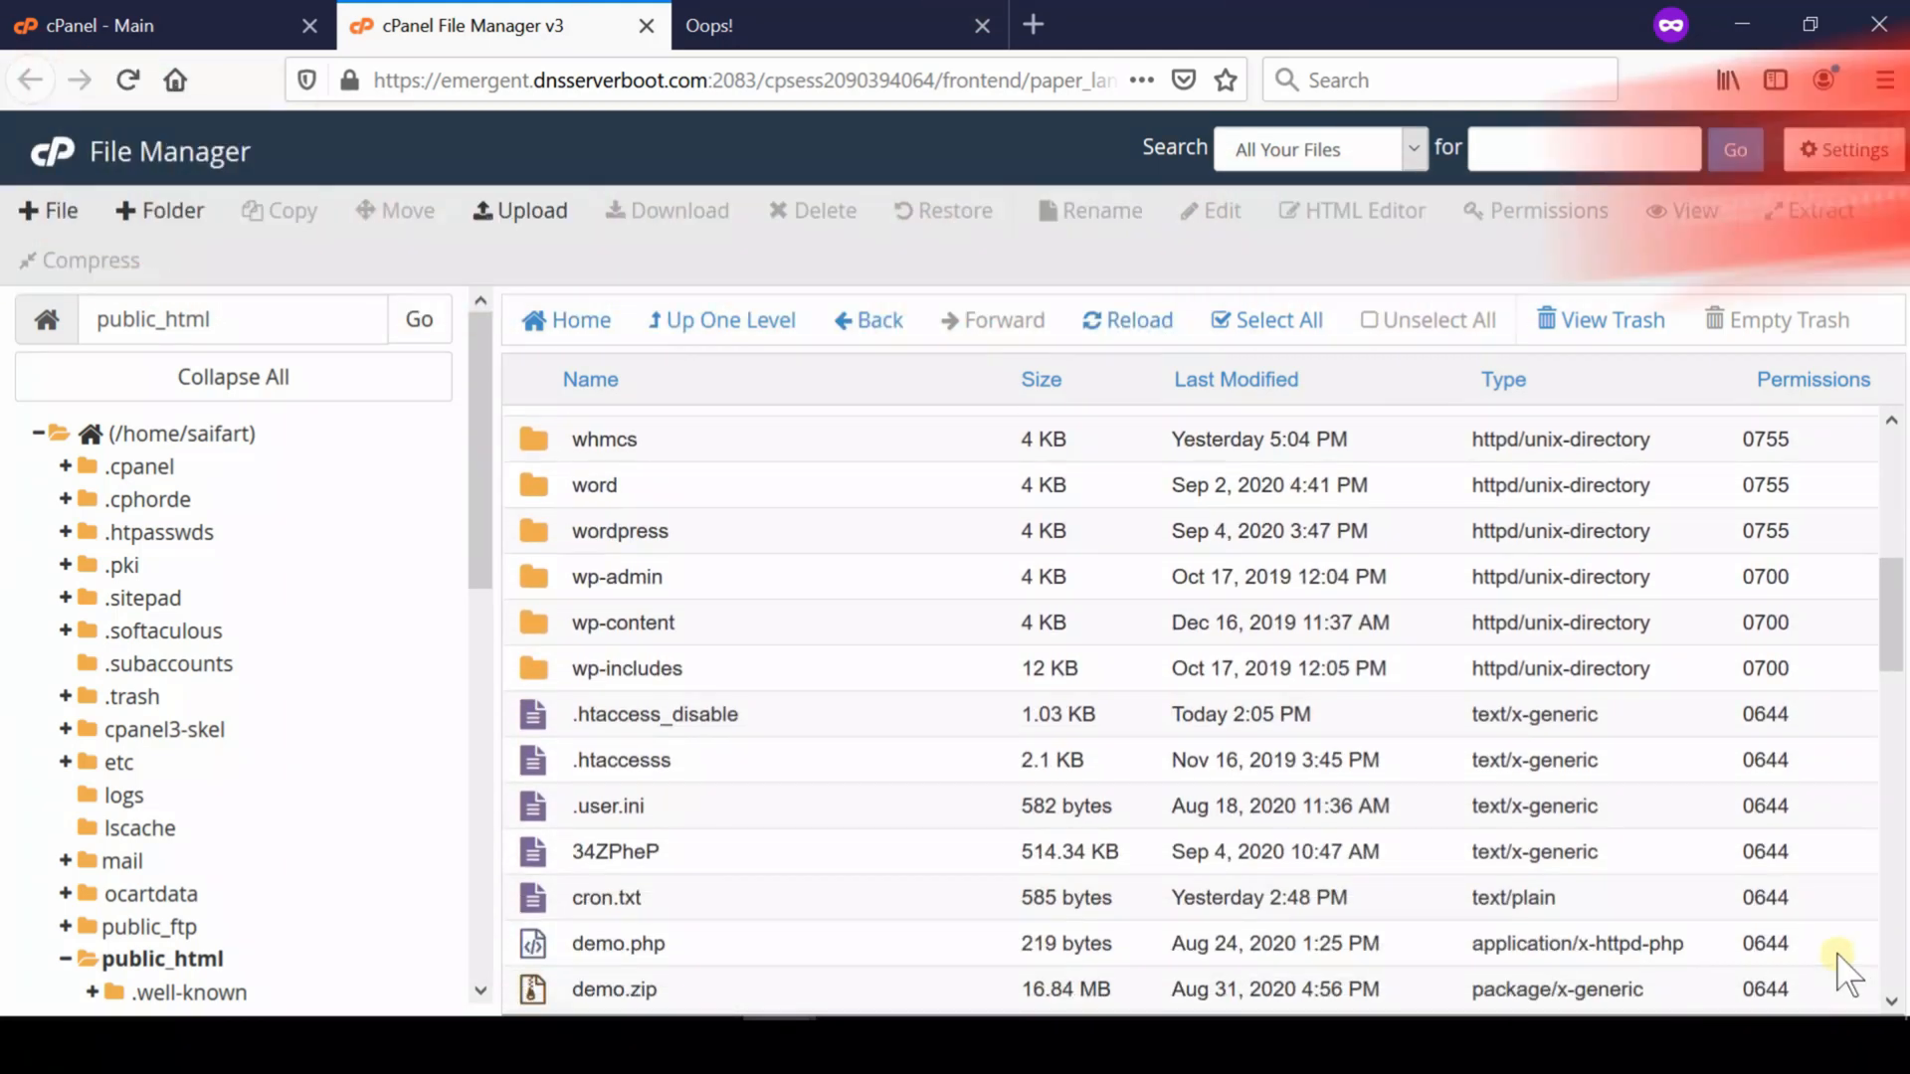
pyautogui.click(655, 714)
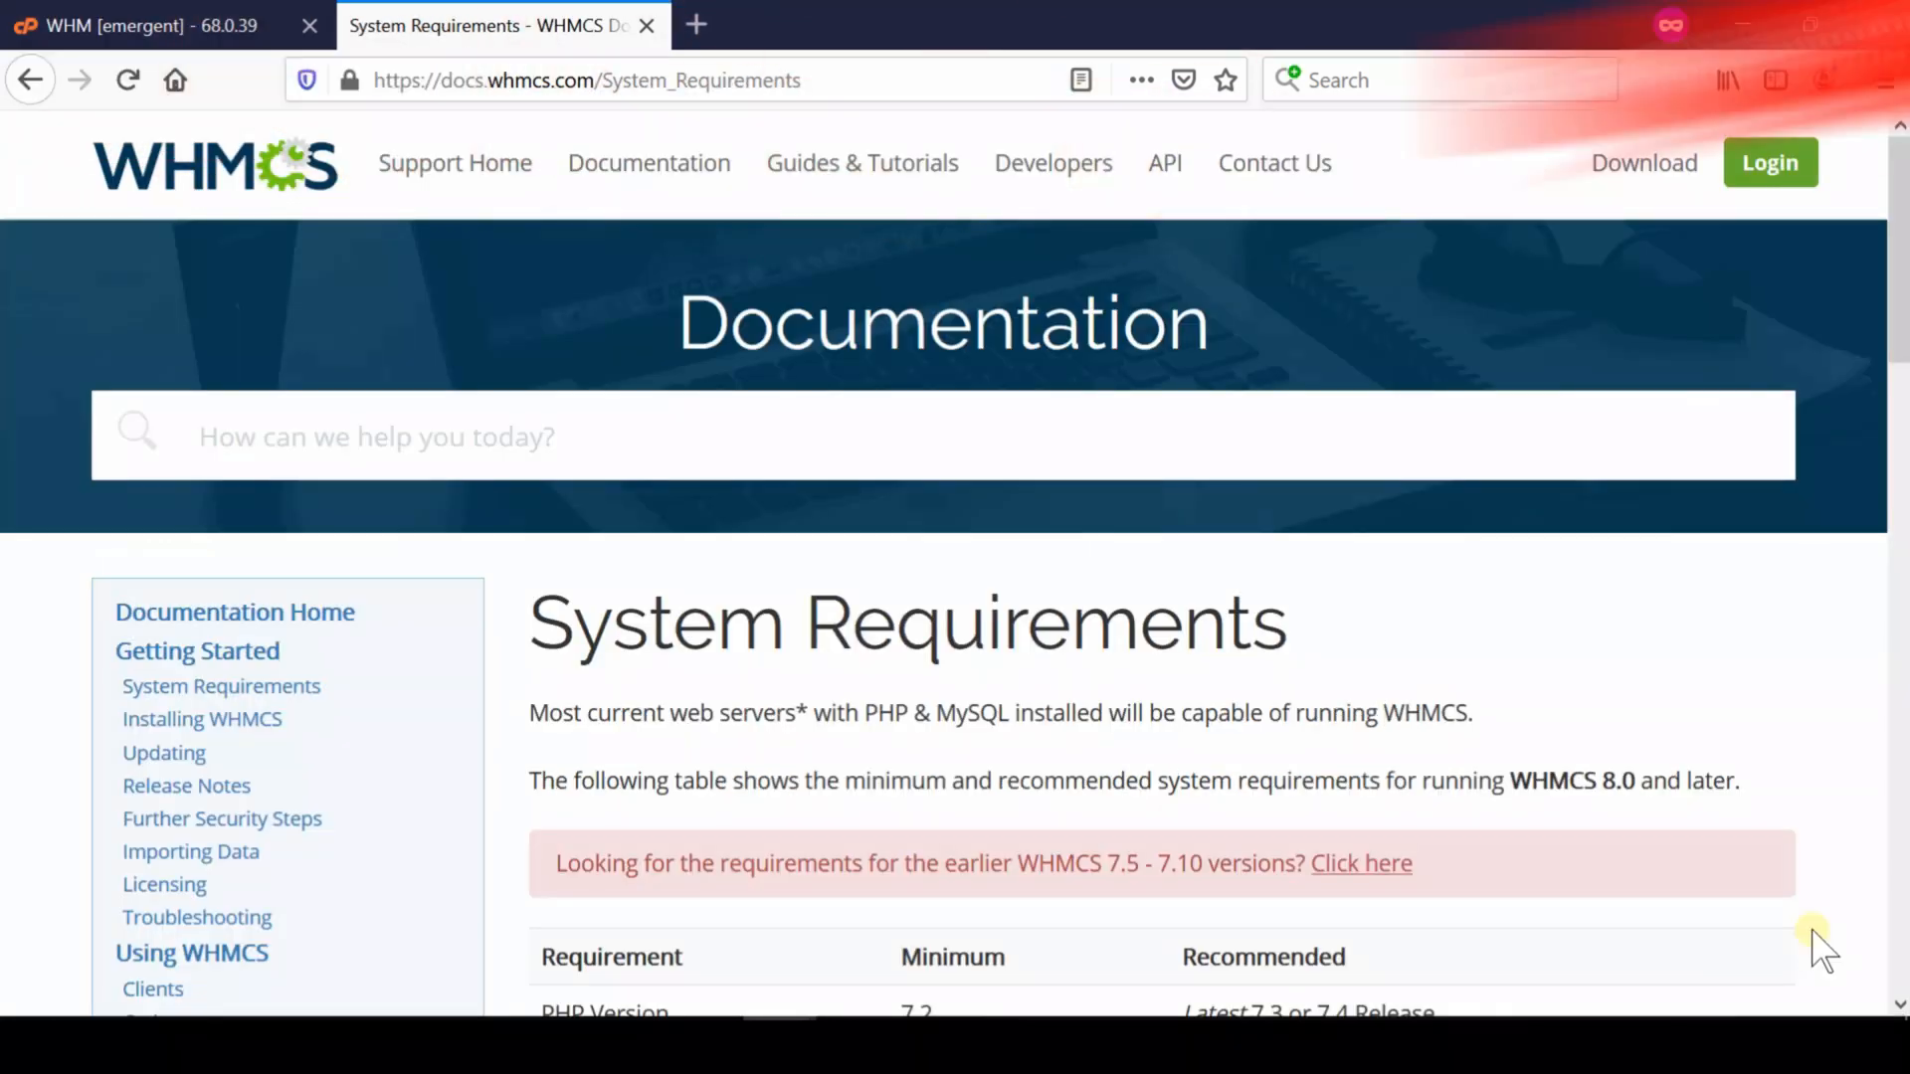
# Step: Review the WHMCS 8.0 requirements rows for PHP extensions, MySQL and ionCube, then return to WHM
pyautogui.scroll(-3)
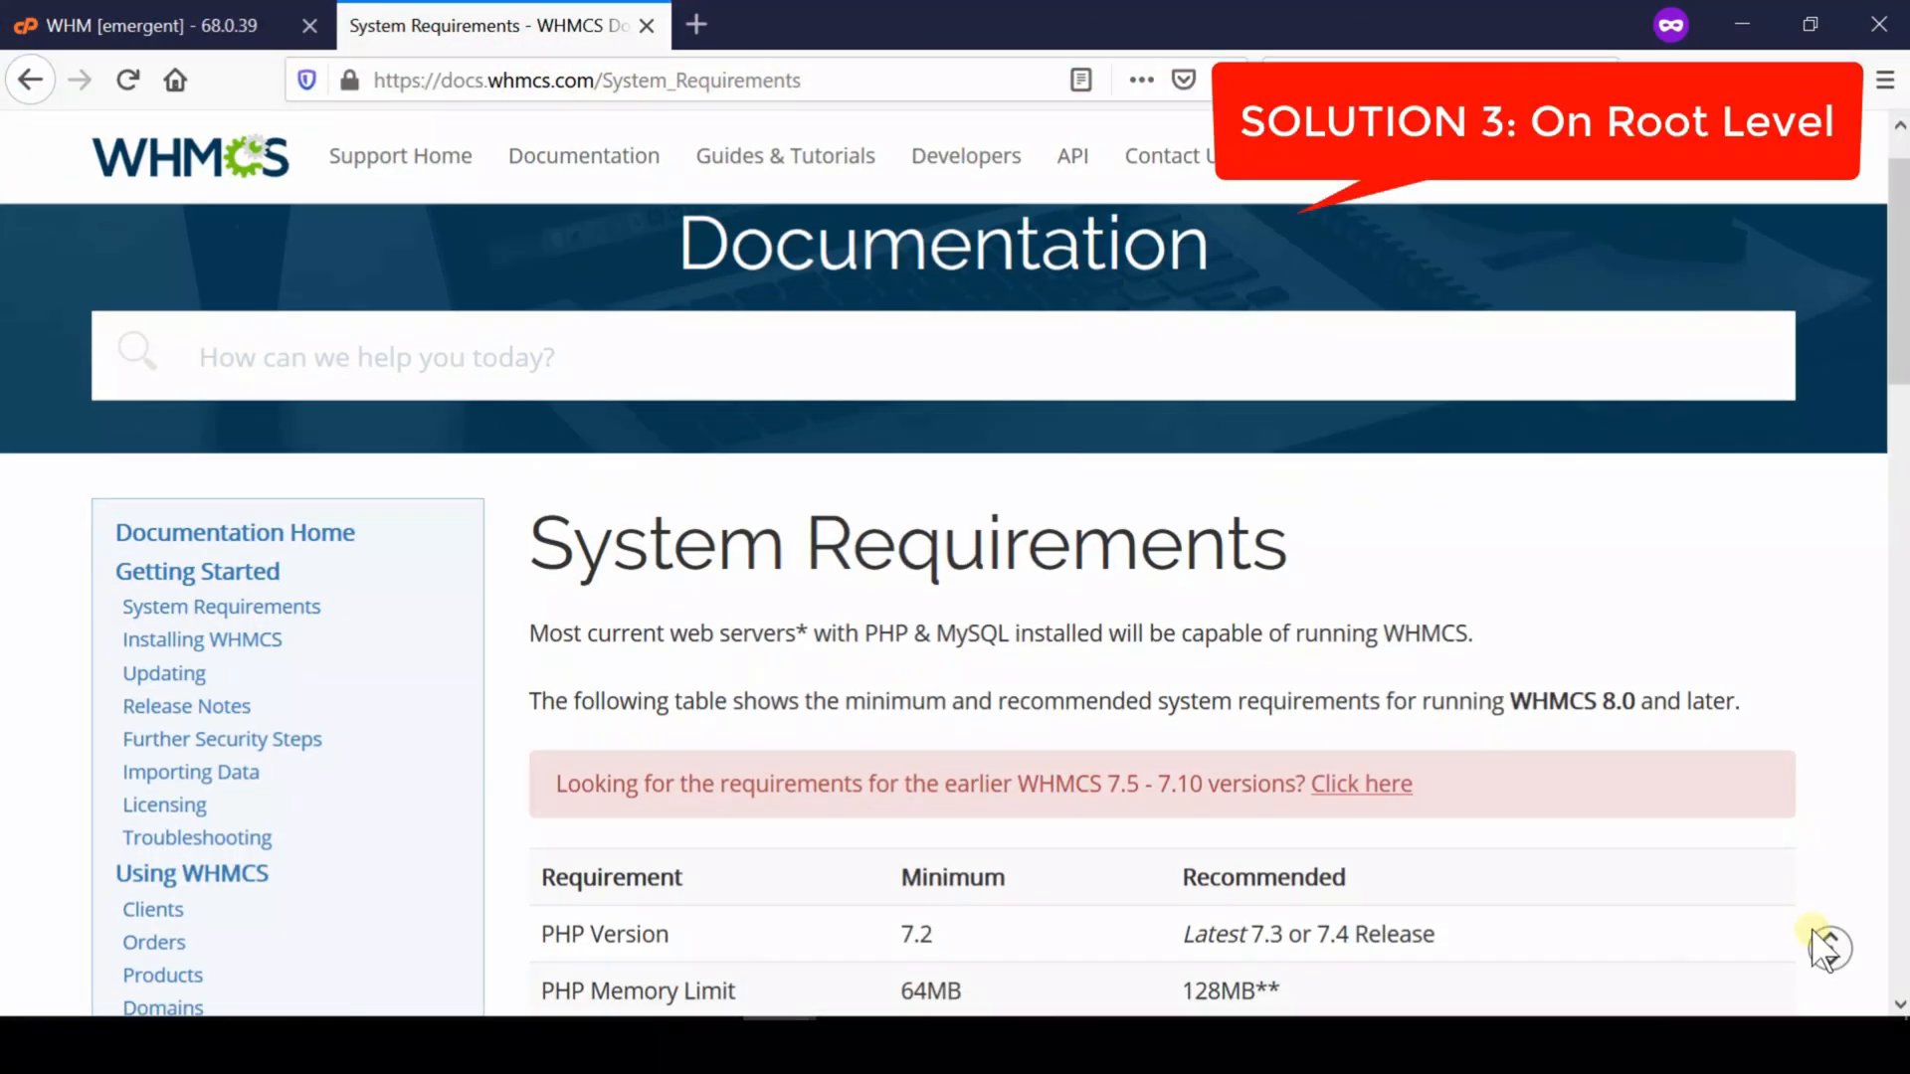
pyautogui.scroll(-3)
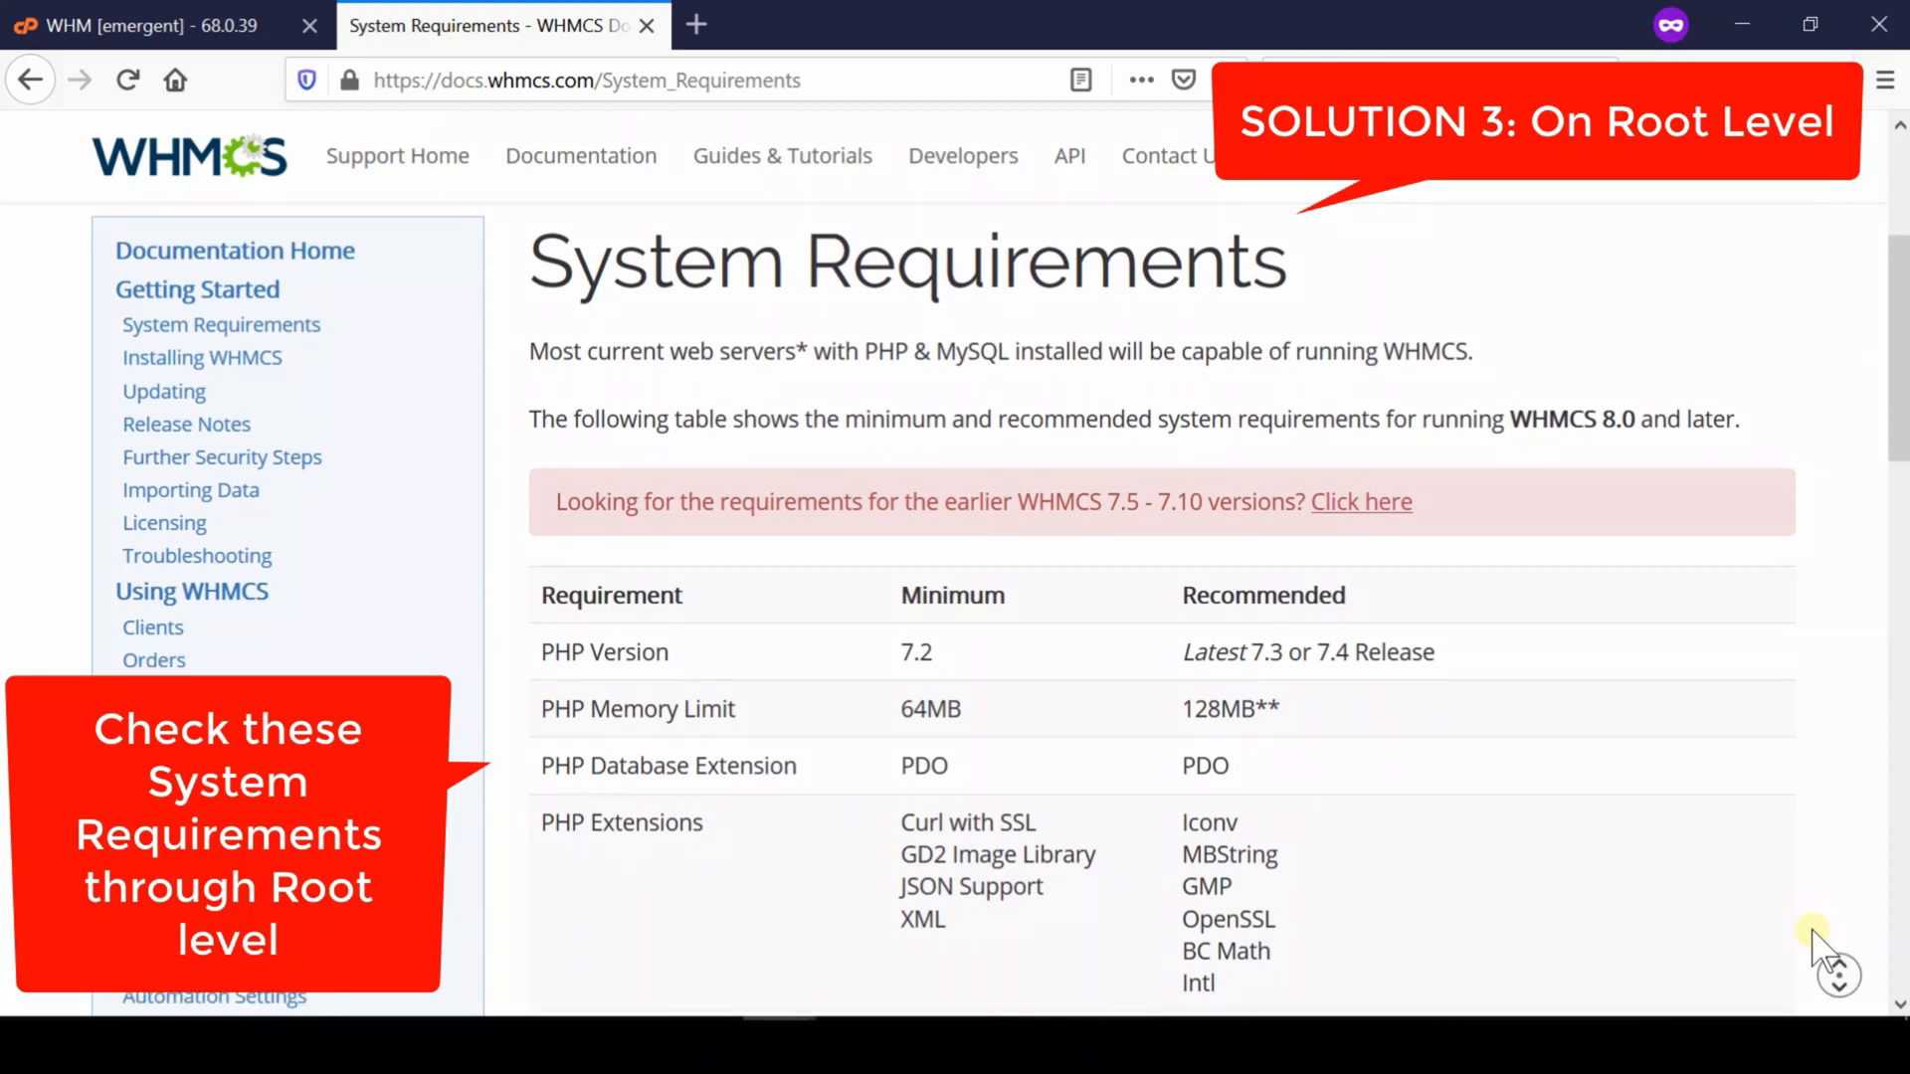
pyautogui.scroll(-3)
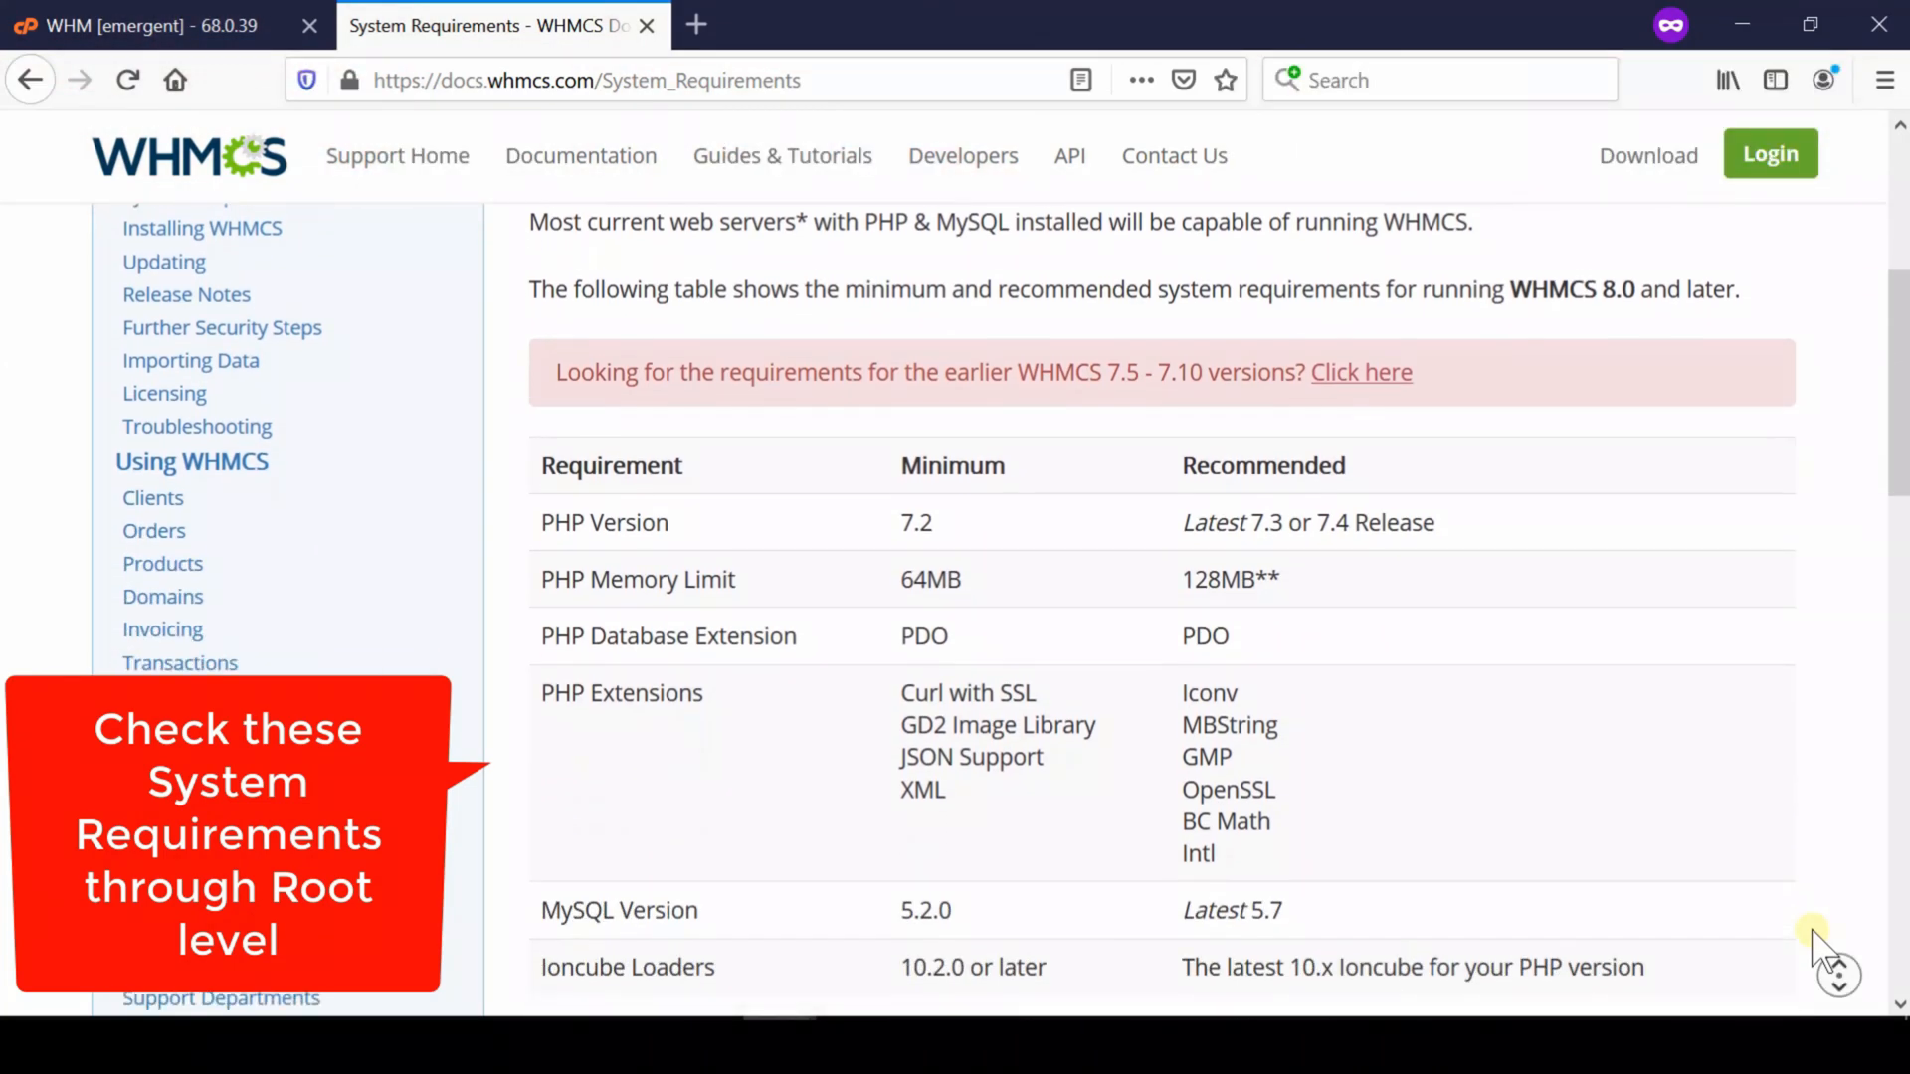
pyautogui.scroll(-3)
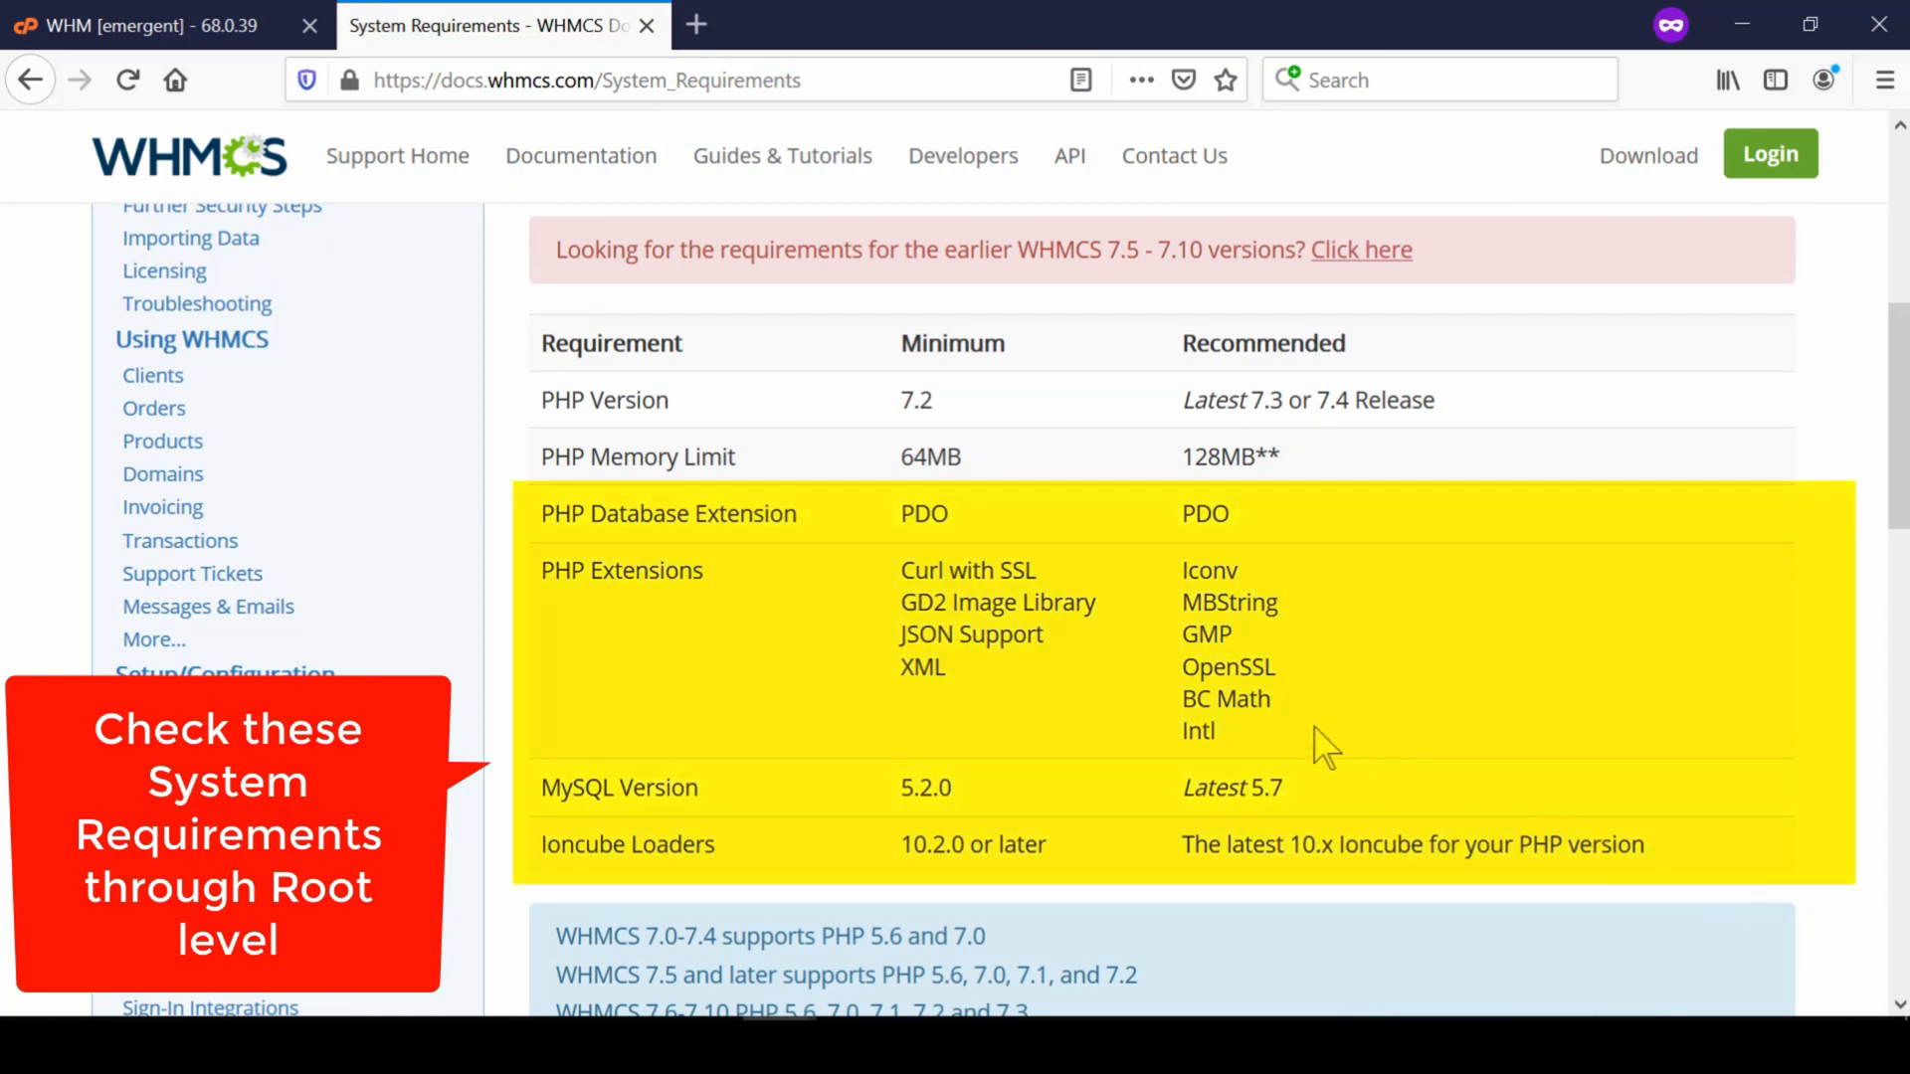
pyautogui.moveTo(1313, 740)
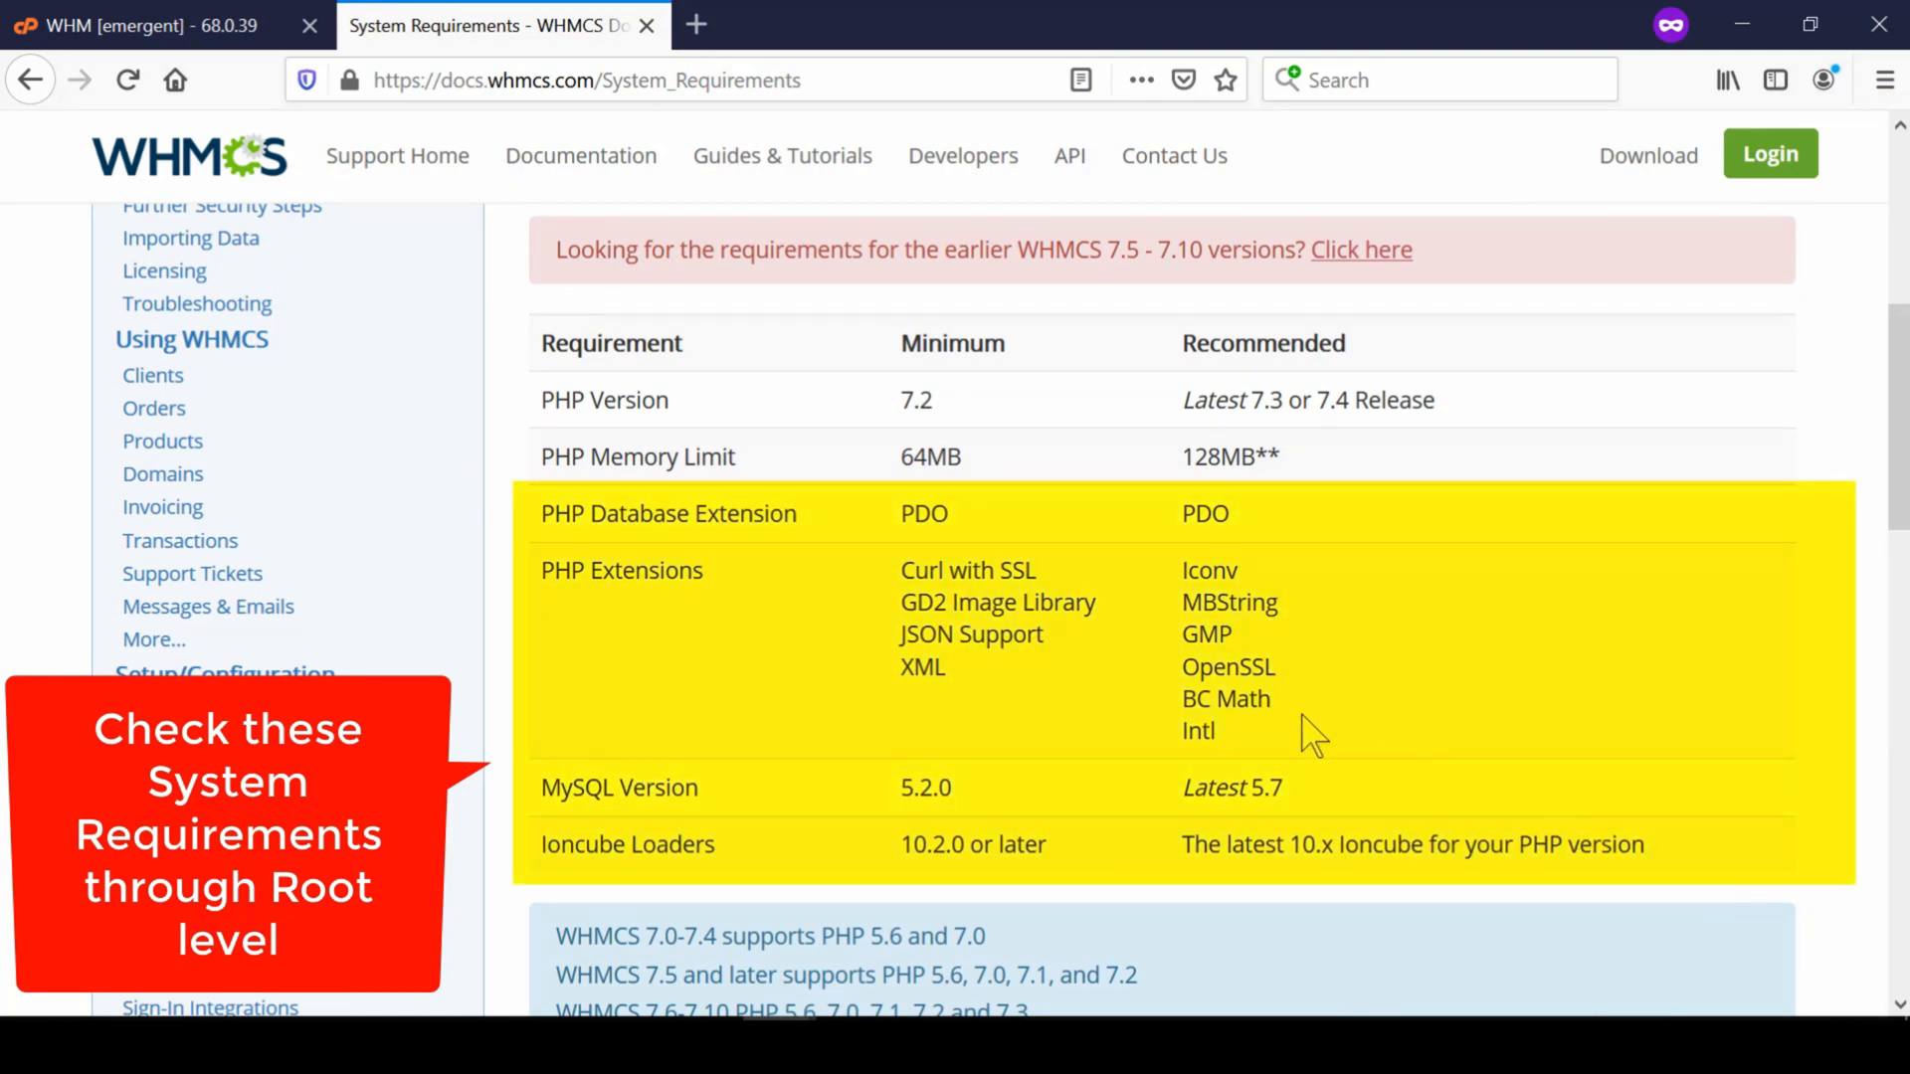
pyautogui.moveTo(1322, 736)
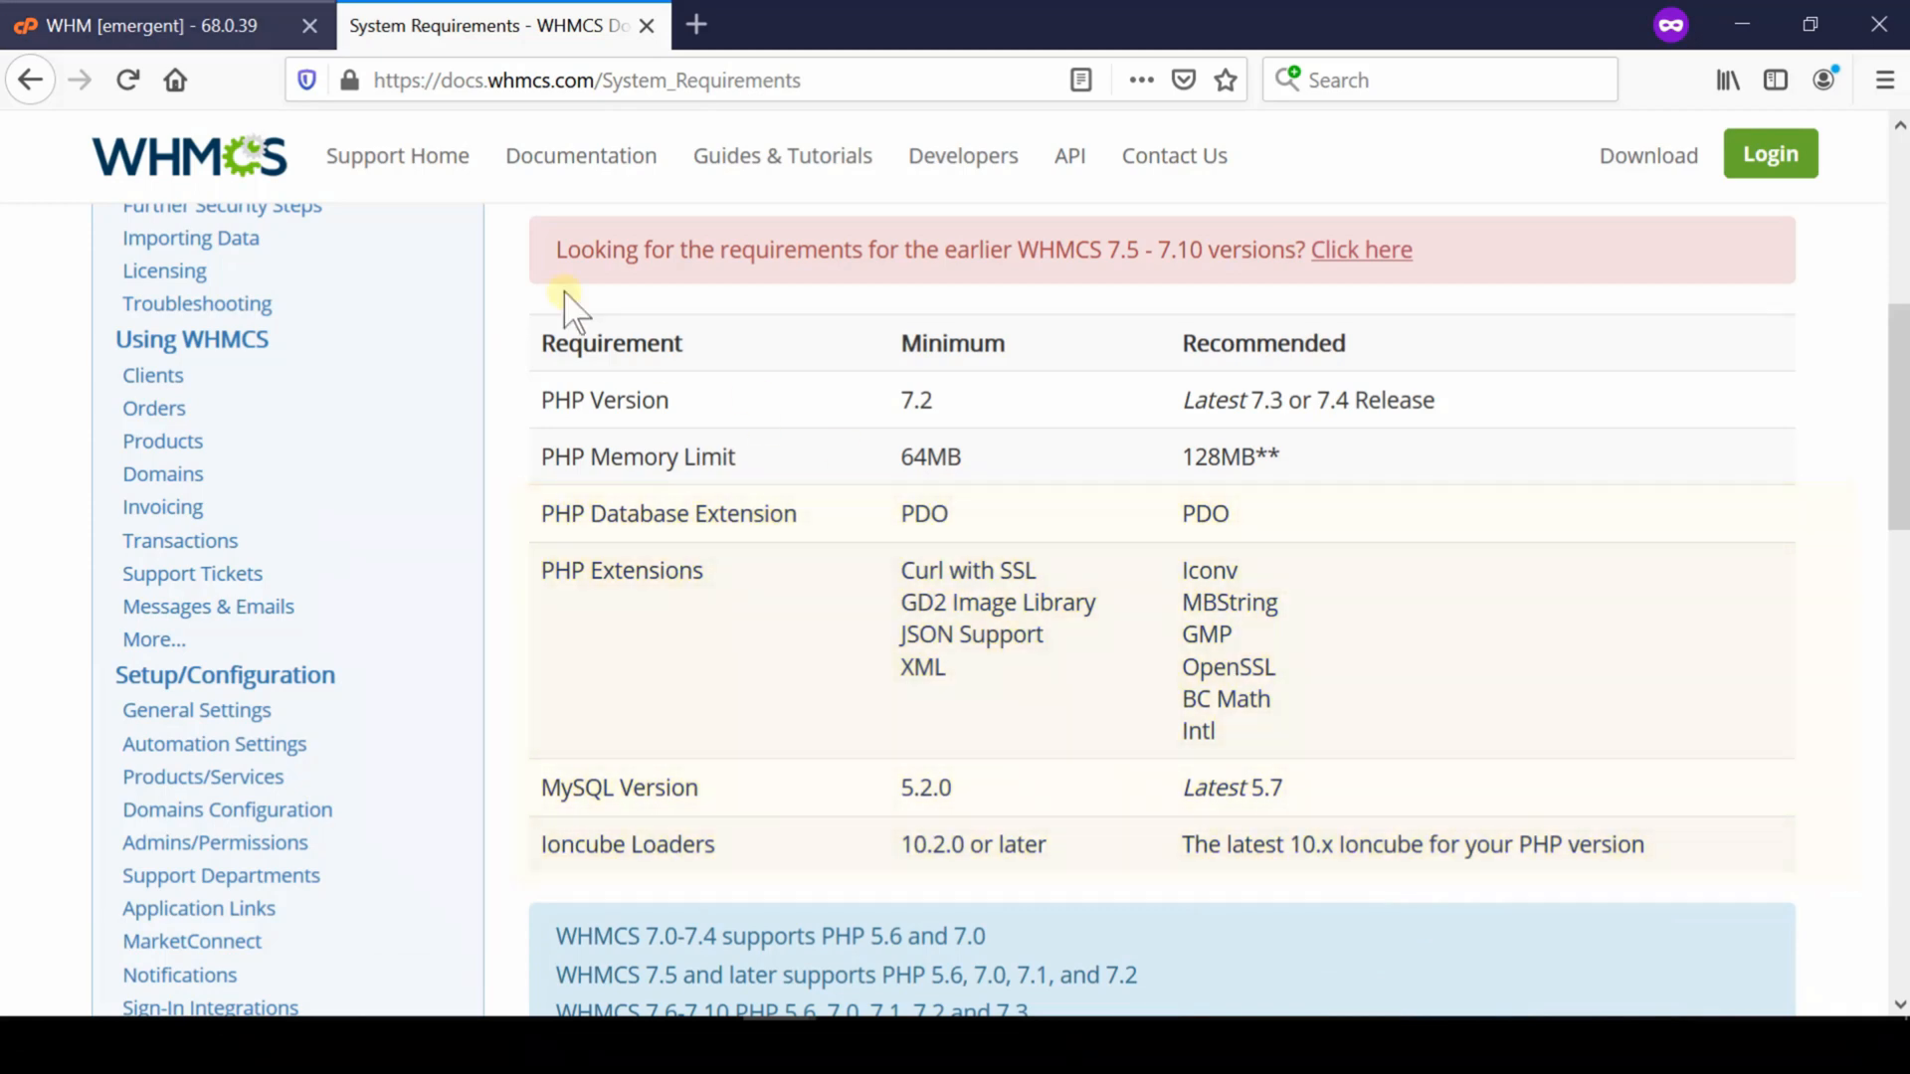
pyautogui.click(159, 26)
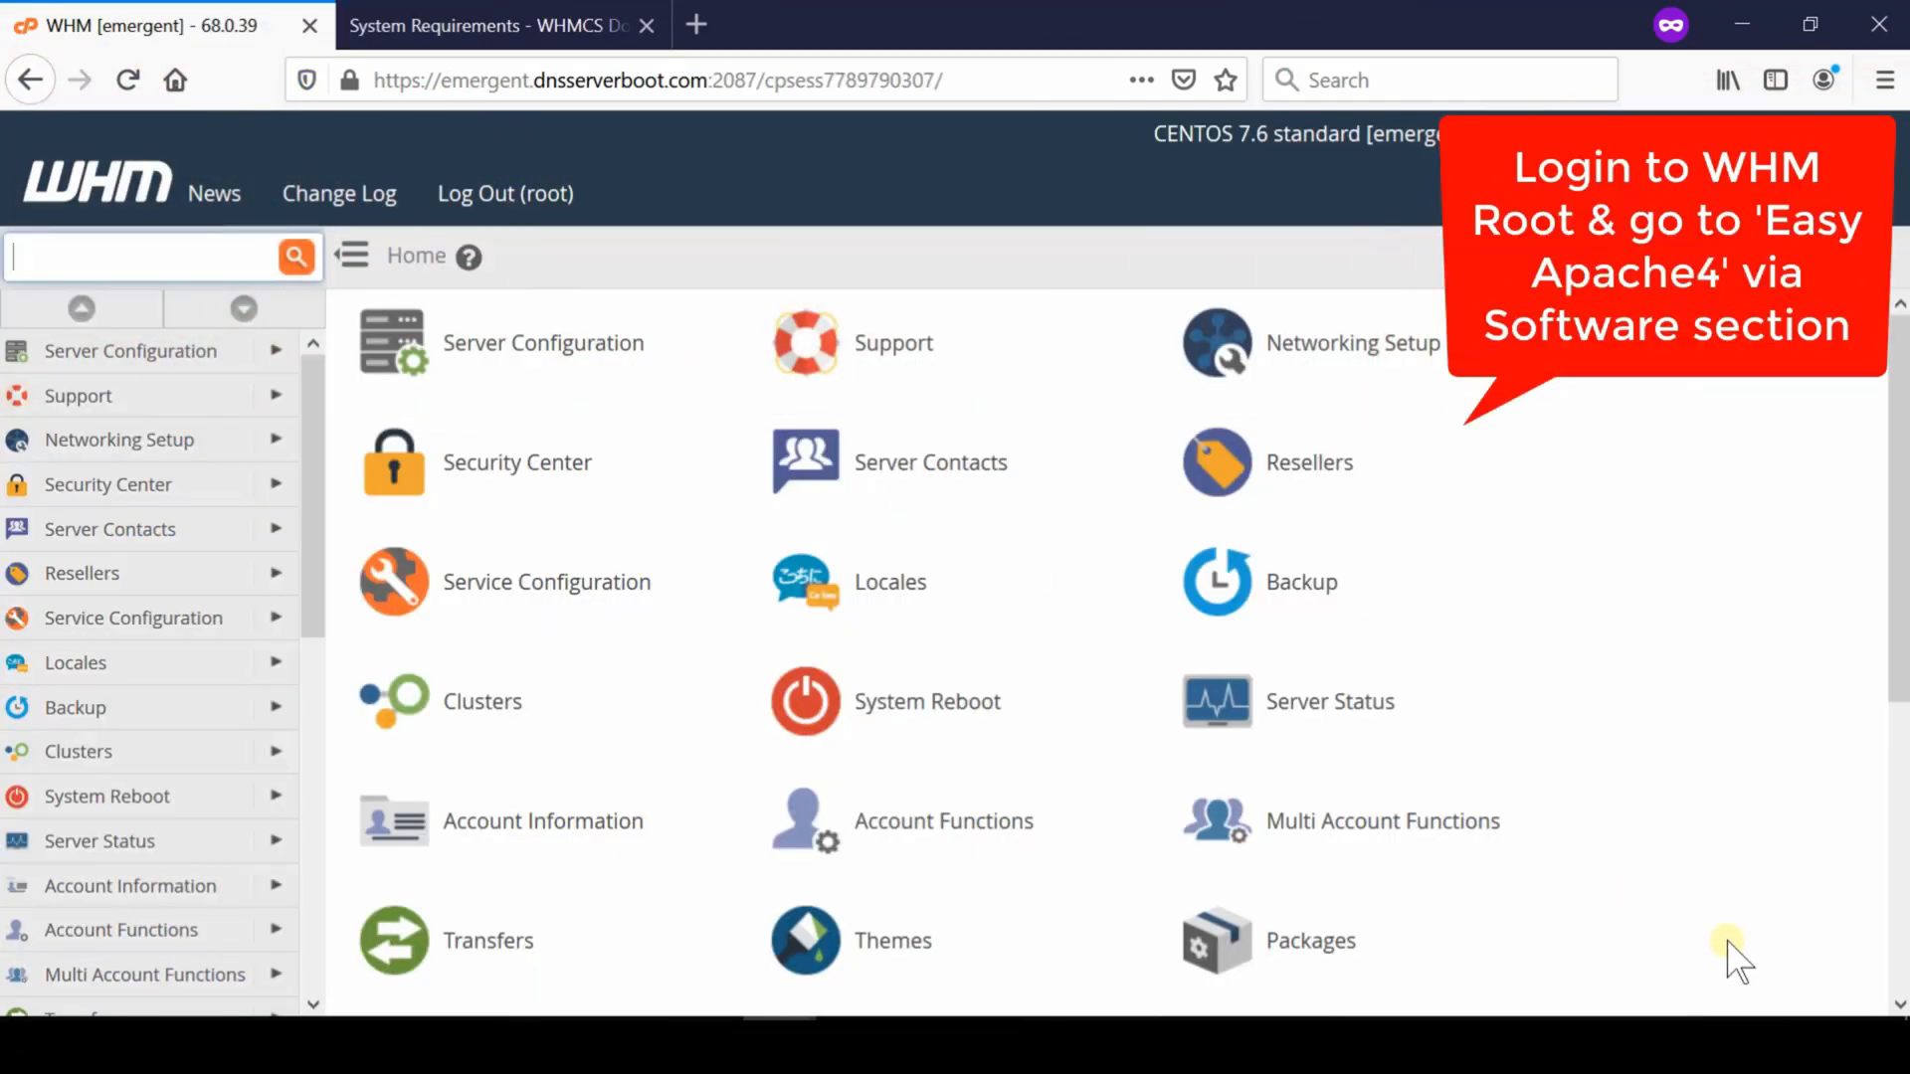
# Step: Reach EasyApache 4 under WHM Software and start customizing the installed package profile
pyautogui.click(96, 639)
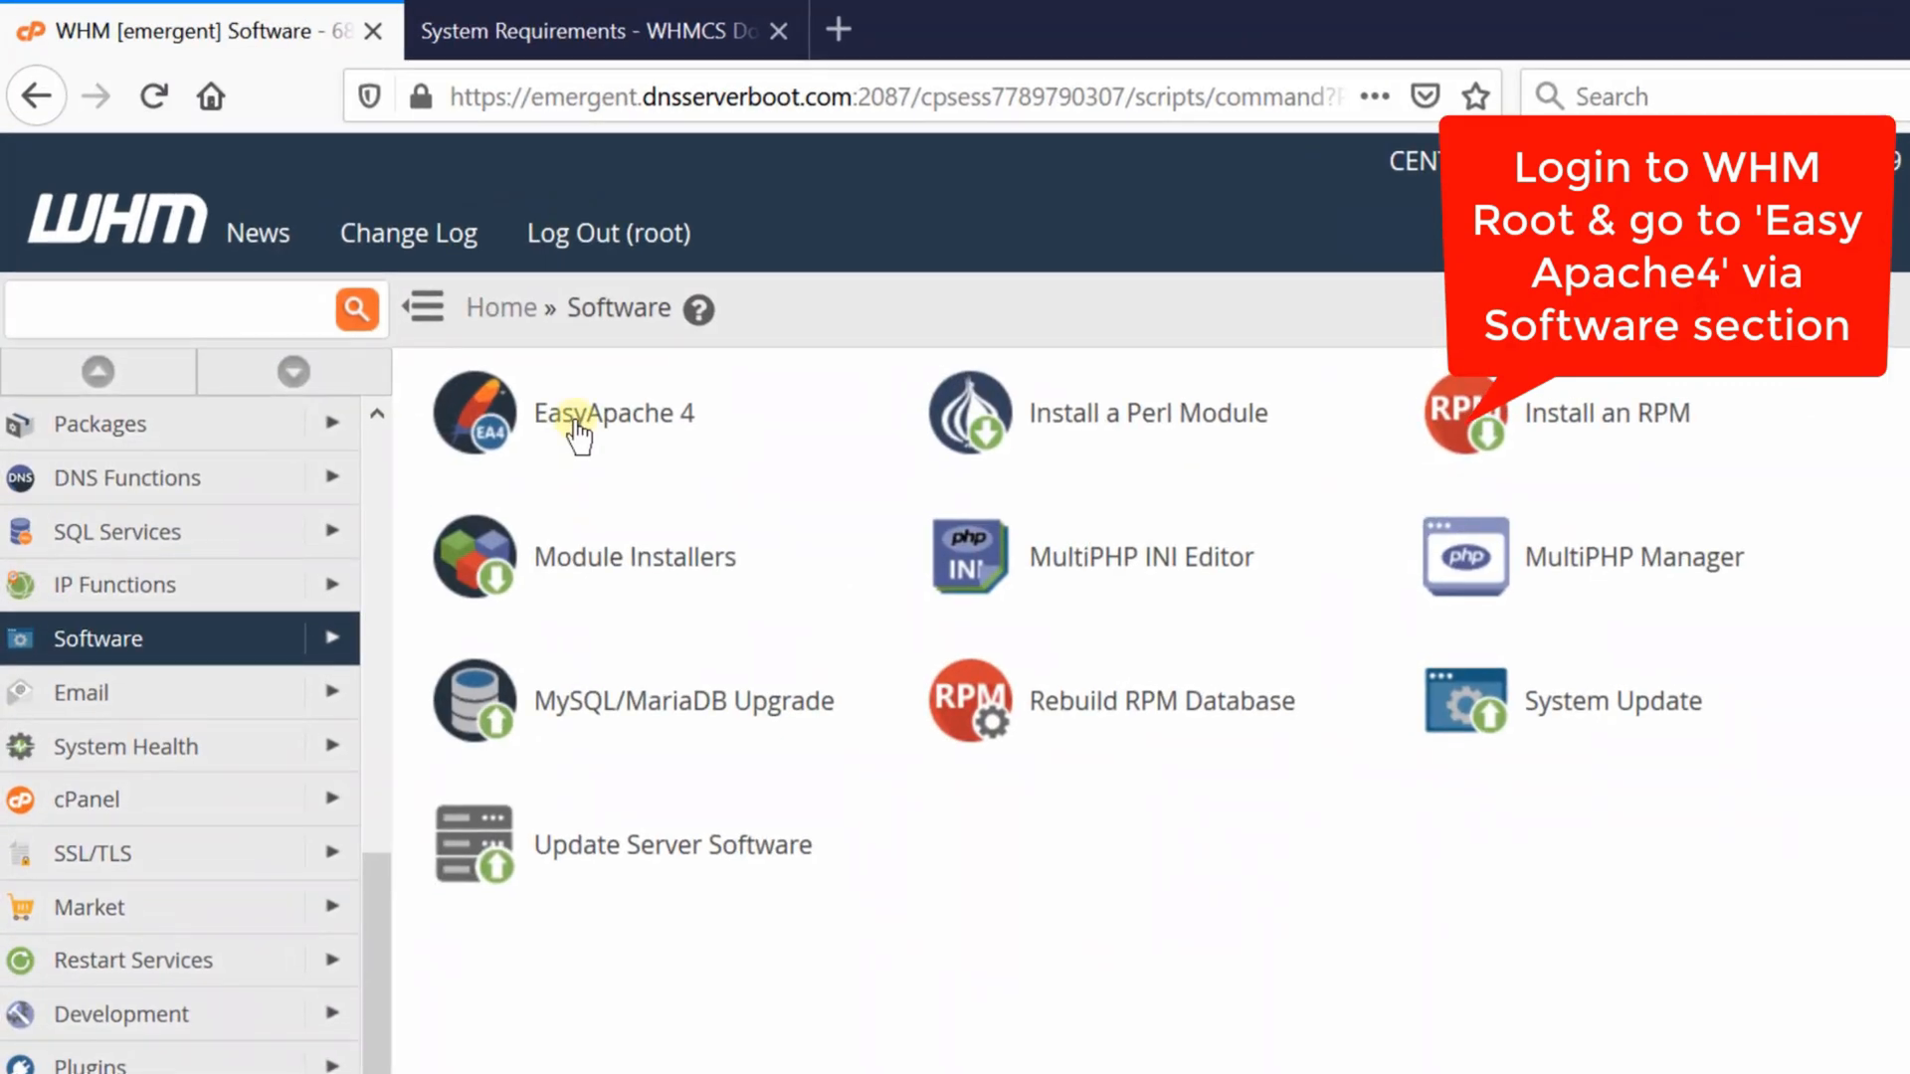
pyautogui.click(613, 413)
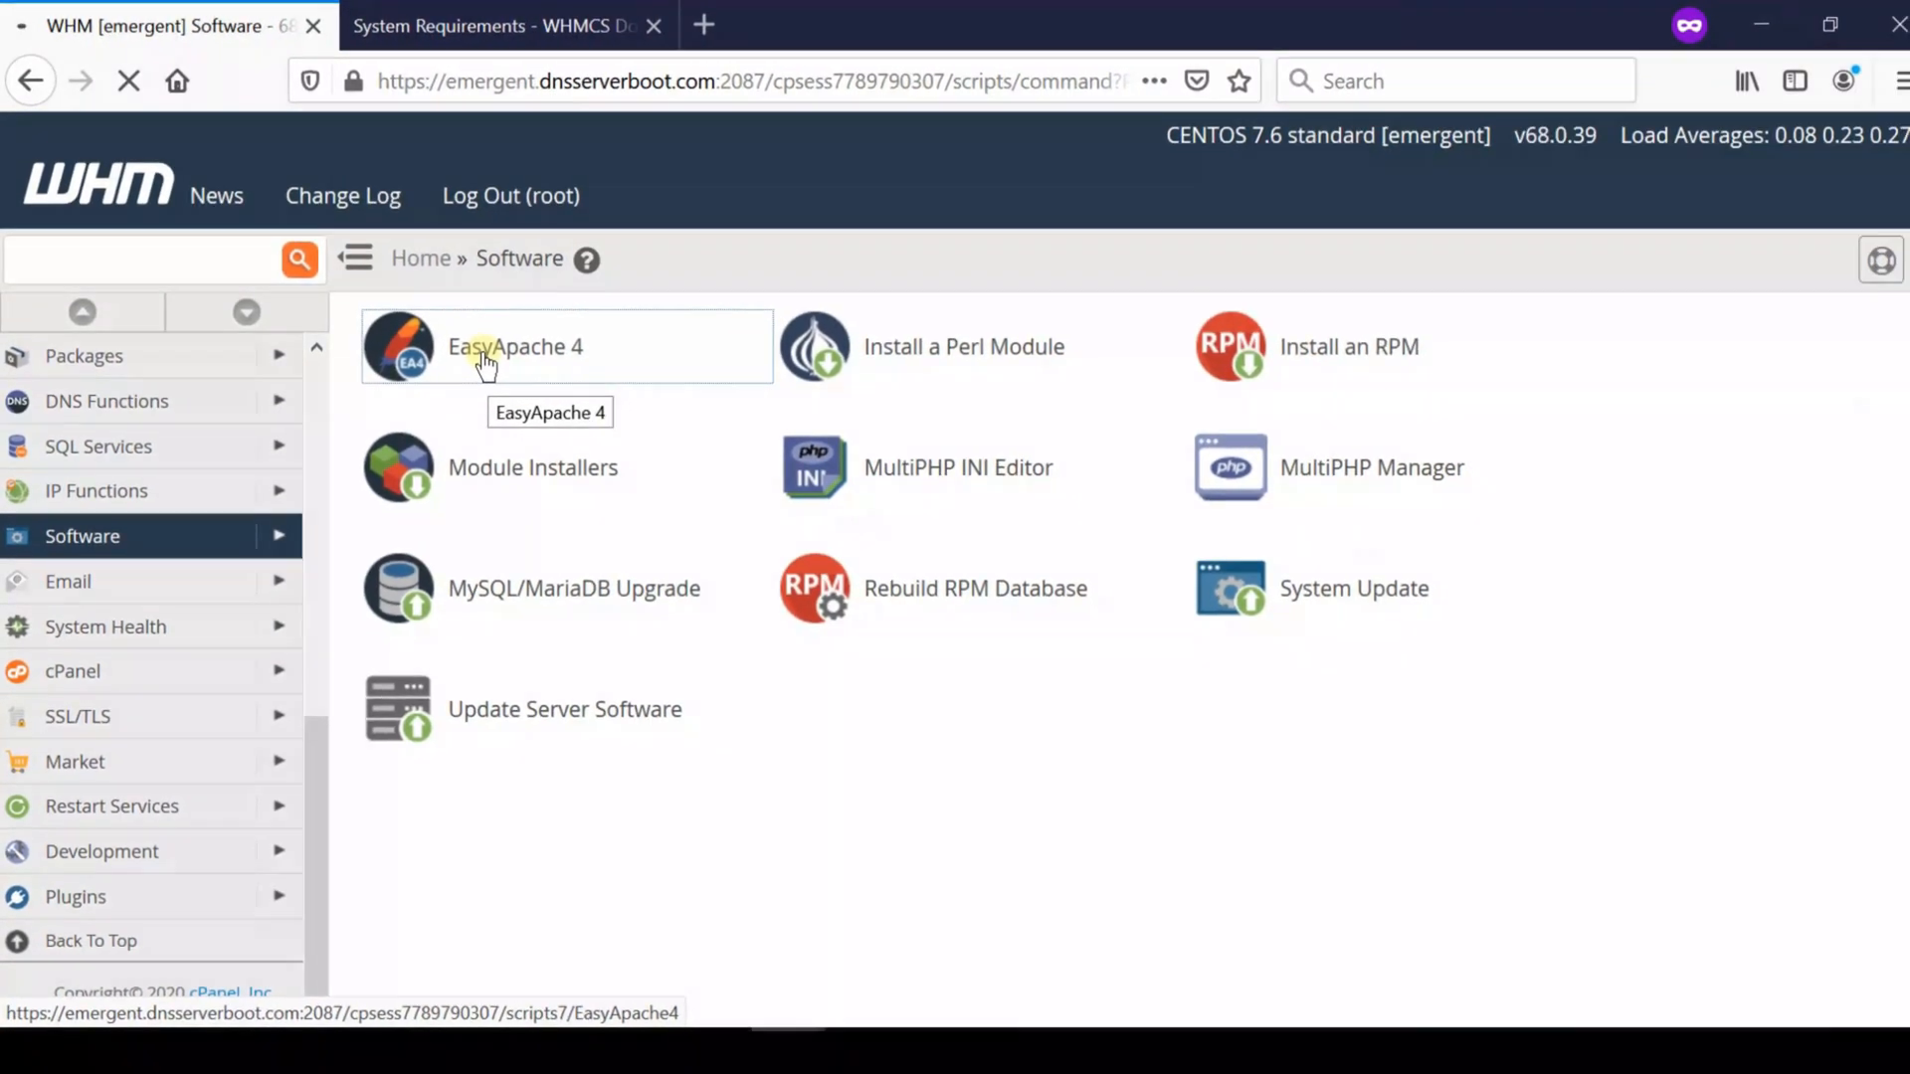
pyautogui.click(513, 347)
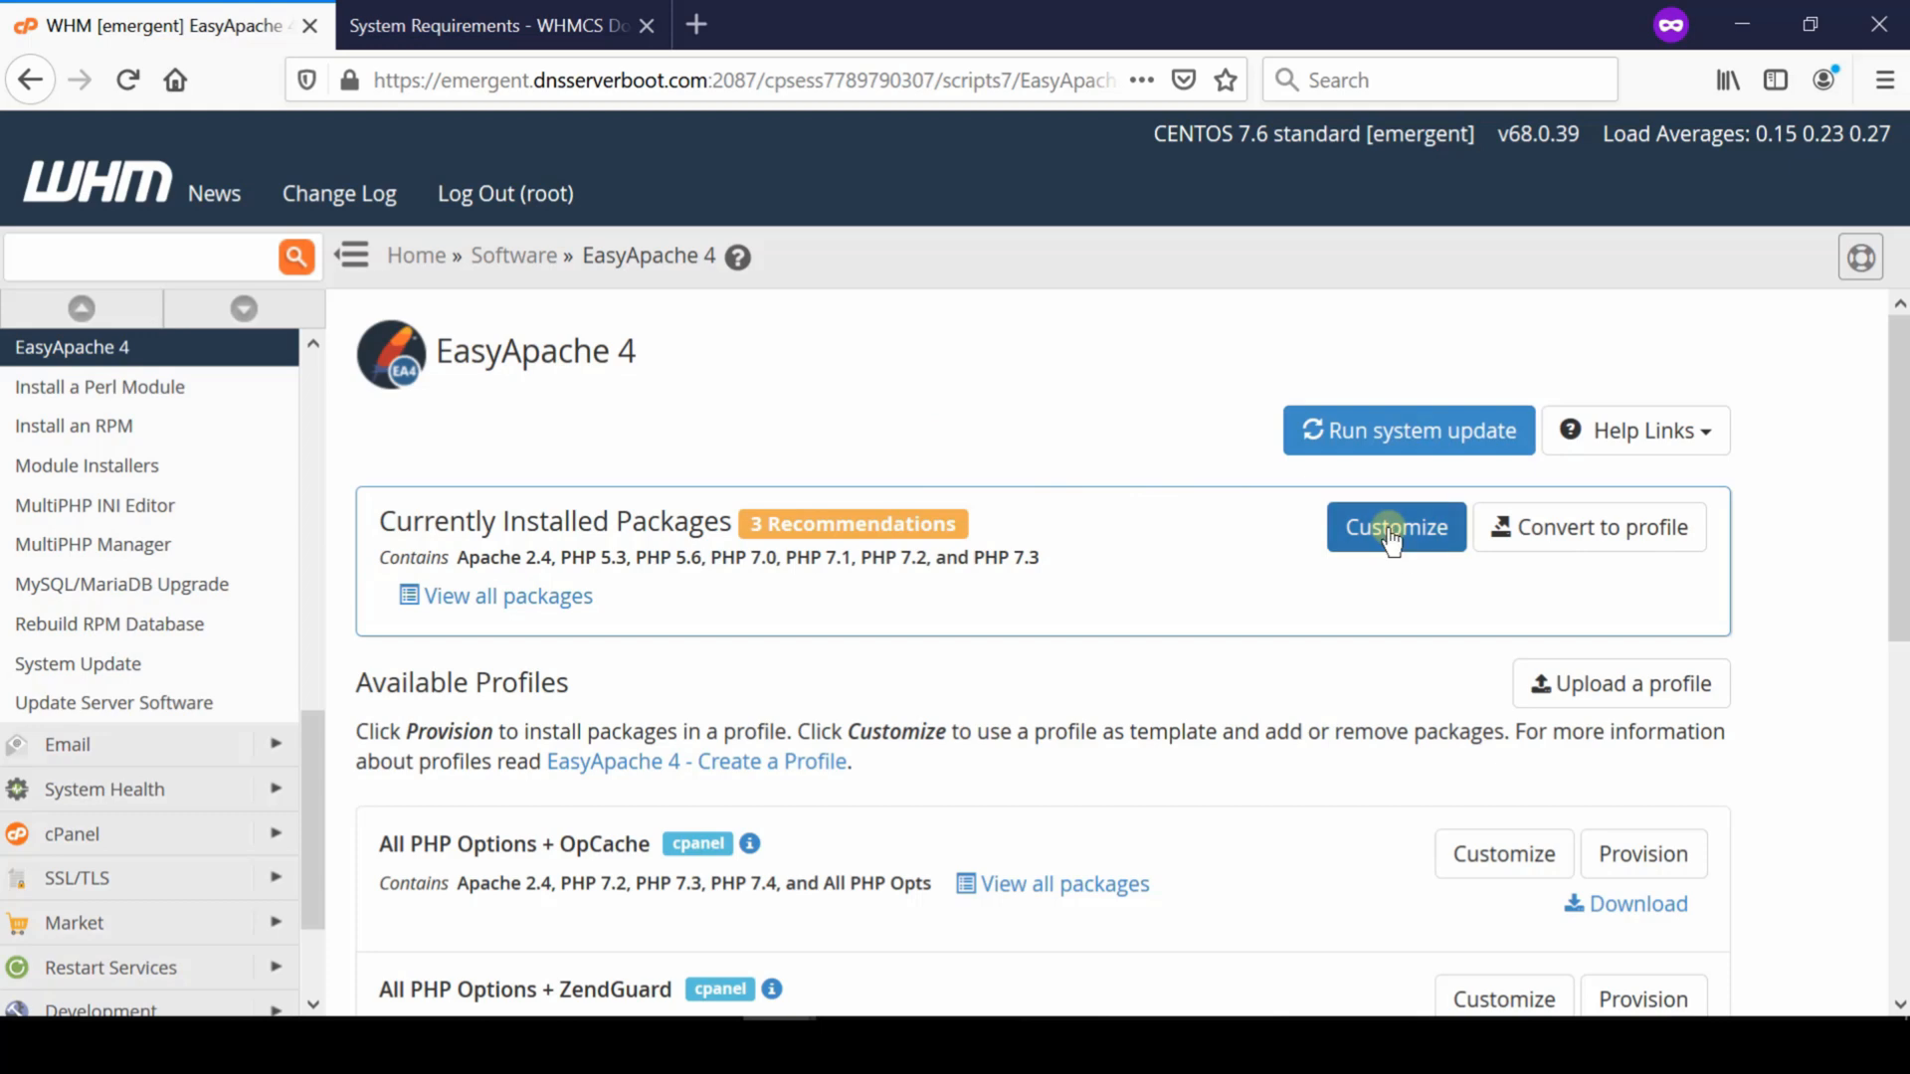
pyautogui.click(1395, 525)
pyautogui.write('mysql')
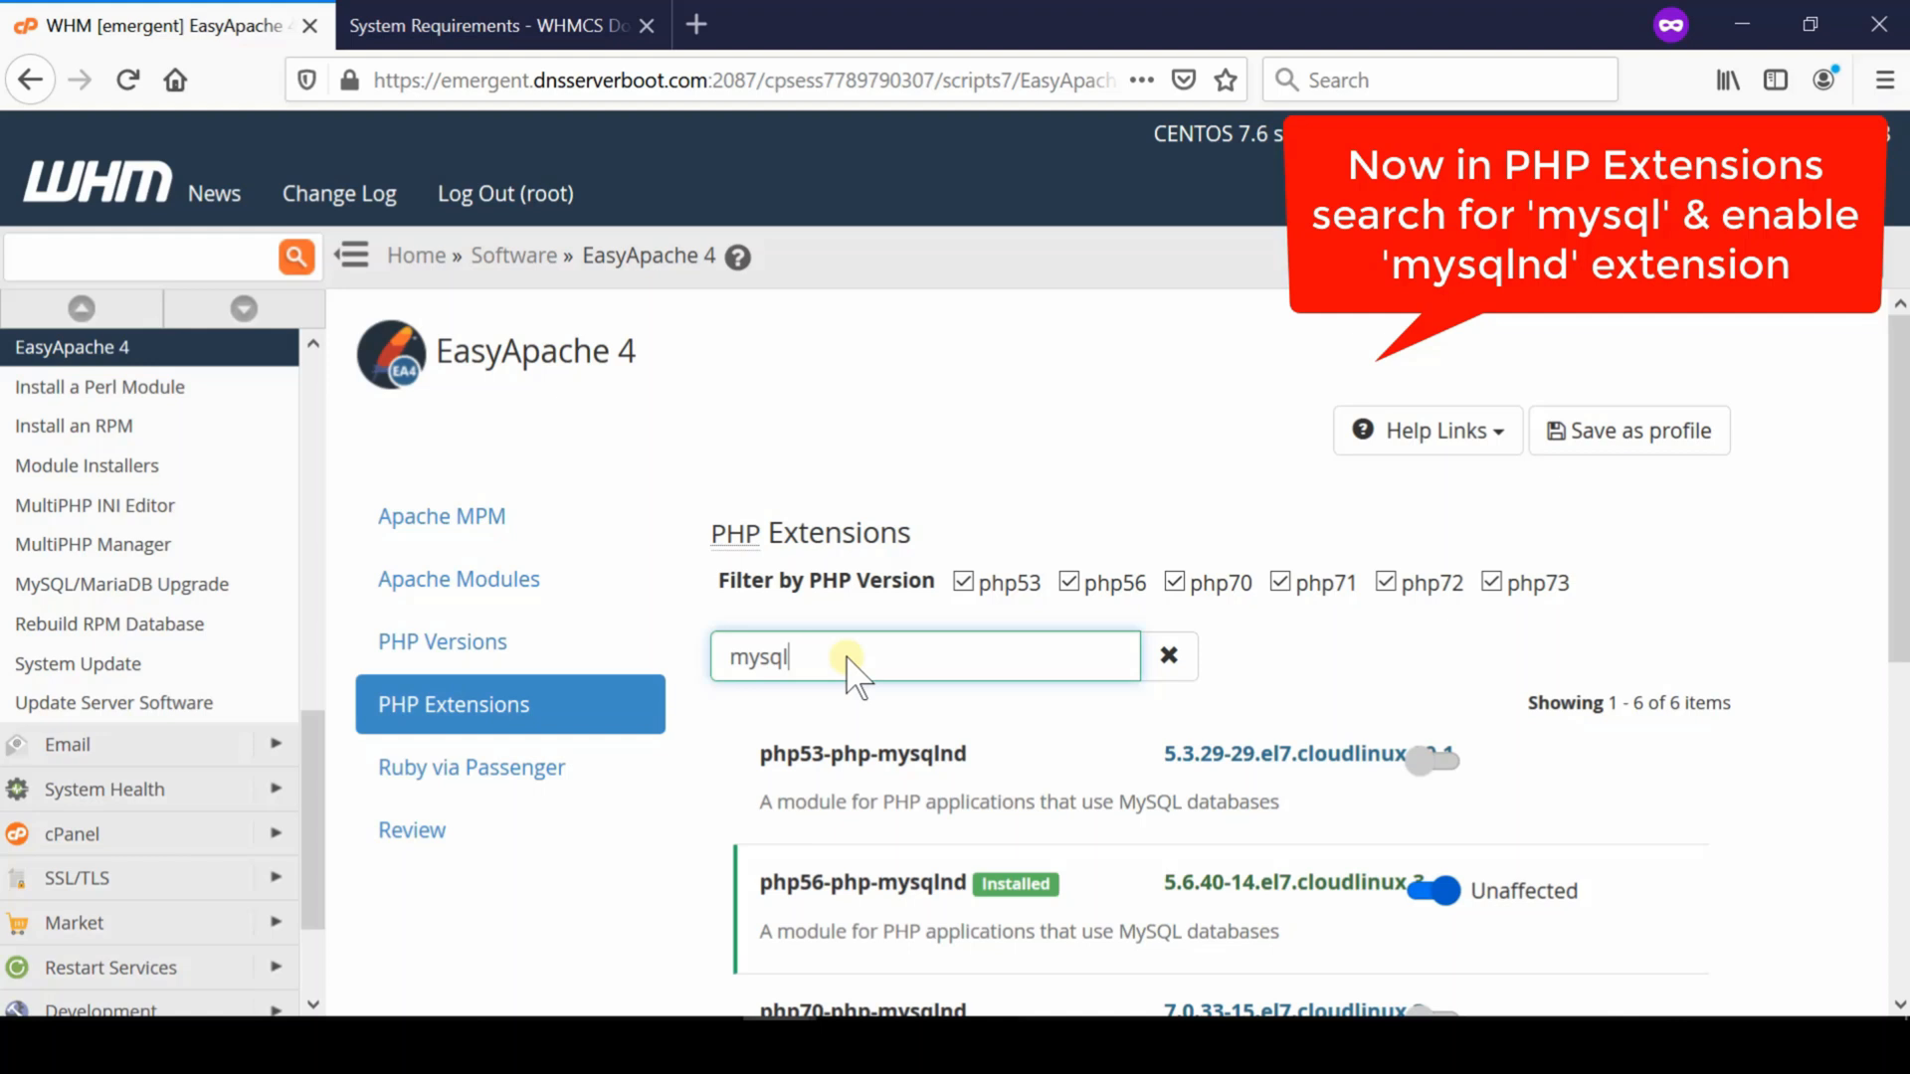
pyautogui.moveTo(1817, 951)
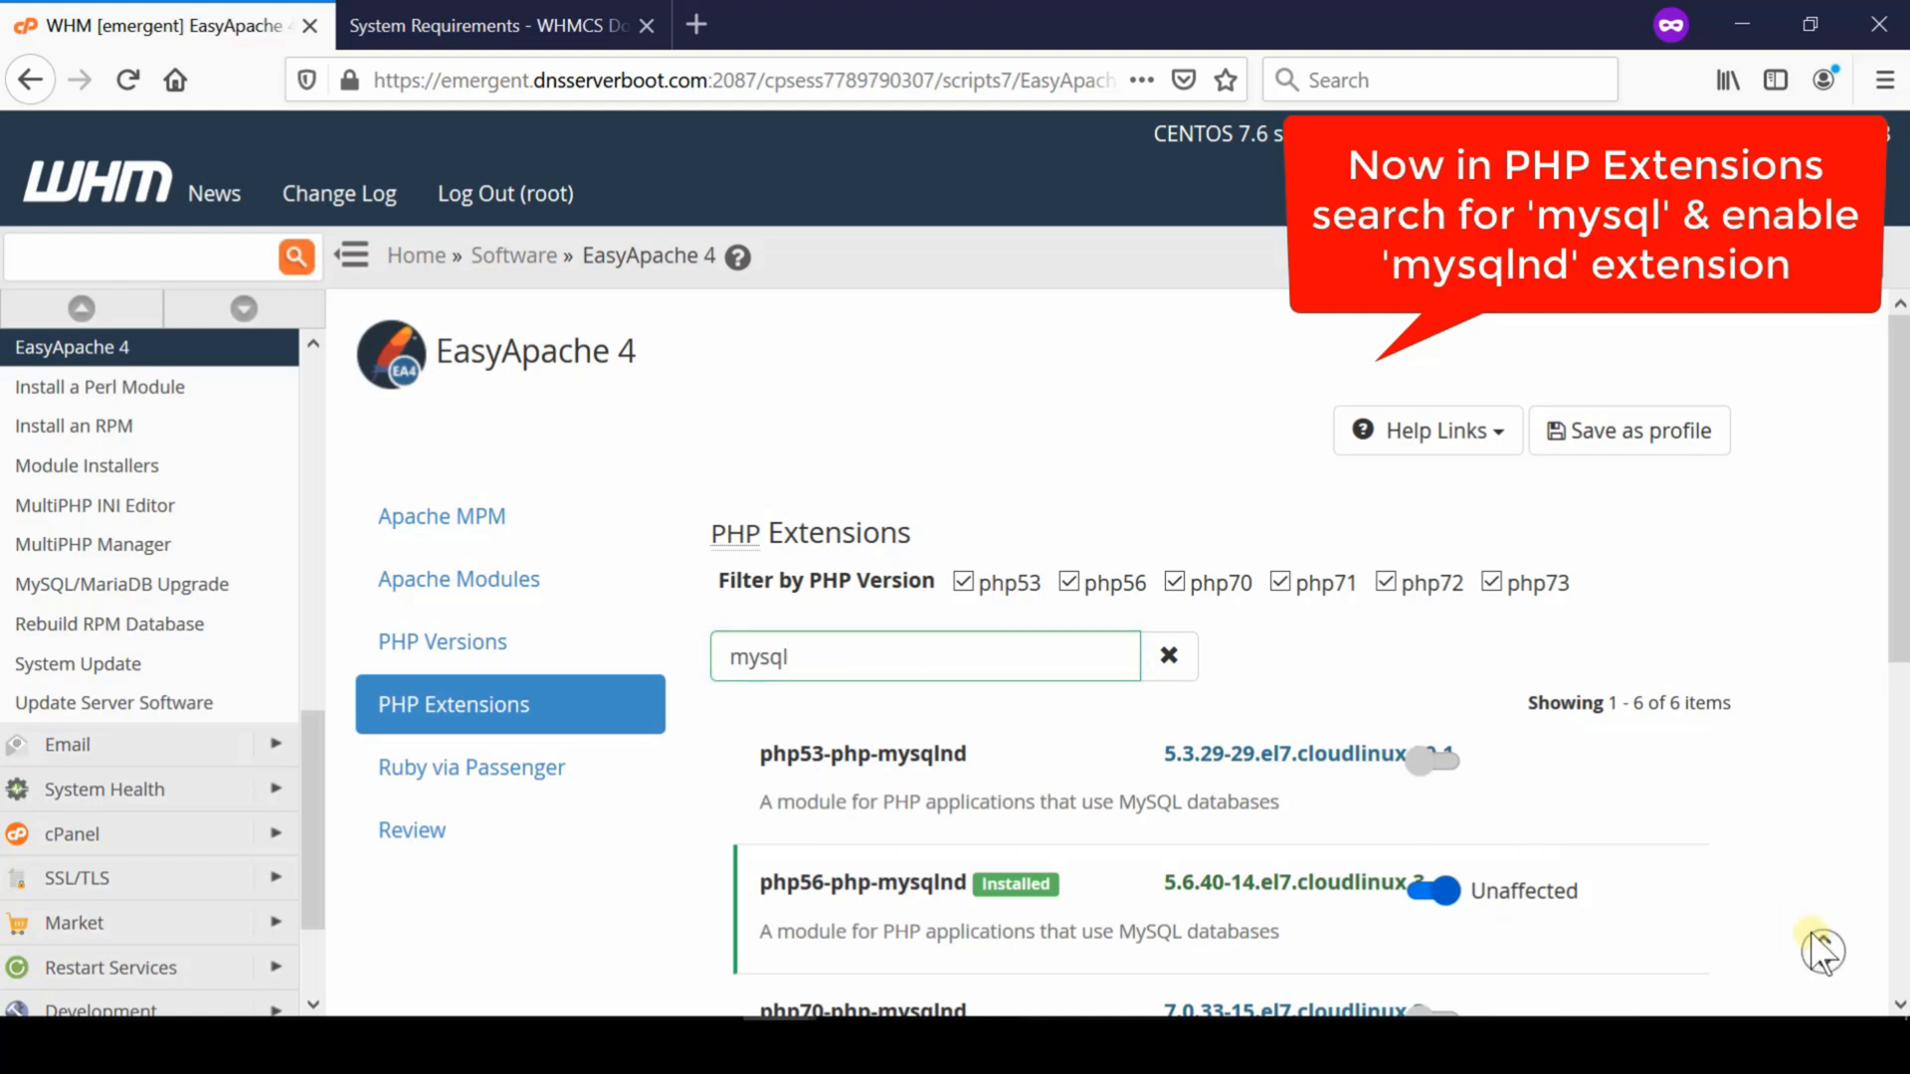
# Step: Enable php70-php-mysqlnd in PHP Extensions and provision the reviewed package changes
pyautogui.scroll(-3)
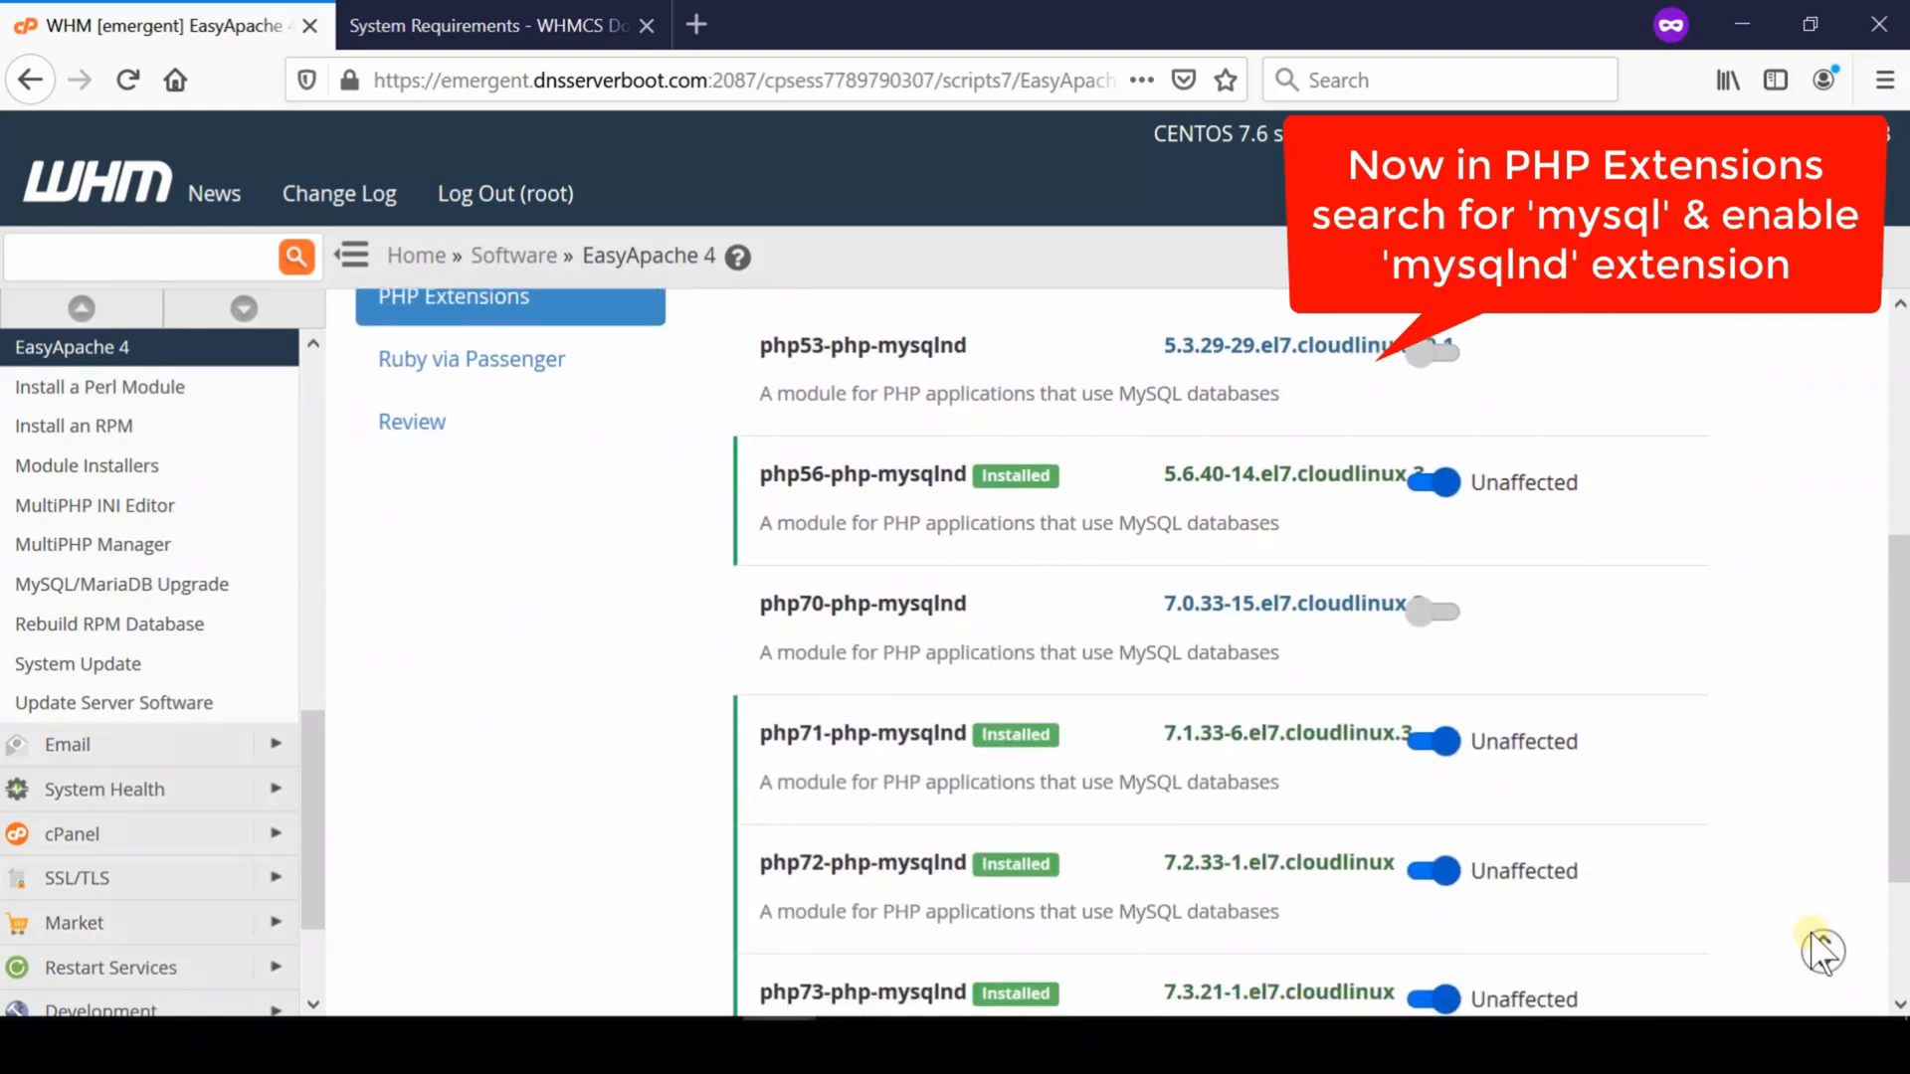
pyautogui.scroll(-3)
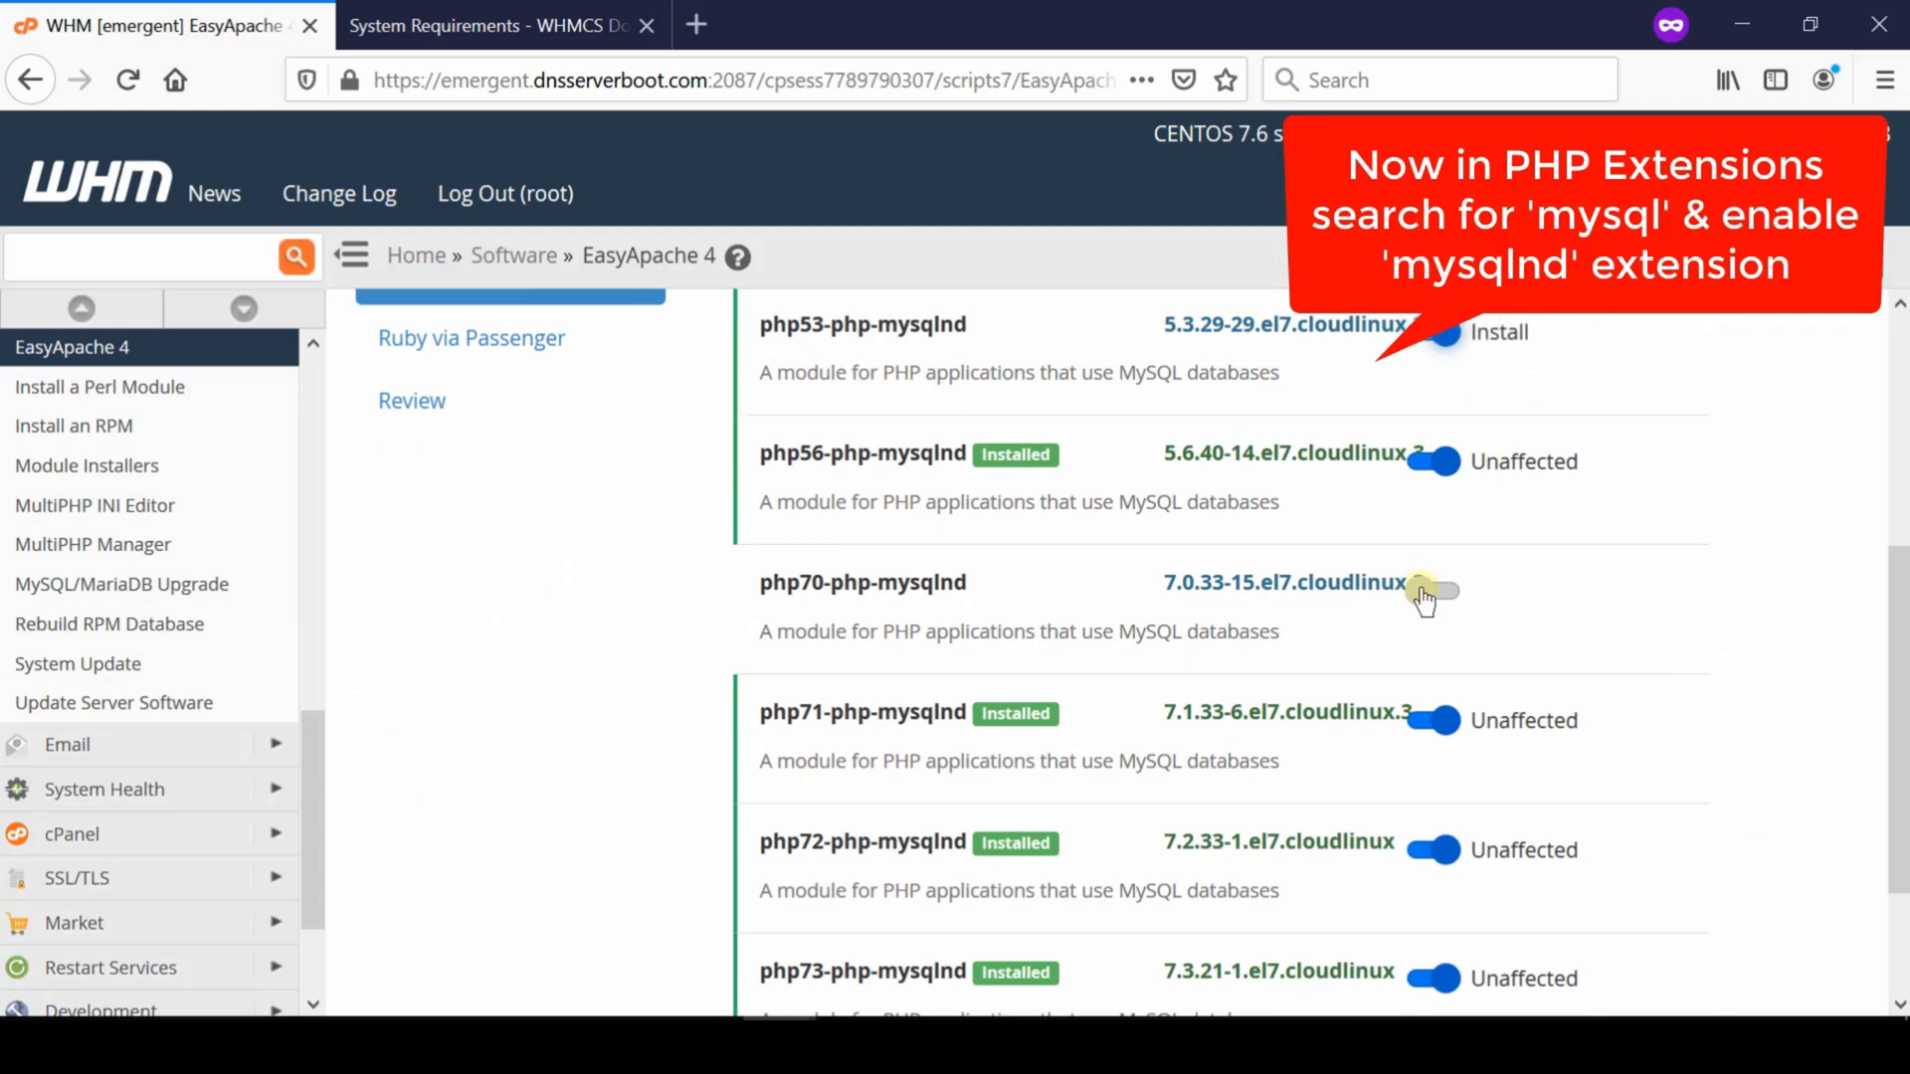
pyautogui.click(1434, 593)
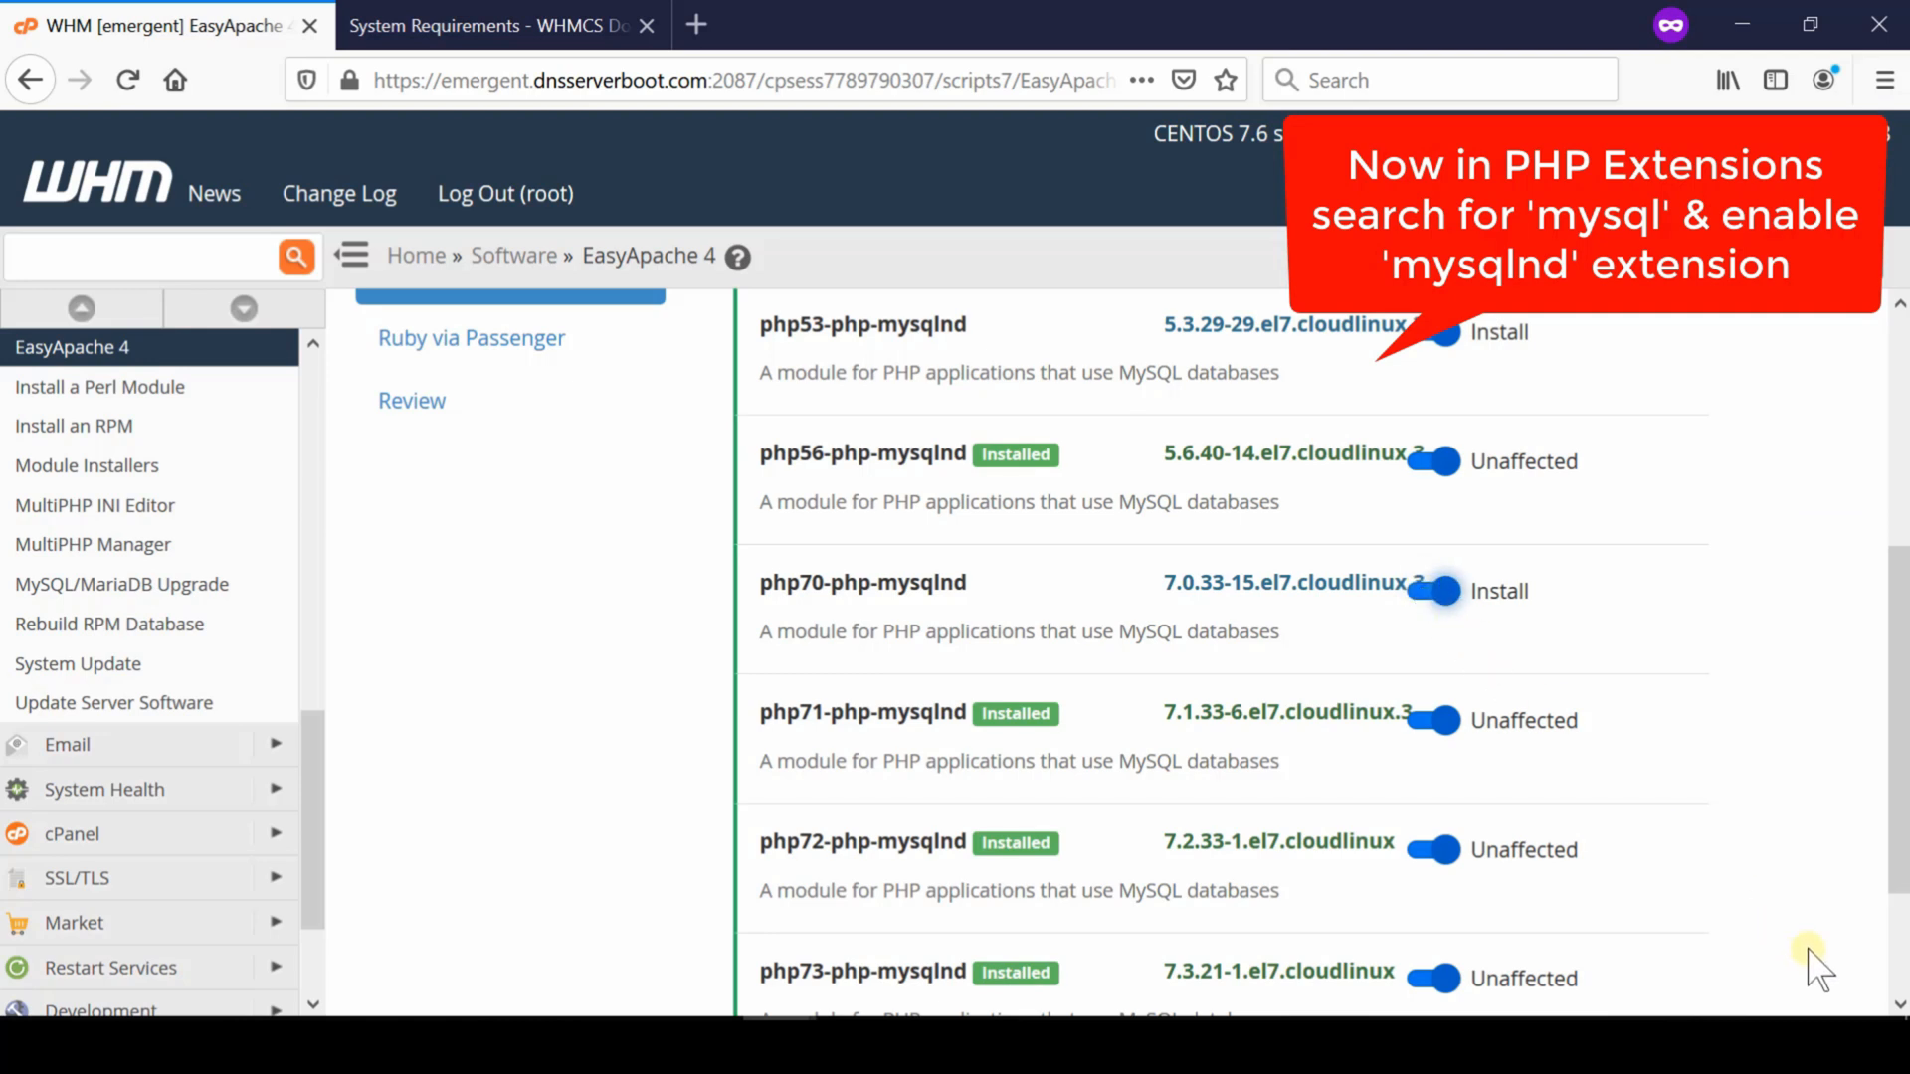
pyautogui.scroll(-3)
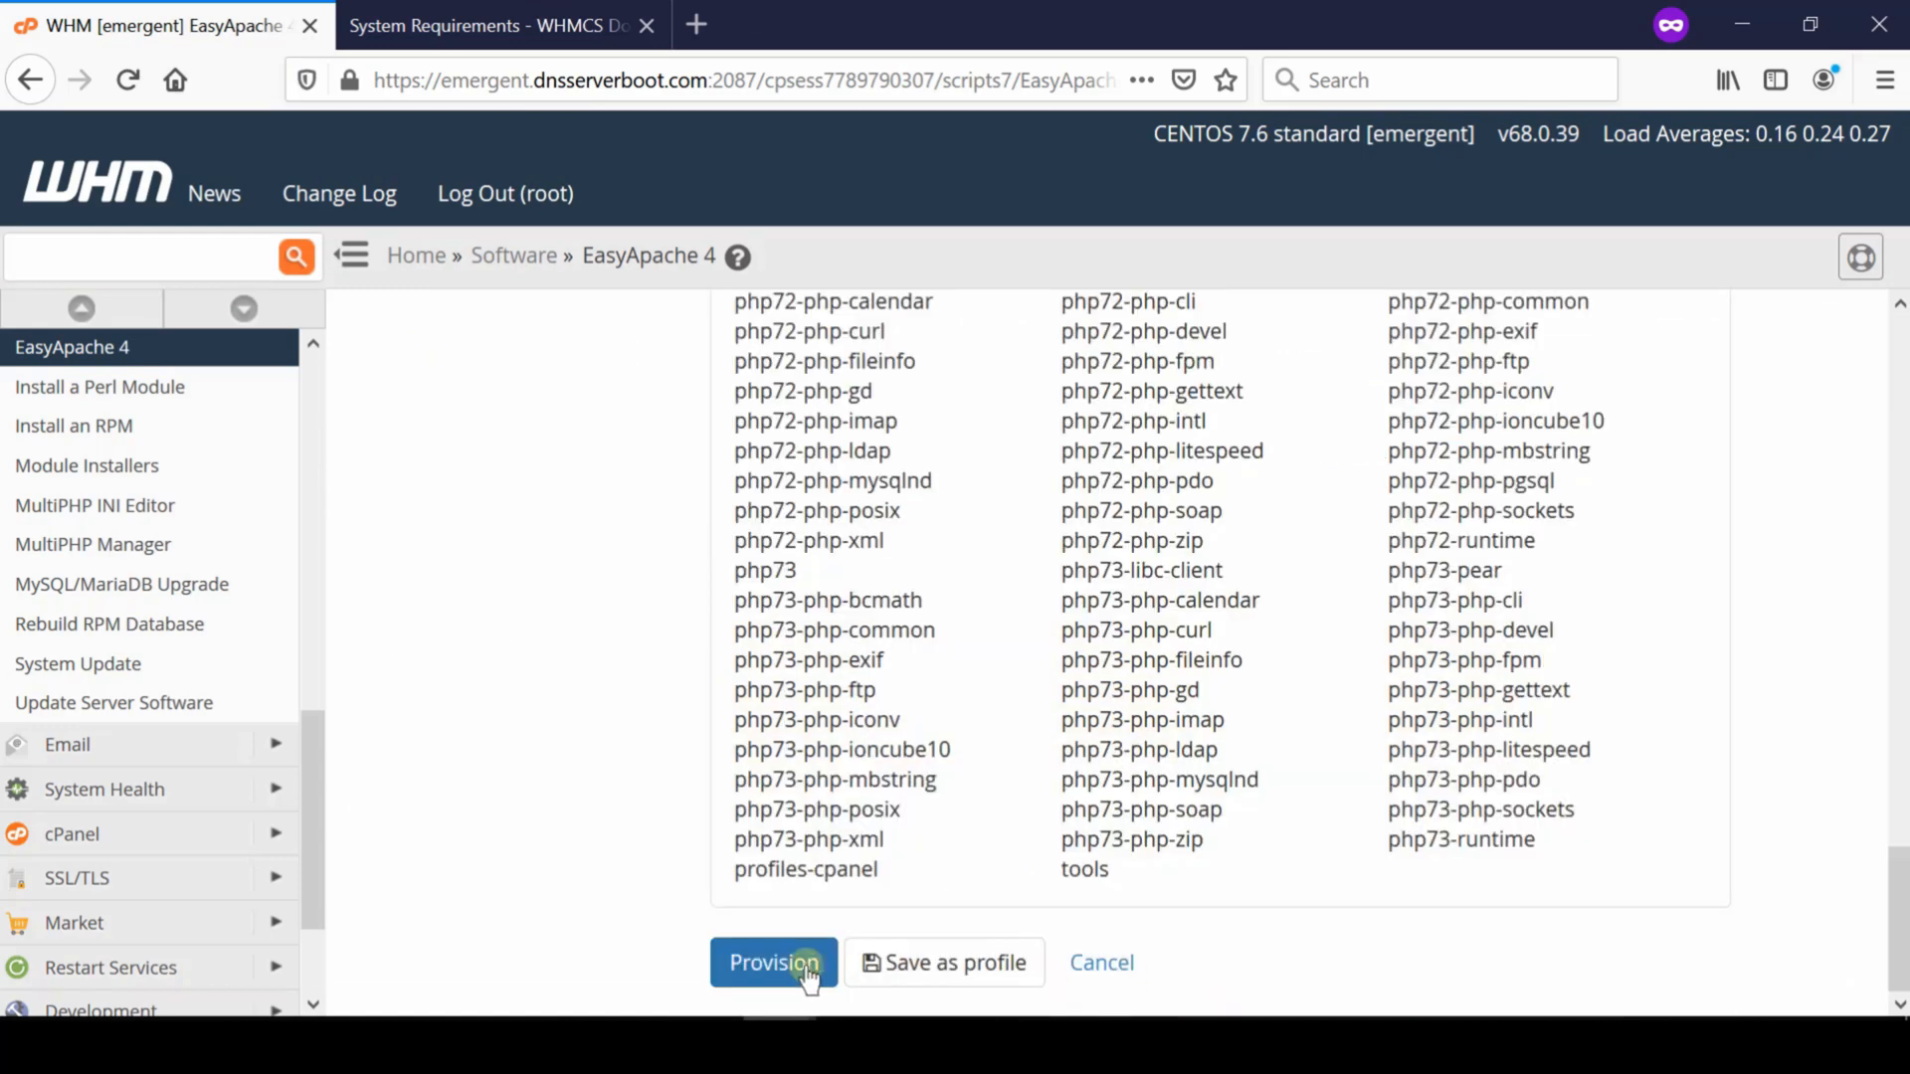
pyautogui.click(772, 963)
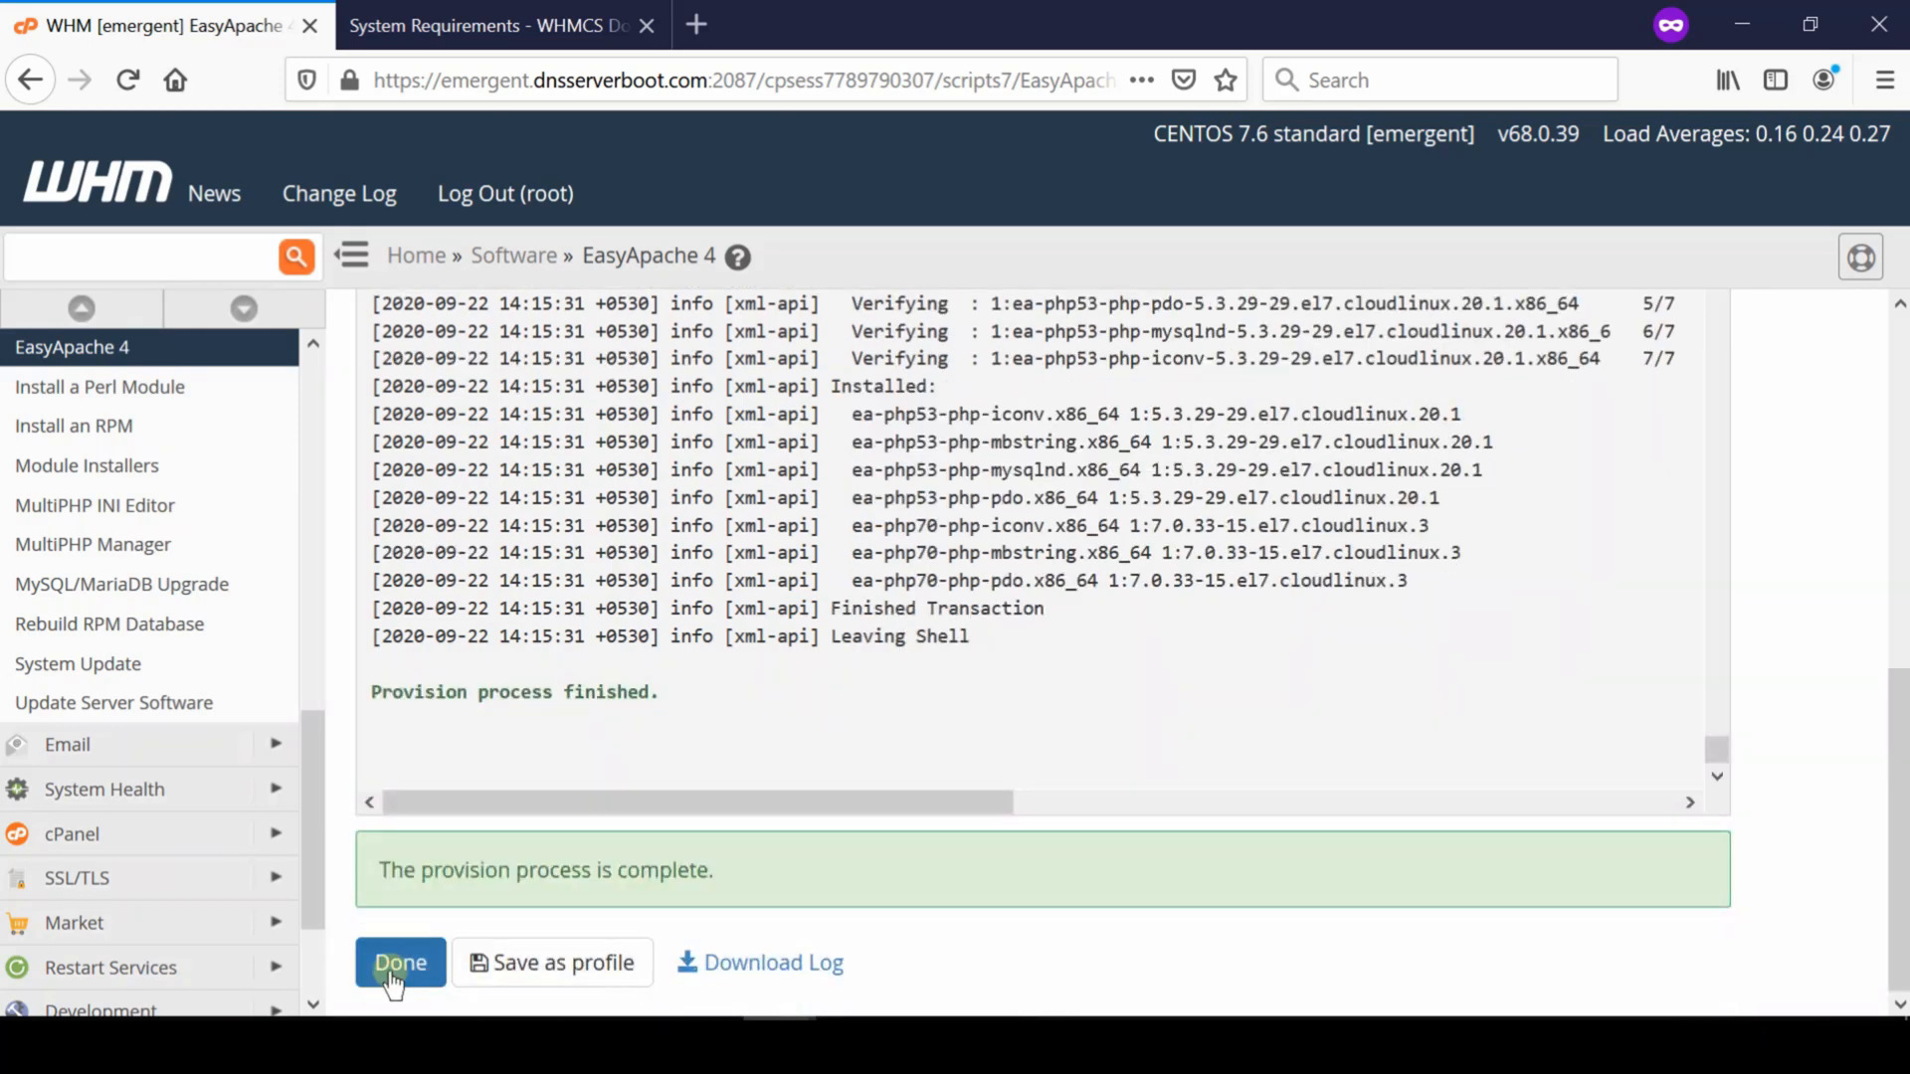
# Step: Finish the EasyApache 4 run once 'The provision process is complete' appears
pyautogui.click(400, 964)
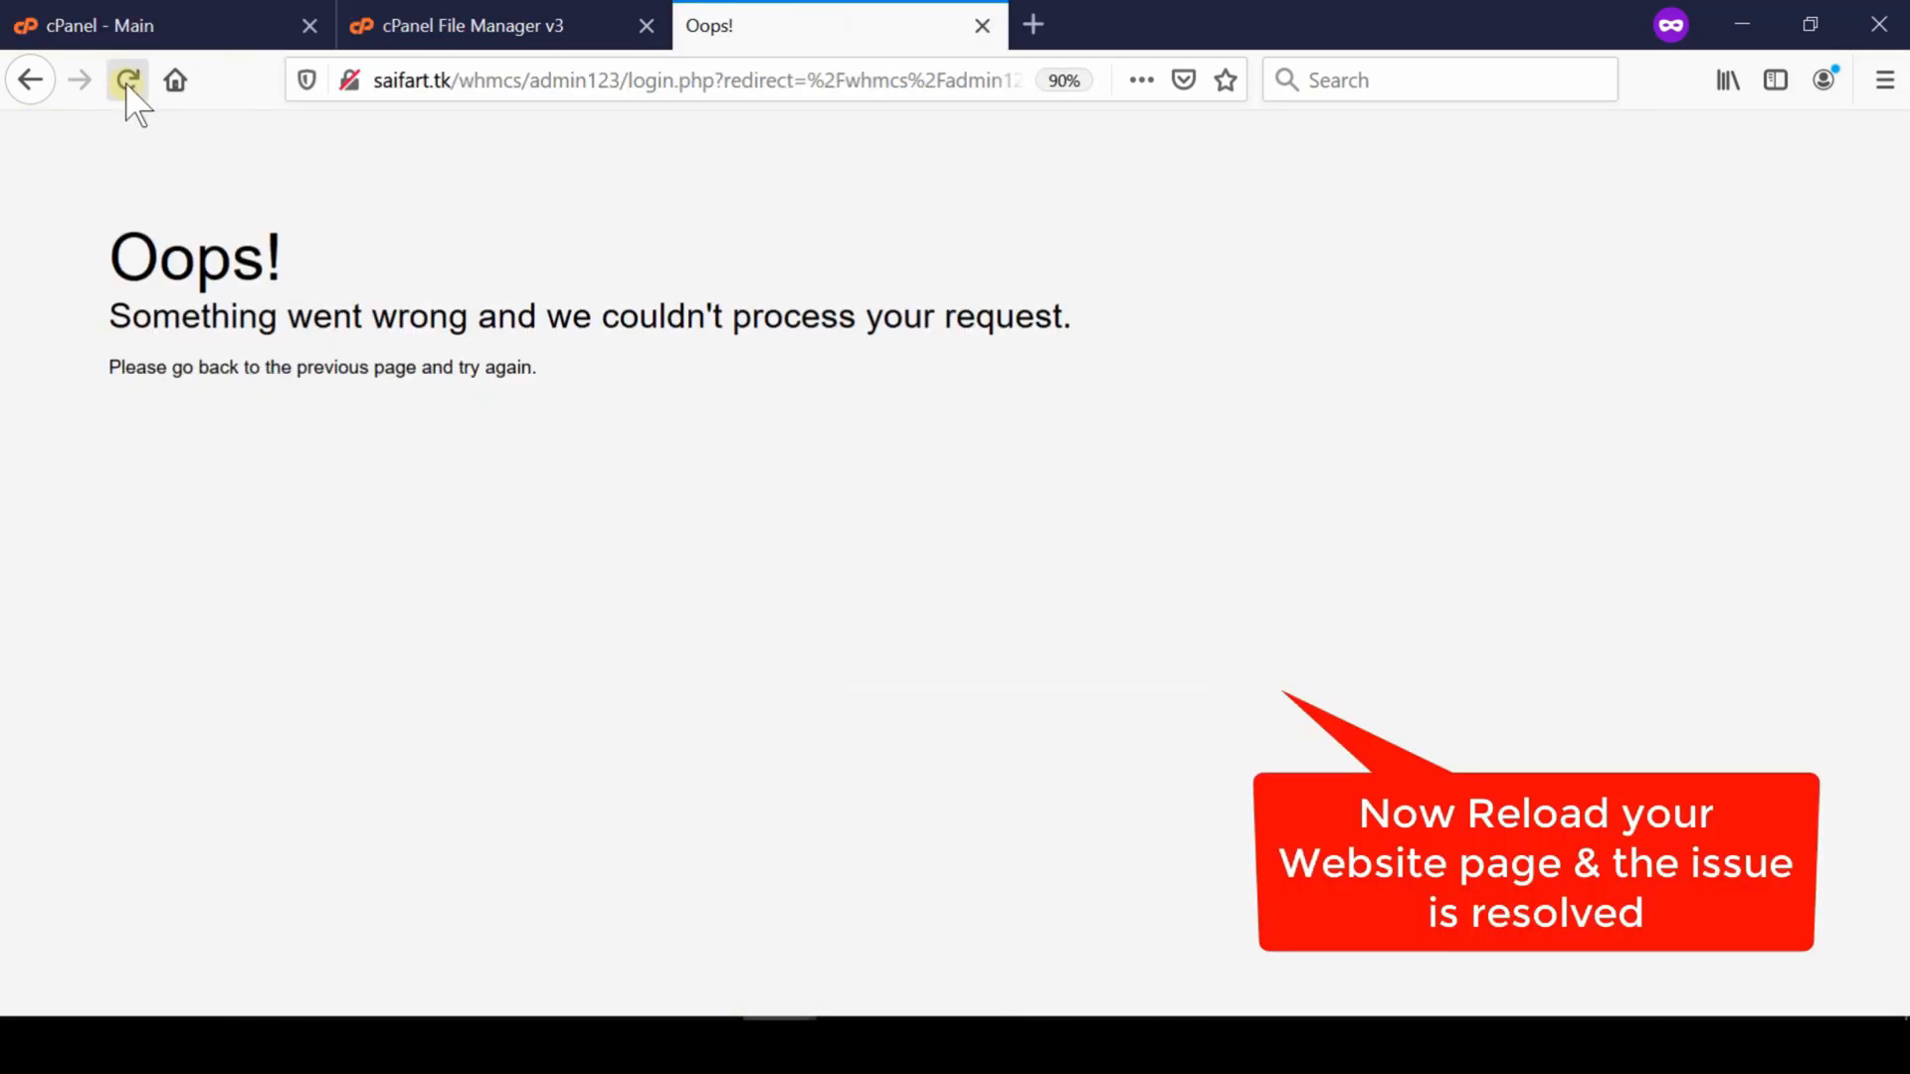
# Step: Reload the WHMCS admin login page that had shown the error
pyautogui.click(128, 80)
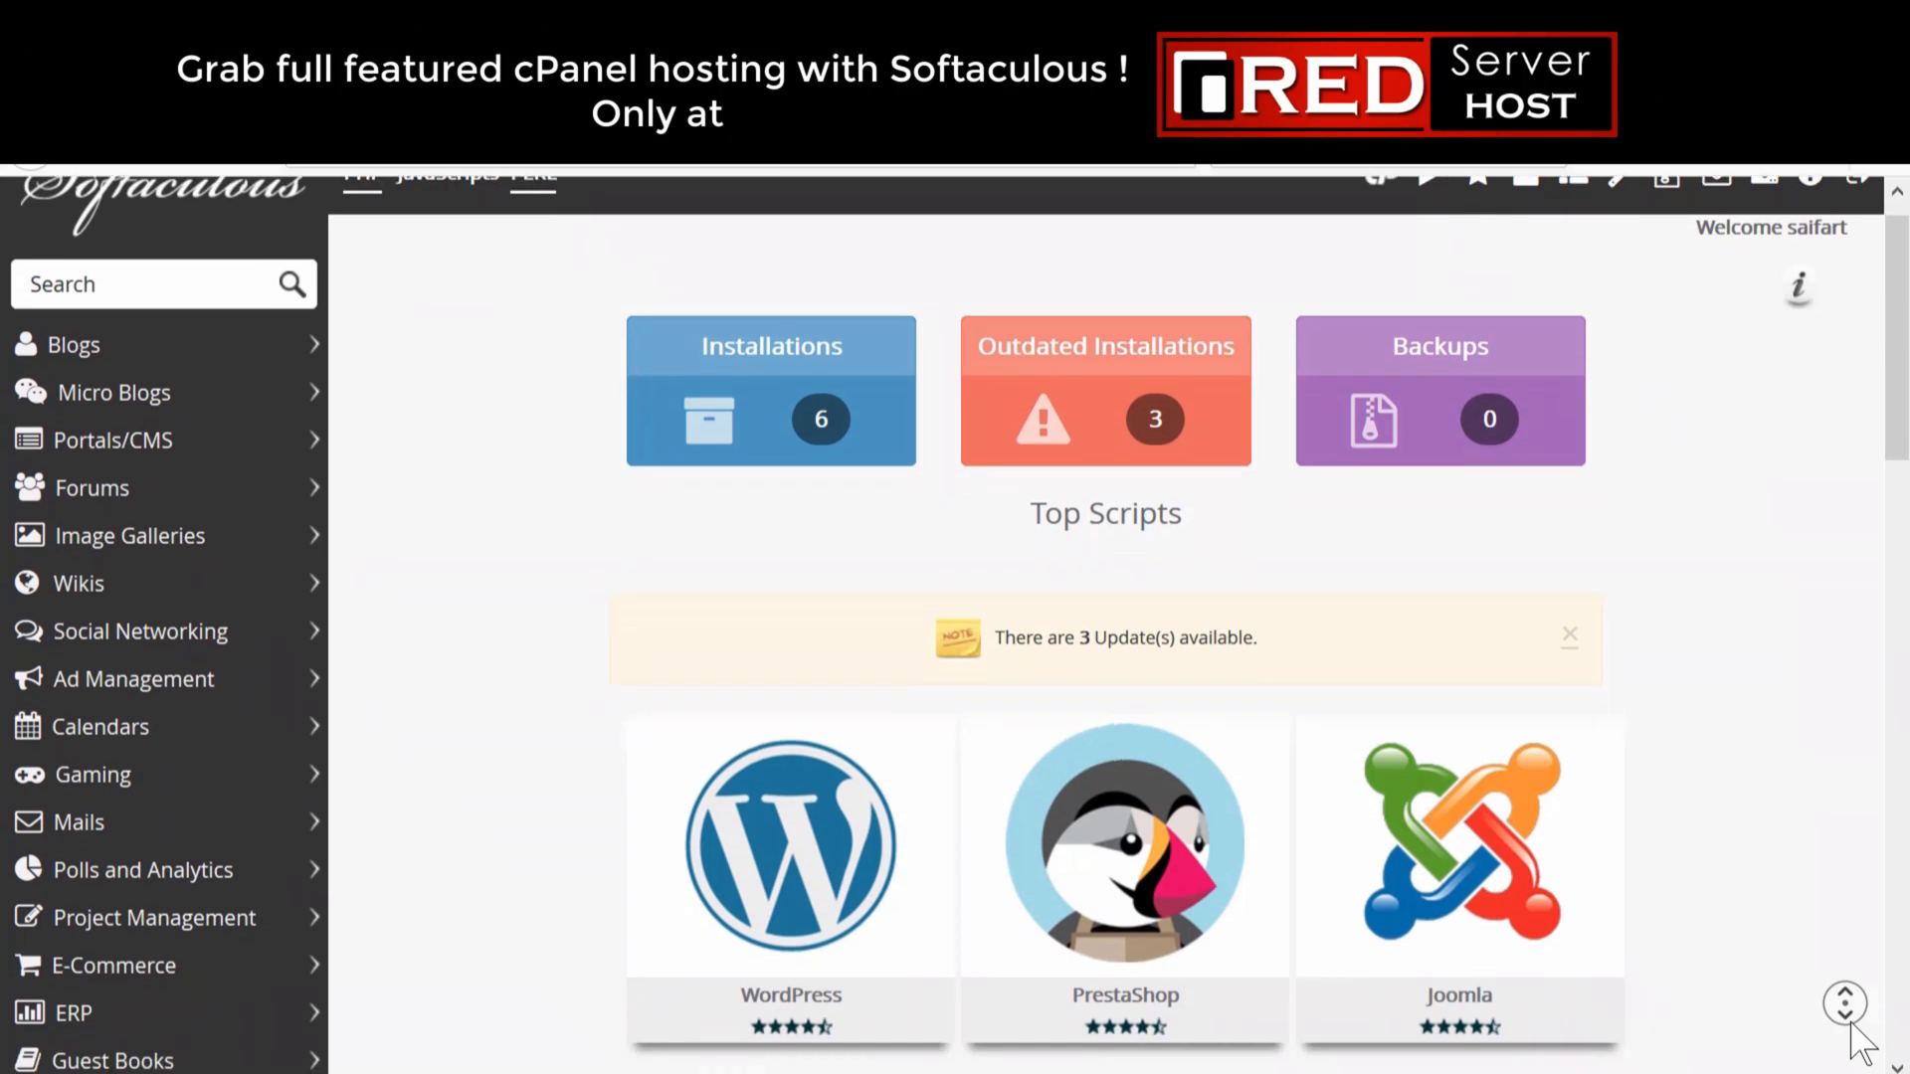
pyautogui.scroll(-3)
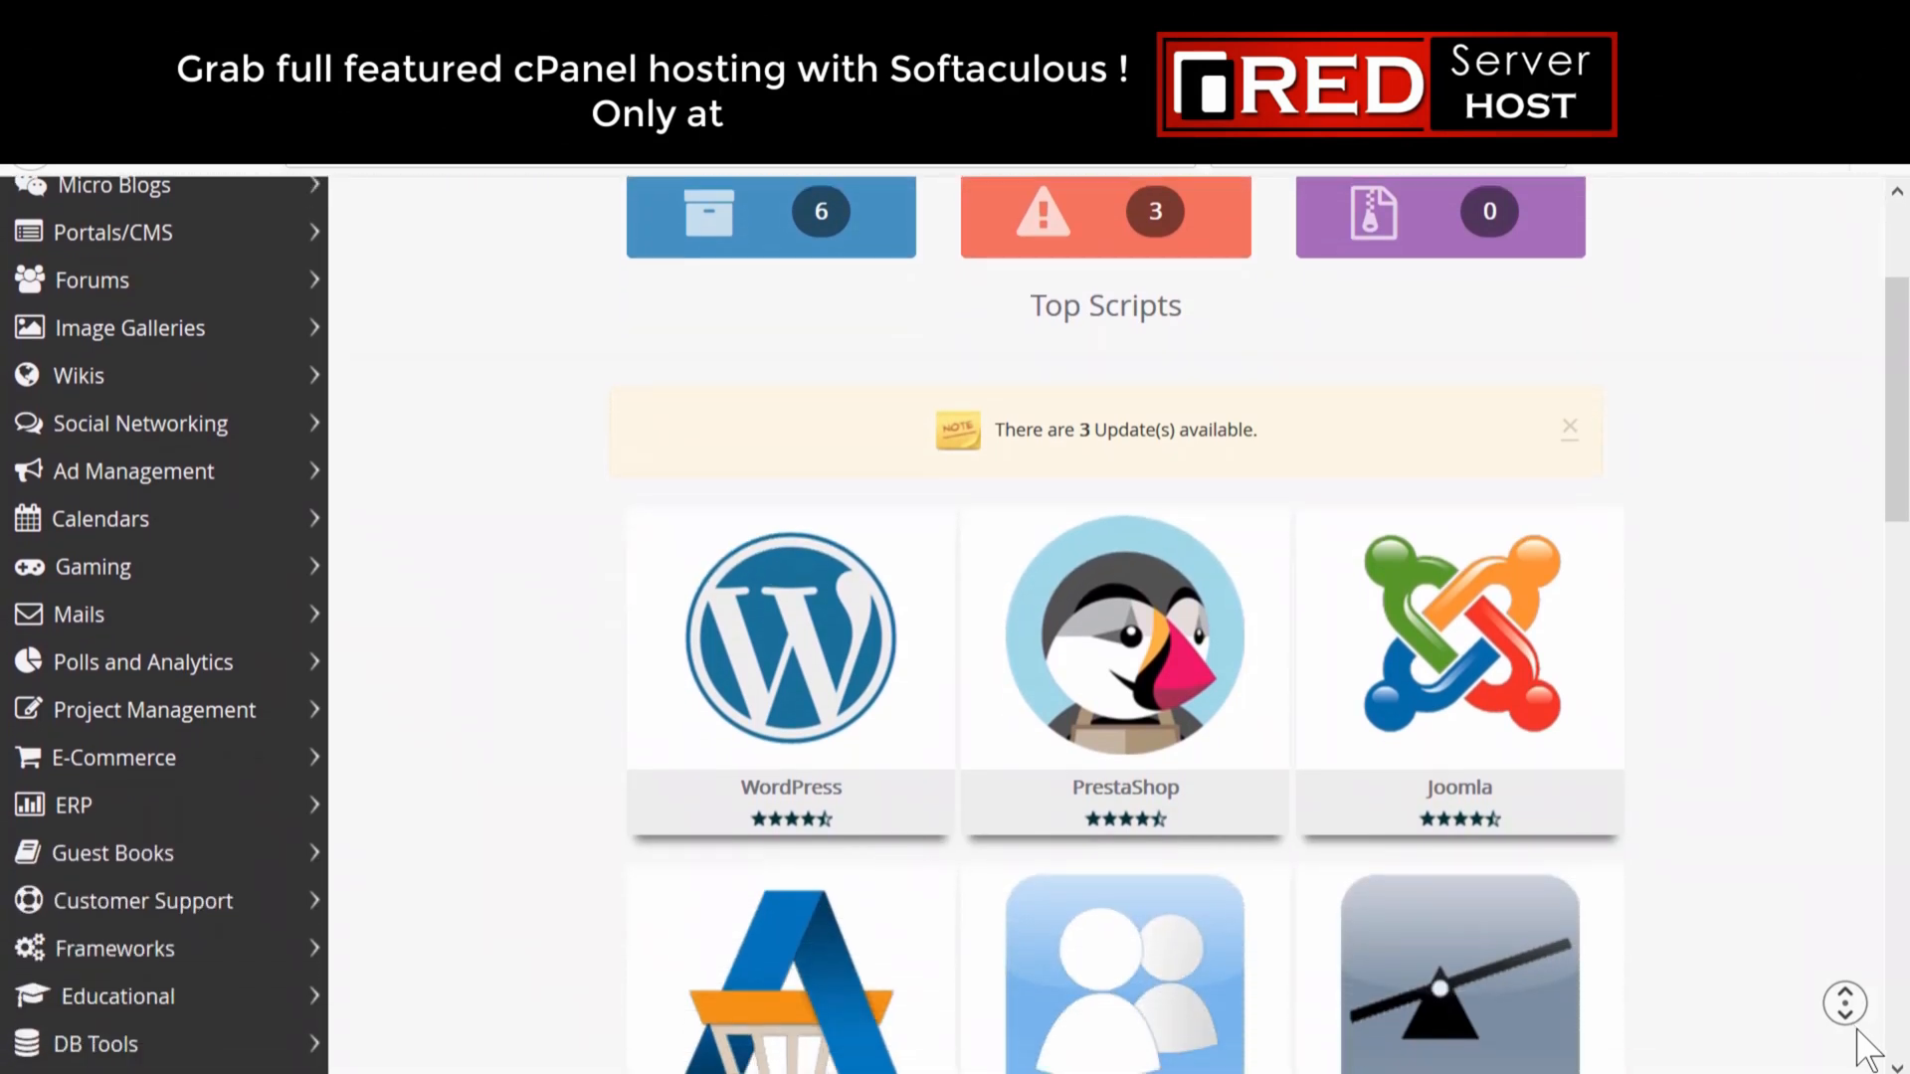
pyautogui.scroll(-3)
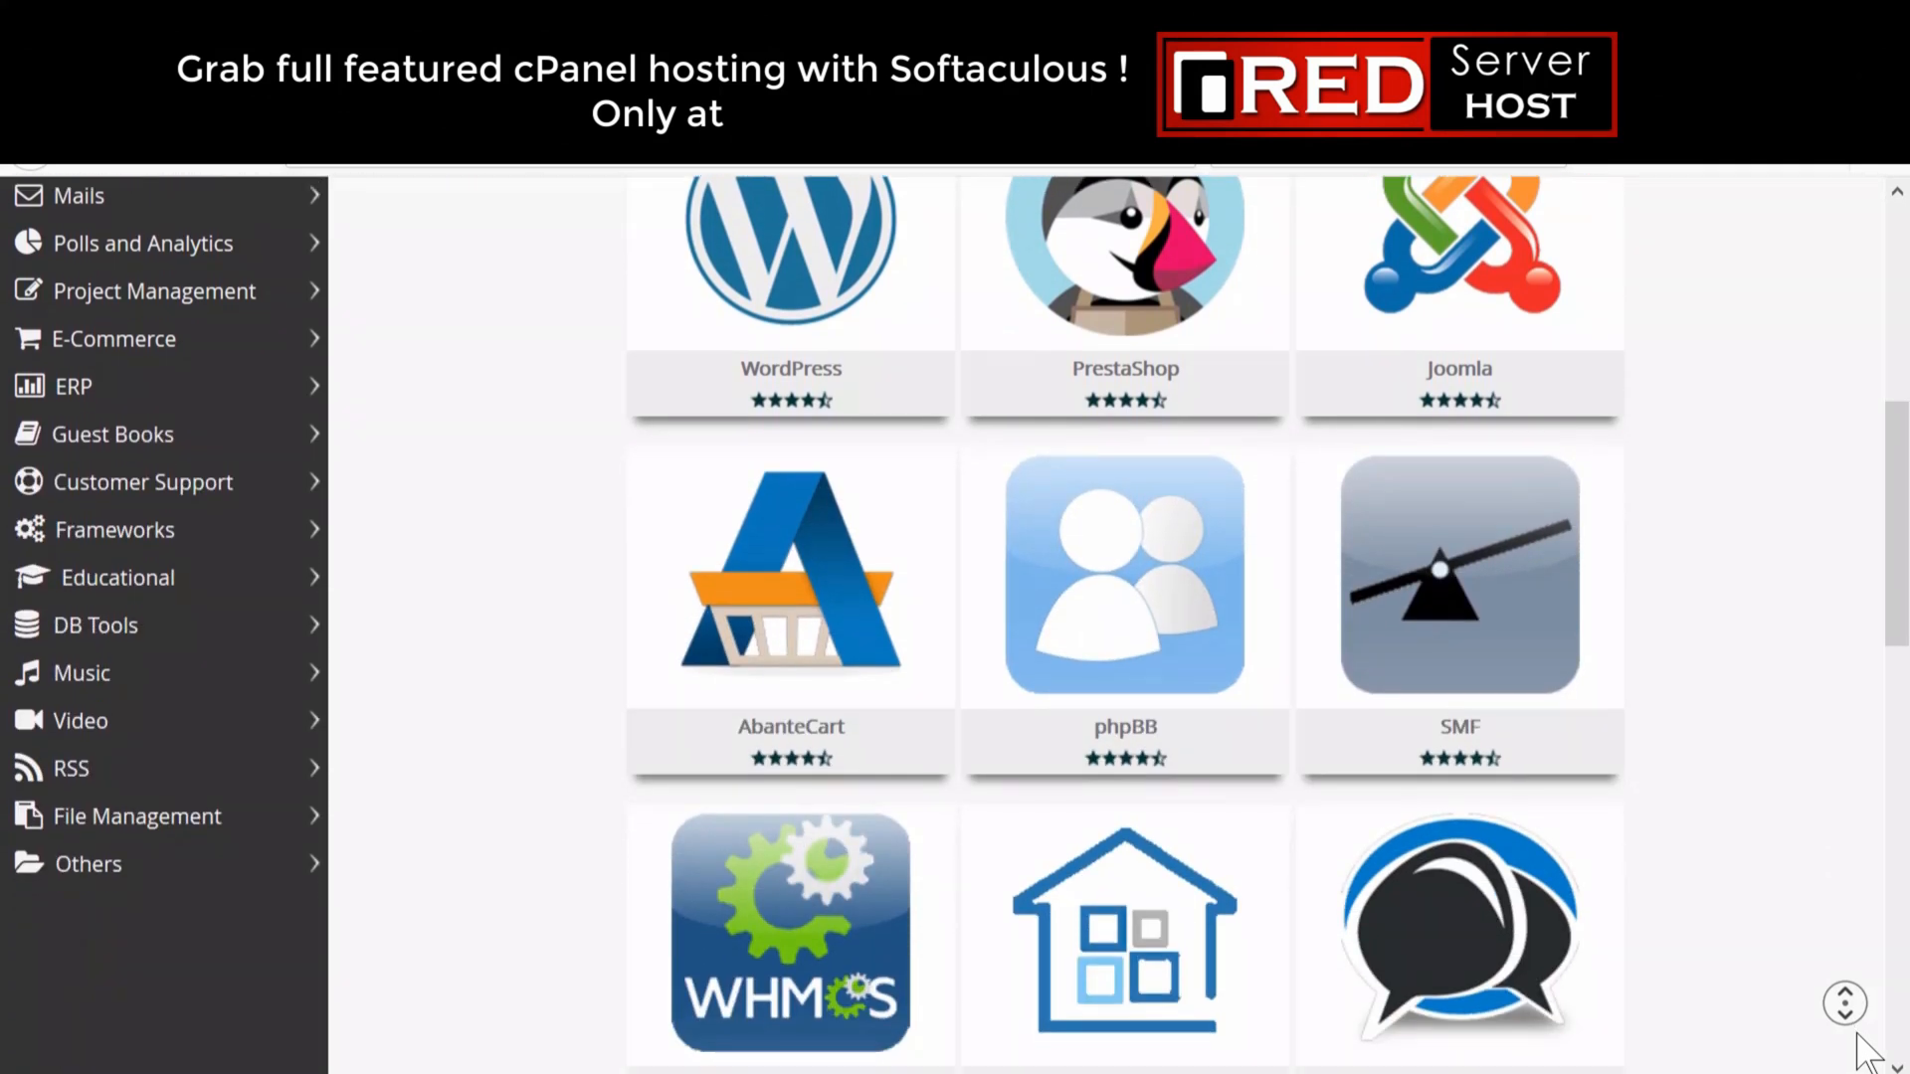
pyautogui.scroll(-3)
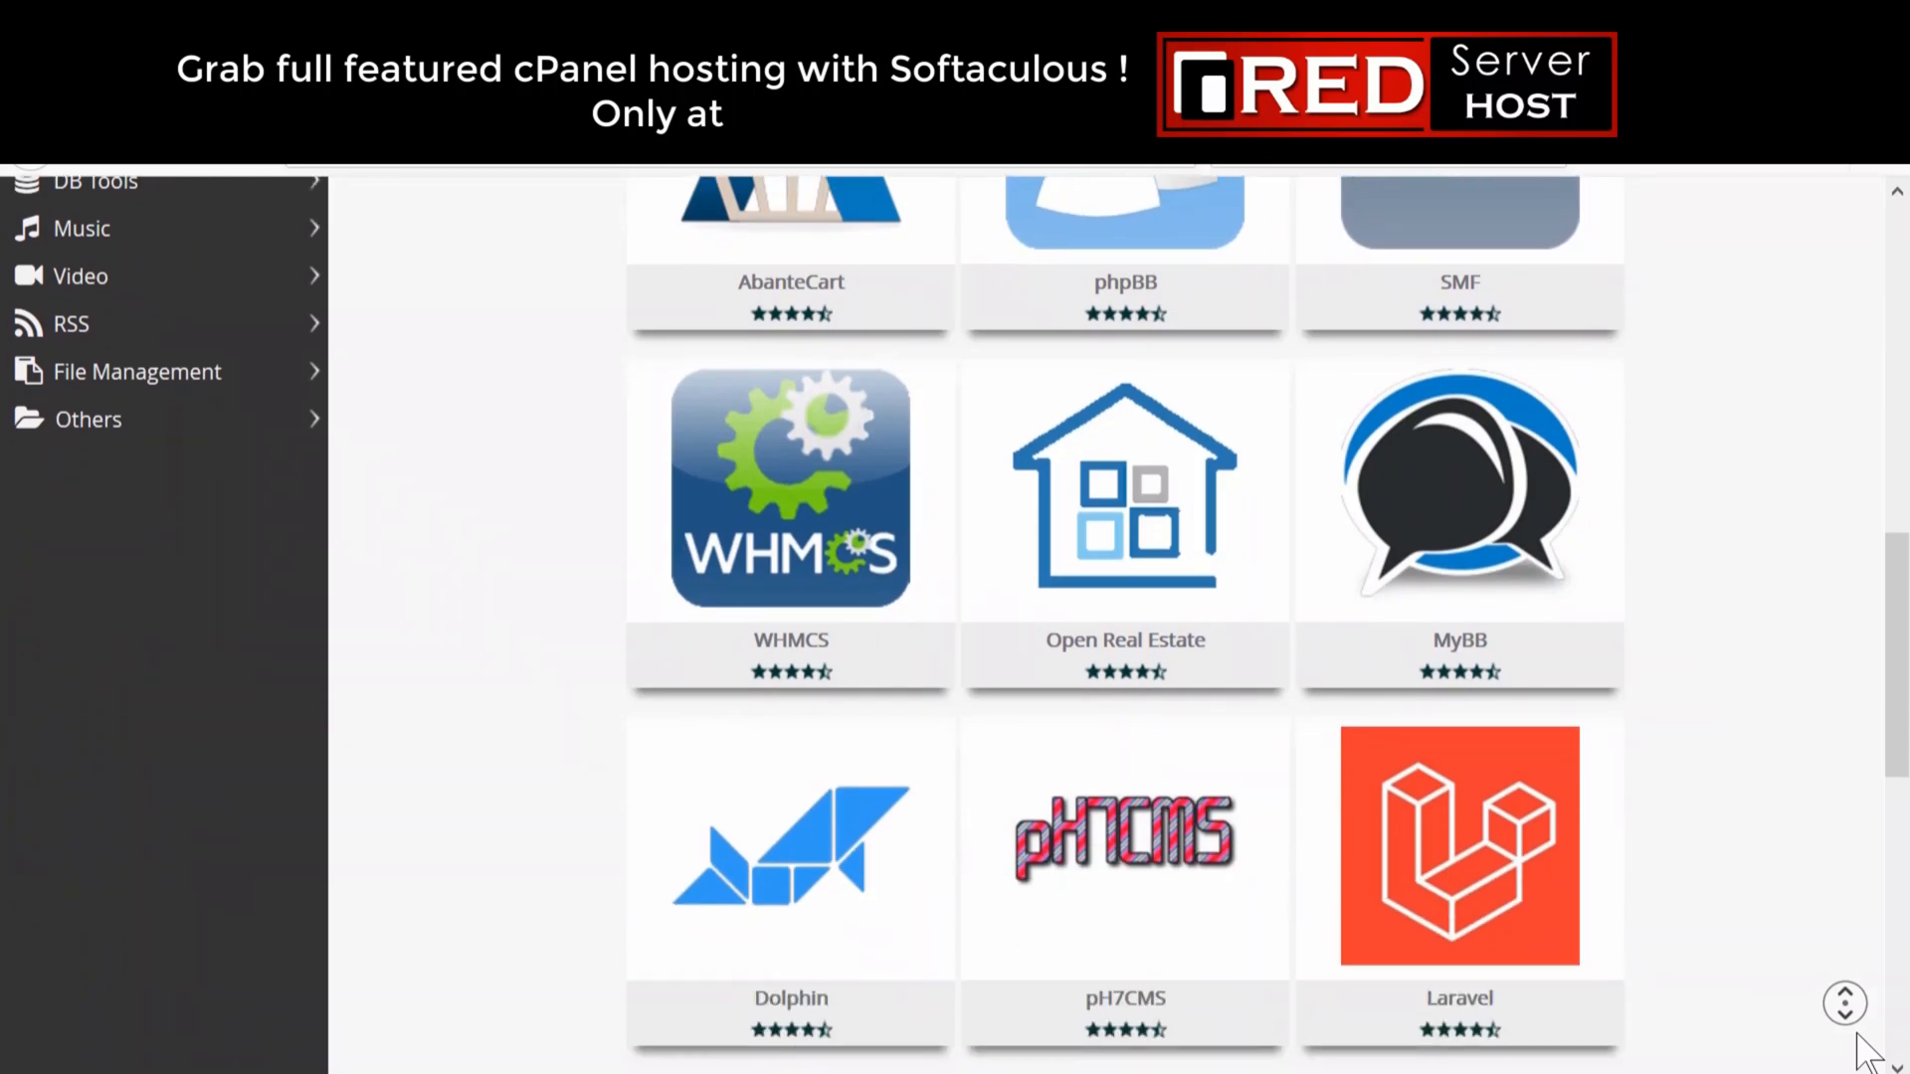